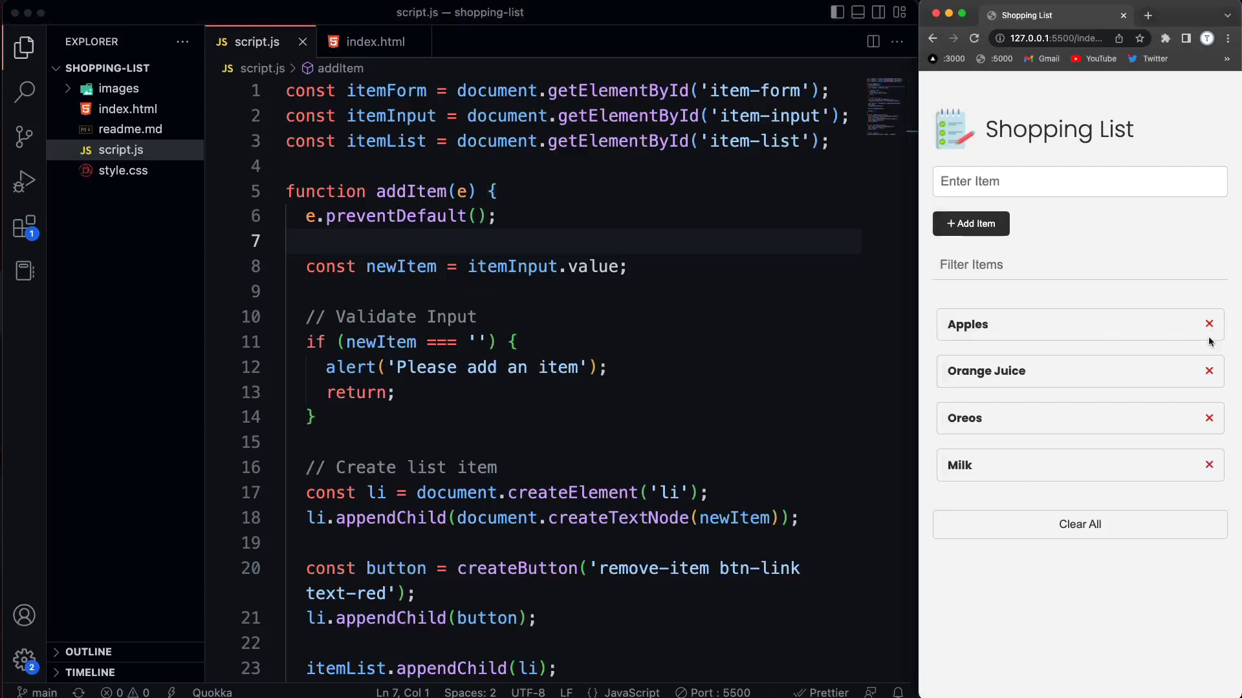
{"action": "mouse_move", "coordinate": [1190, 449]}
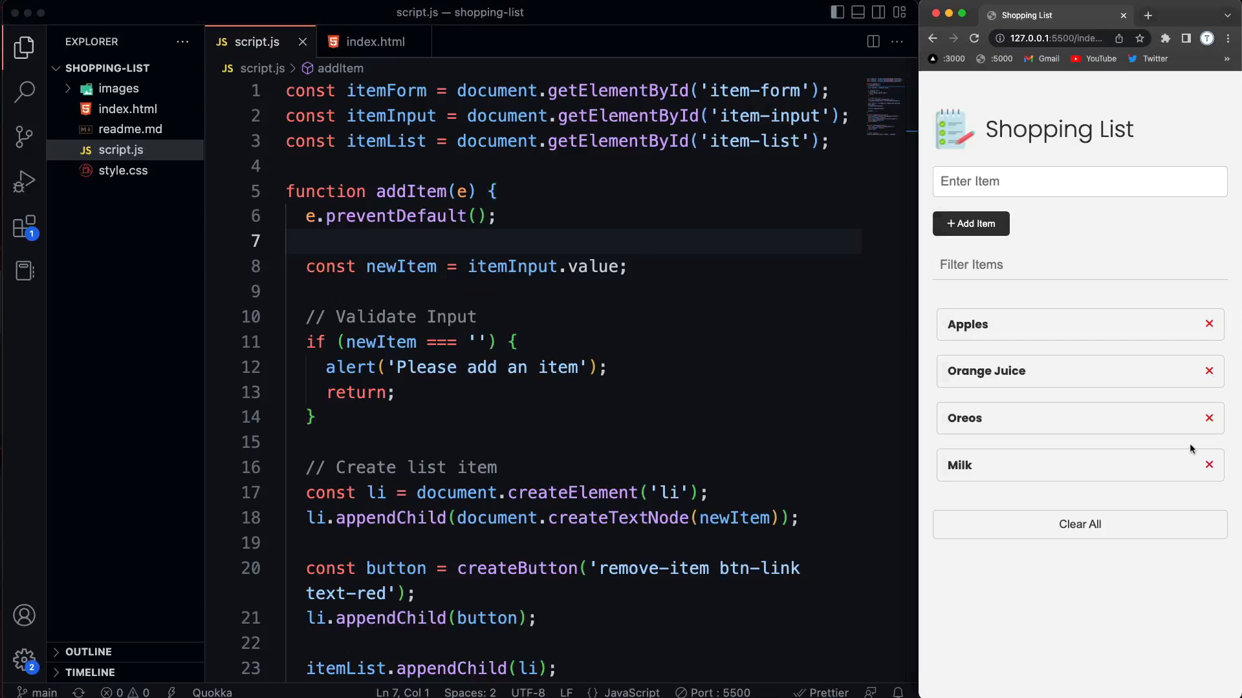
{"action": "mouse_move", "coordinate": [1001, 340]}
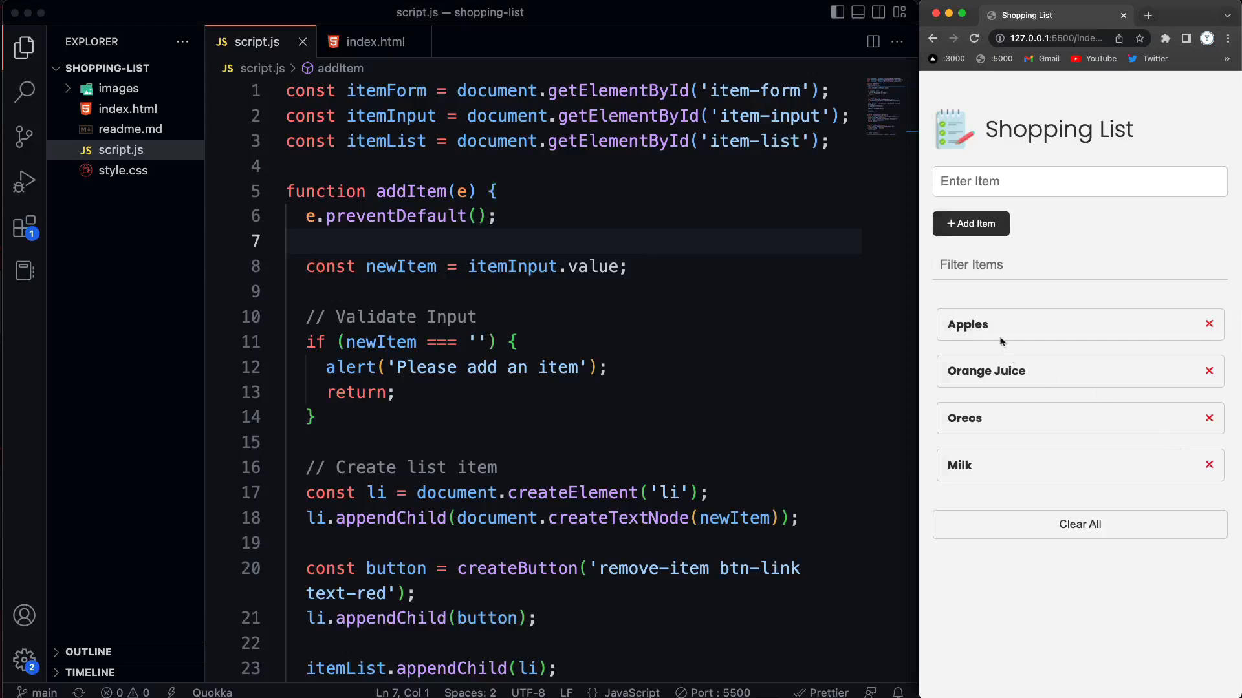
{"action": "mouse_move", "coordinate": [1086, 344]}
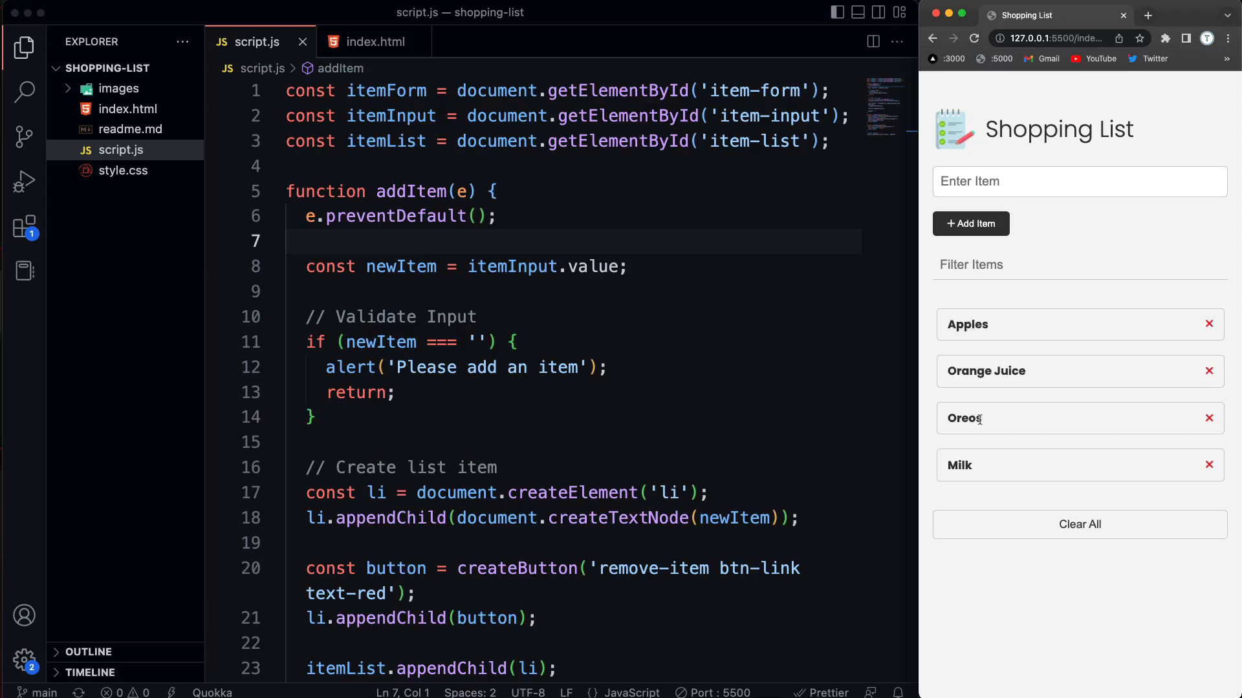
{"action": "mouse_move", "coordinate": [1020, 341]}
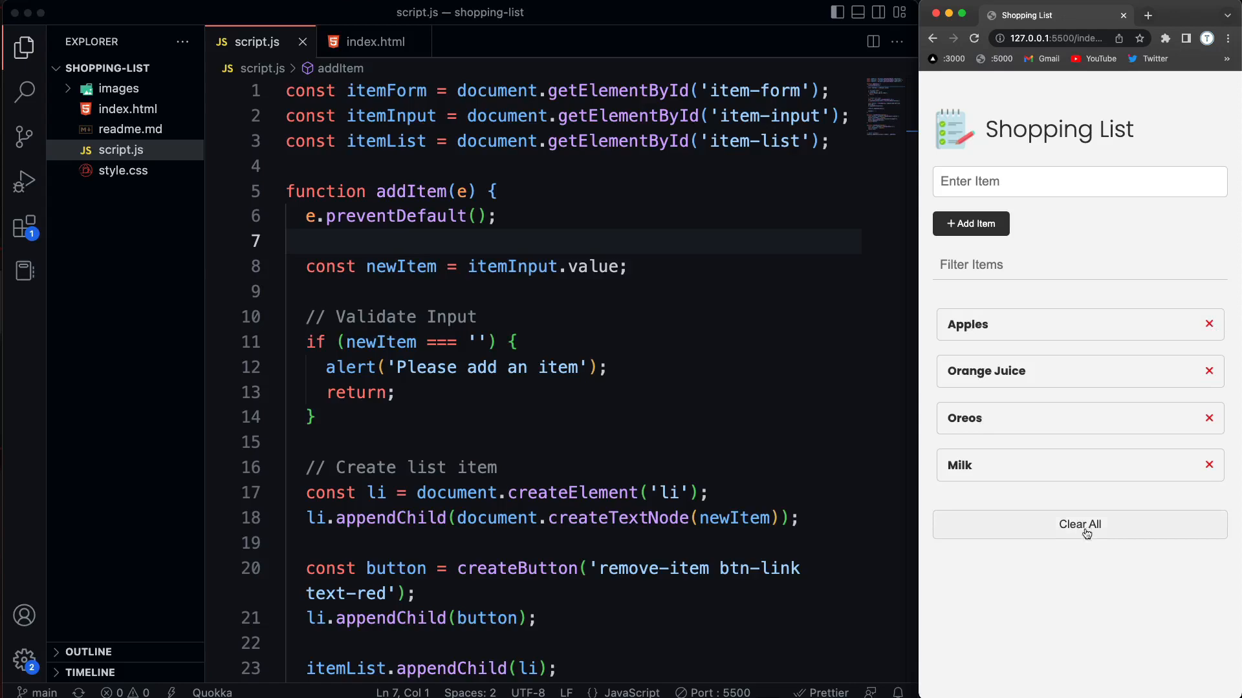
{"action": "mouse_move", "coordinate": [361, 53]}
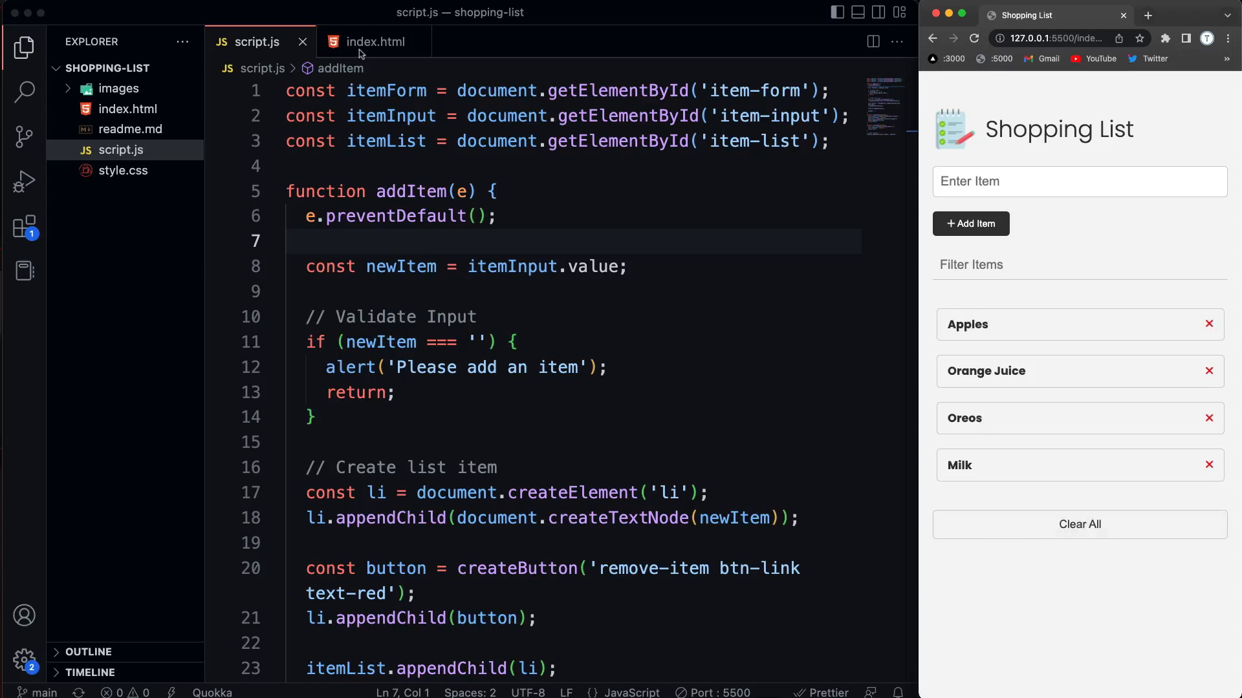
Comment out the hard-coded <li> items in index.html and add a milk item in the preview
{"action": "left_click", "coordinate": [375, 41]}
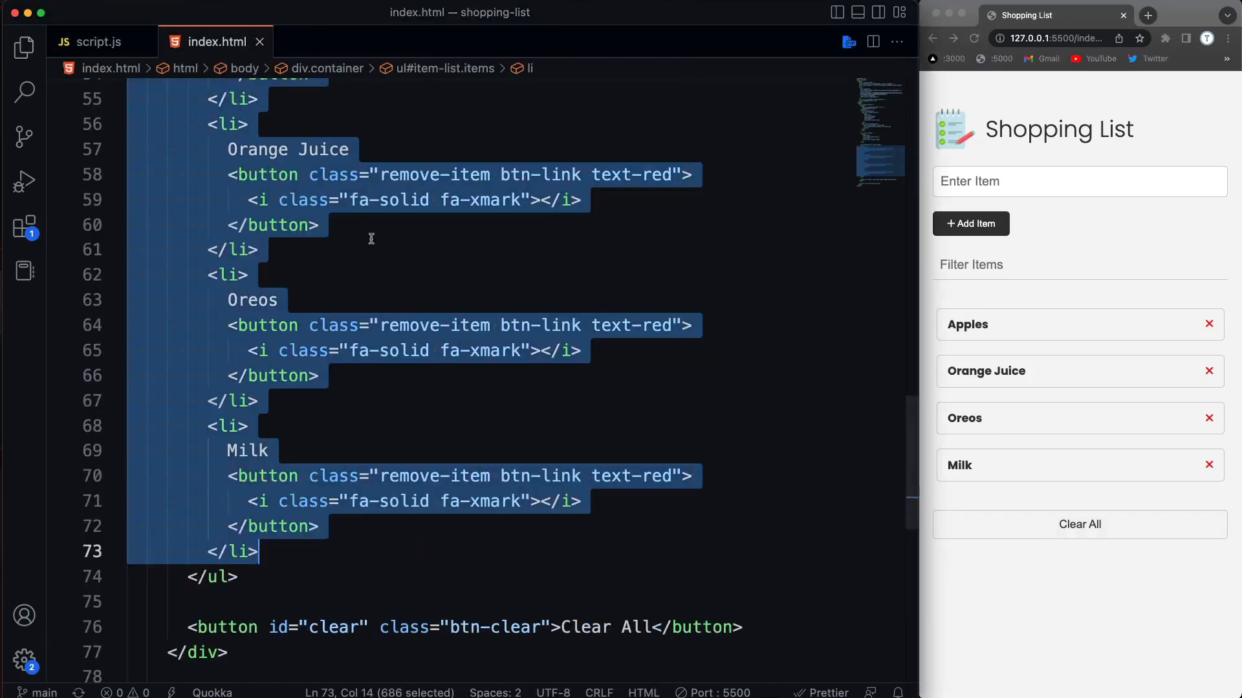
{"action": "type", "text": "-->"}
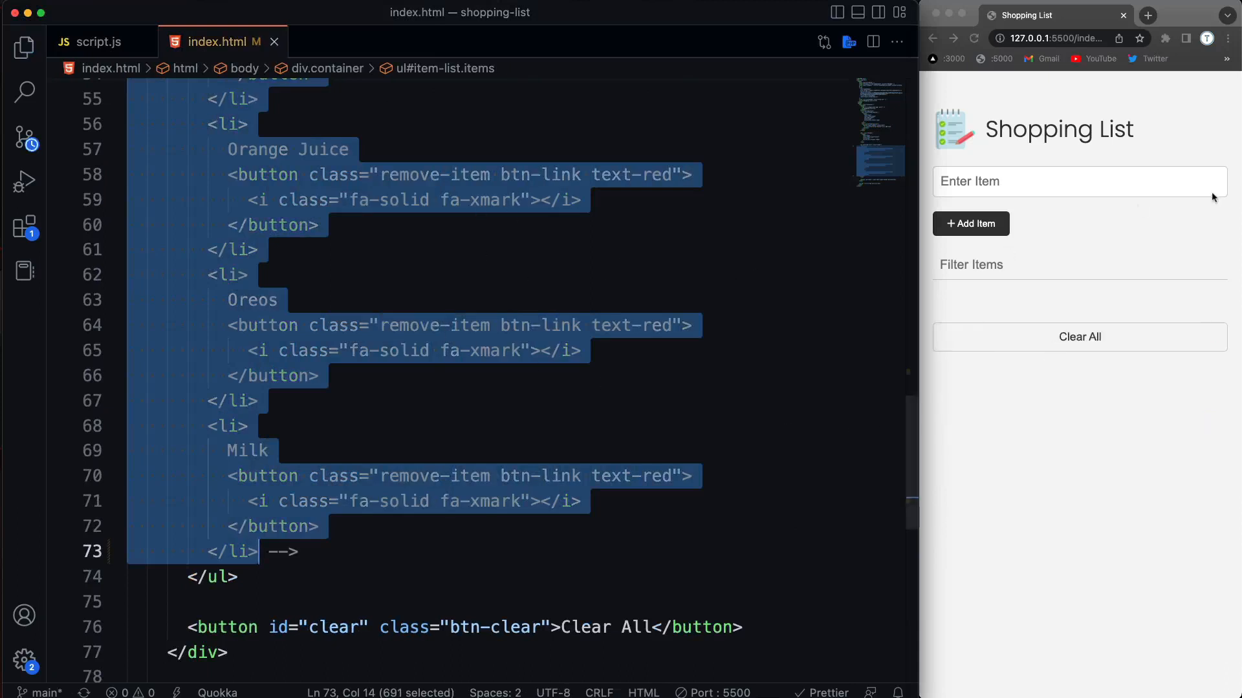
{"action": "type", "text": "milk"}
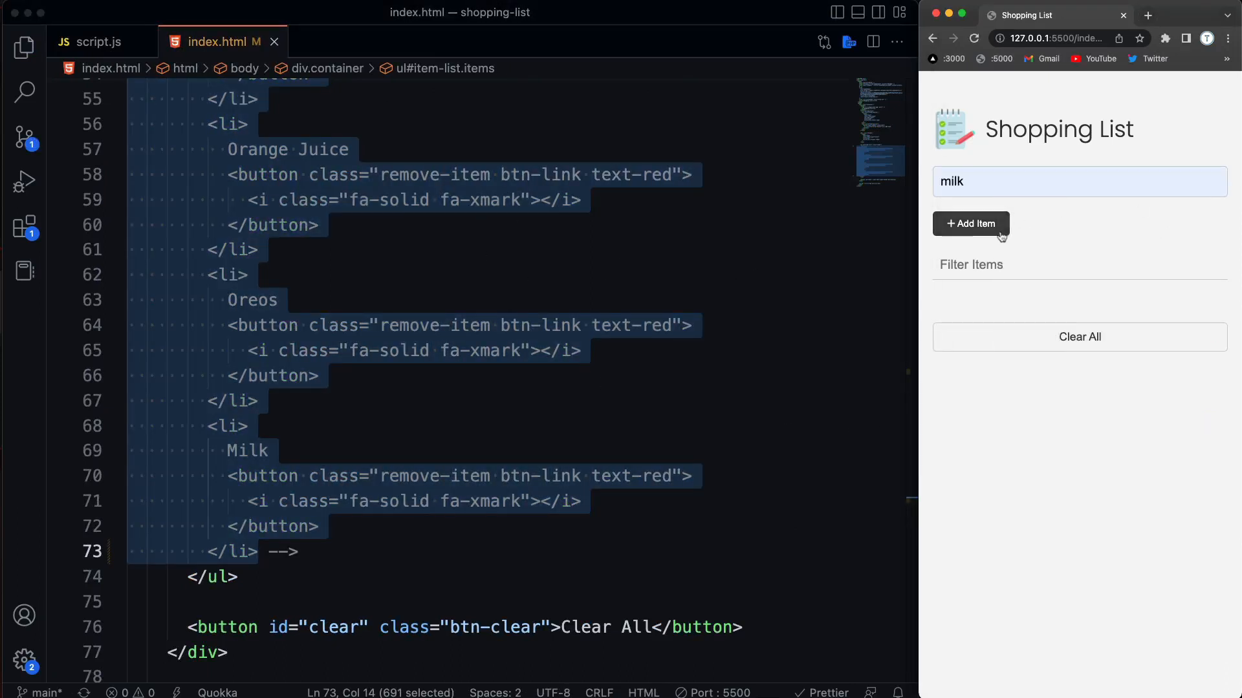
{"action": "left_click", "coordinate": [970, 223]}
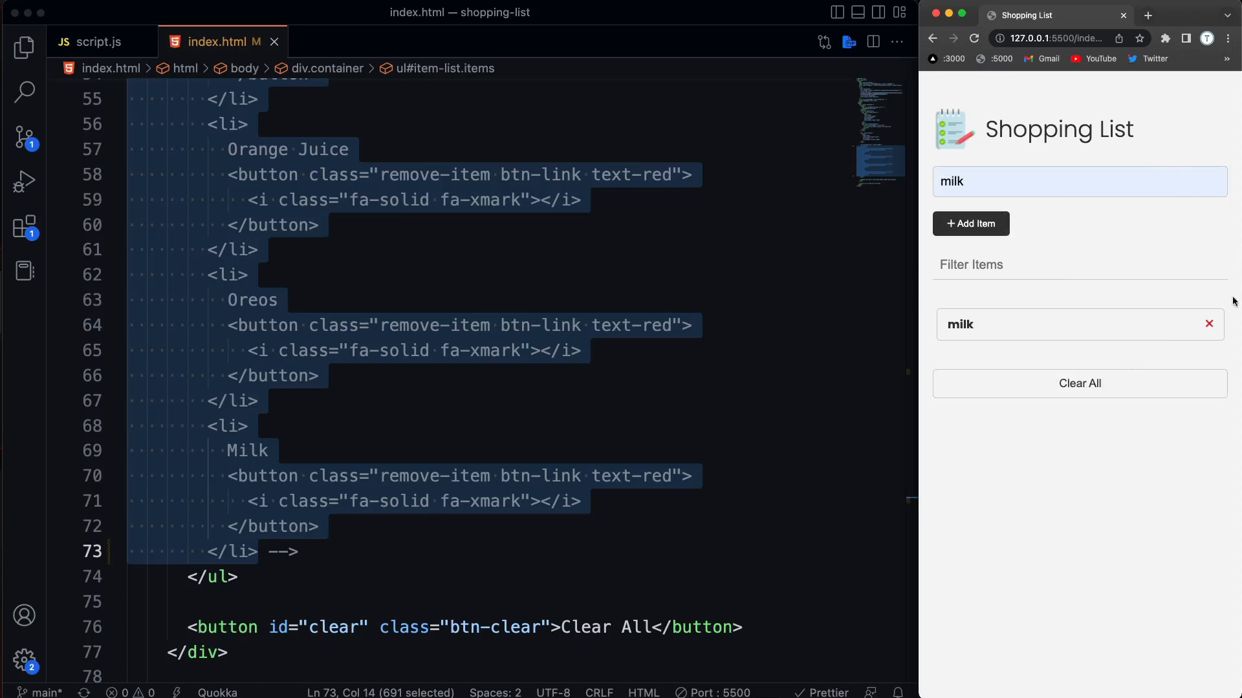
{"action": "mouse_move", "coordinate": [843, 126]}
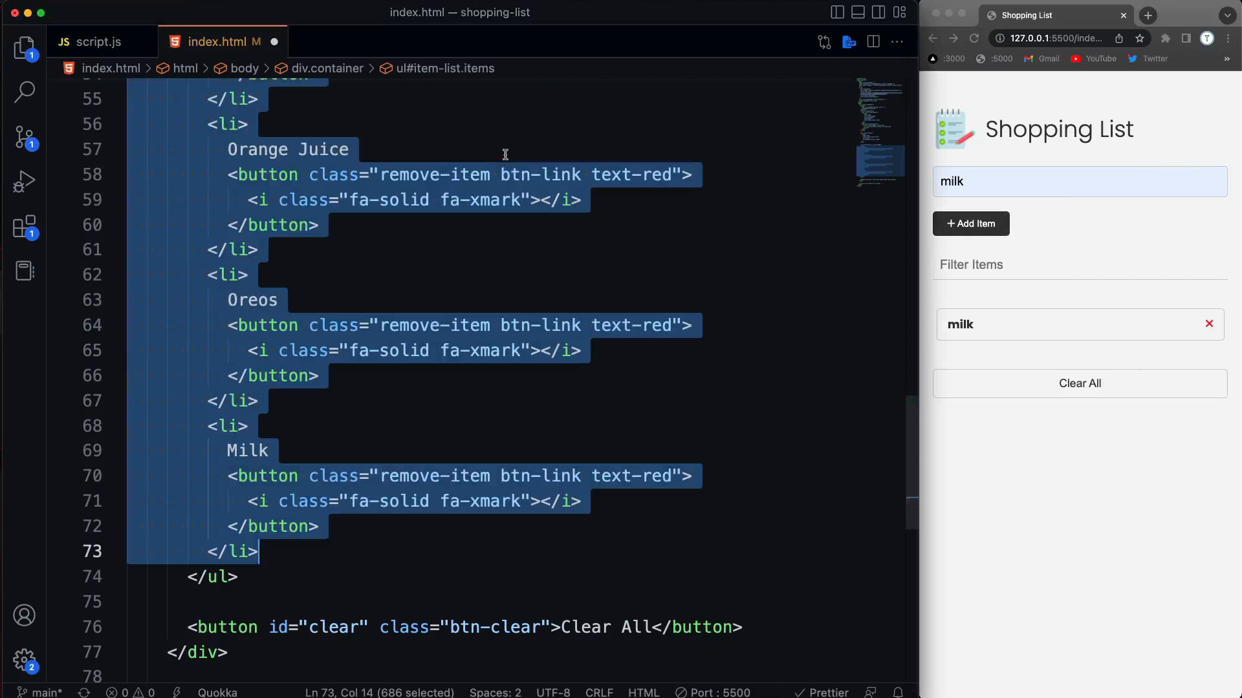
Restore the items, return to script.js and scroll down to the submit event listener
{"action": "left_click", "coordinate": [98, 41]}
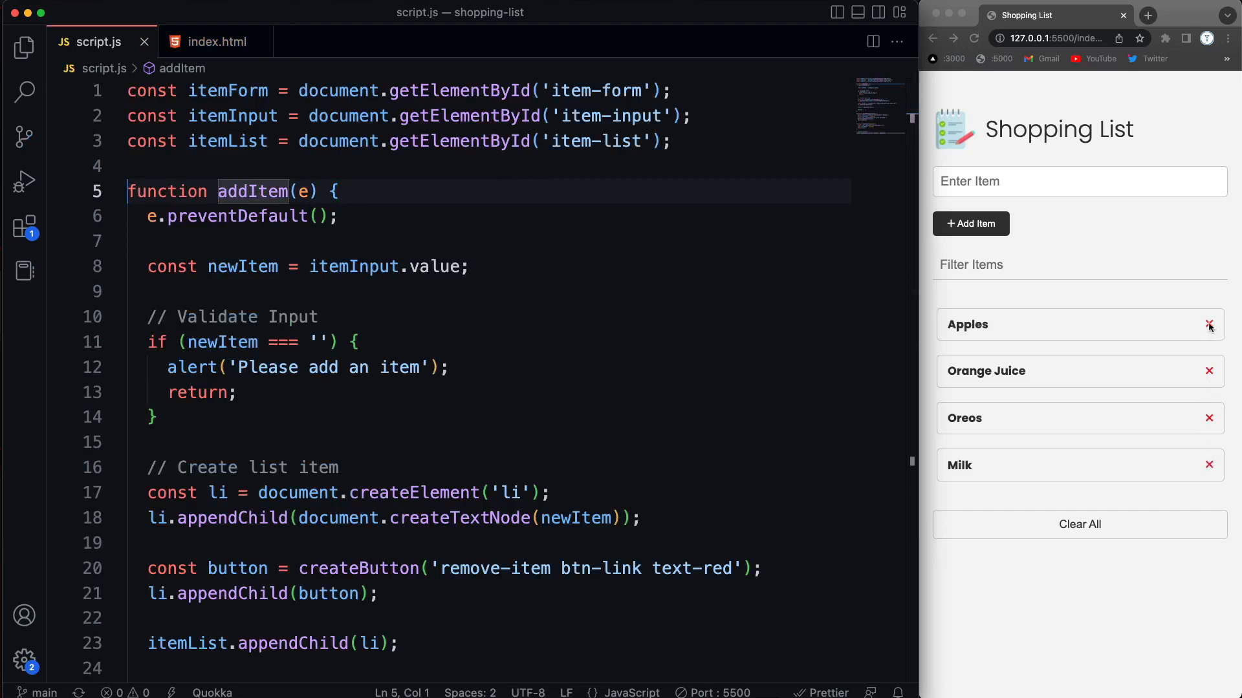
{"action": "mouse_move", "coordinate": [502, 477]}
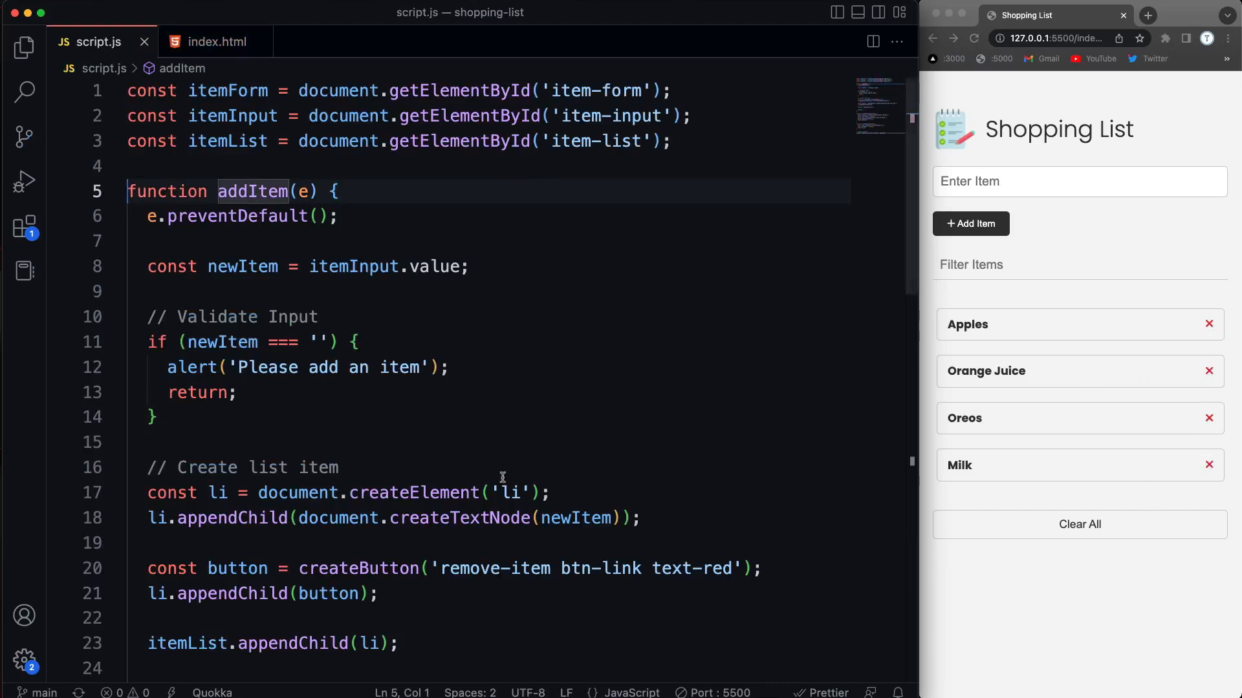
{"action": "mouse_move", "coordinate": [525, 450]}
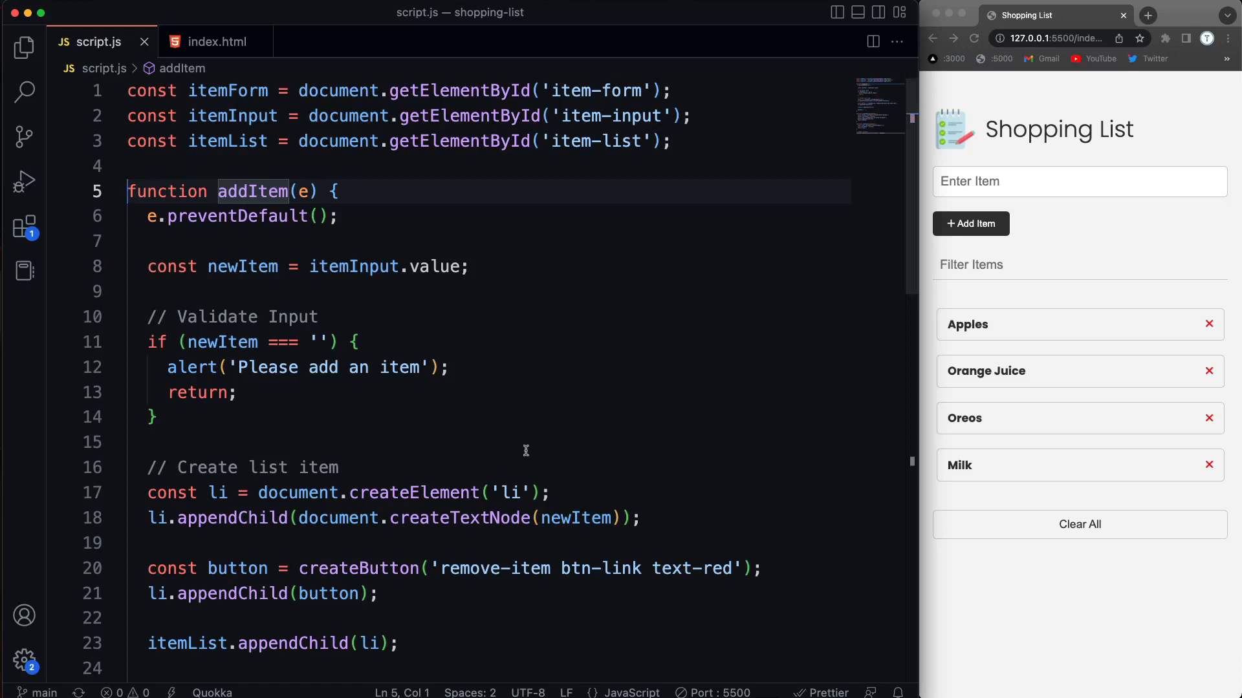
{"action": "double_click", "coordinate": [246, 141]}
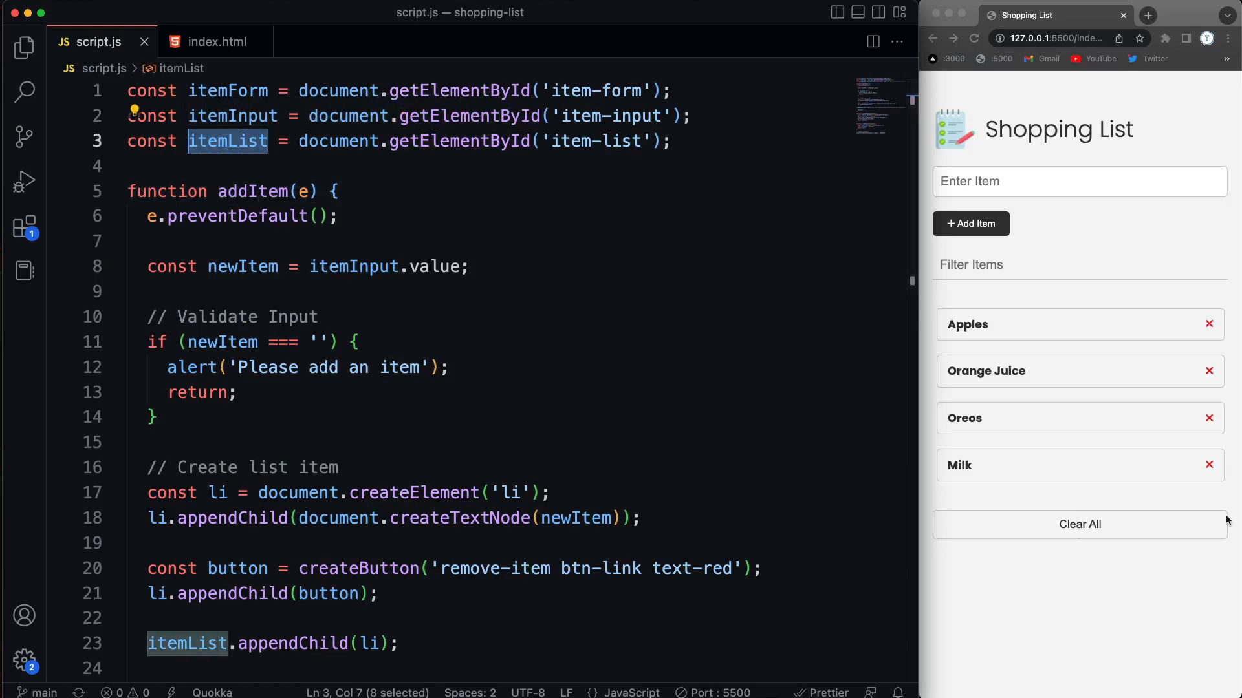
{"action": "scroll", "scroll_direction": "down", "scroll_amount": 3}
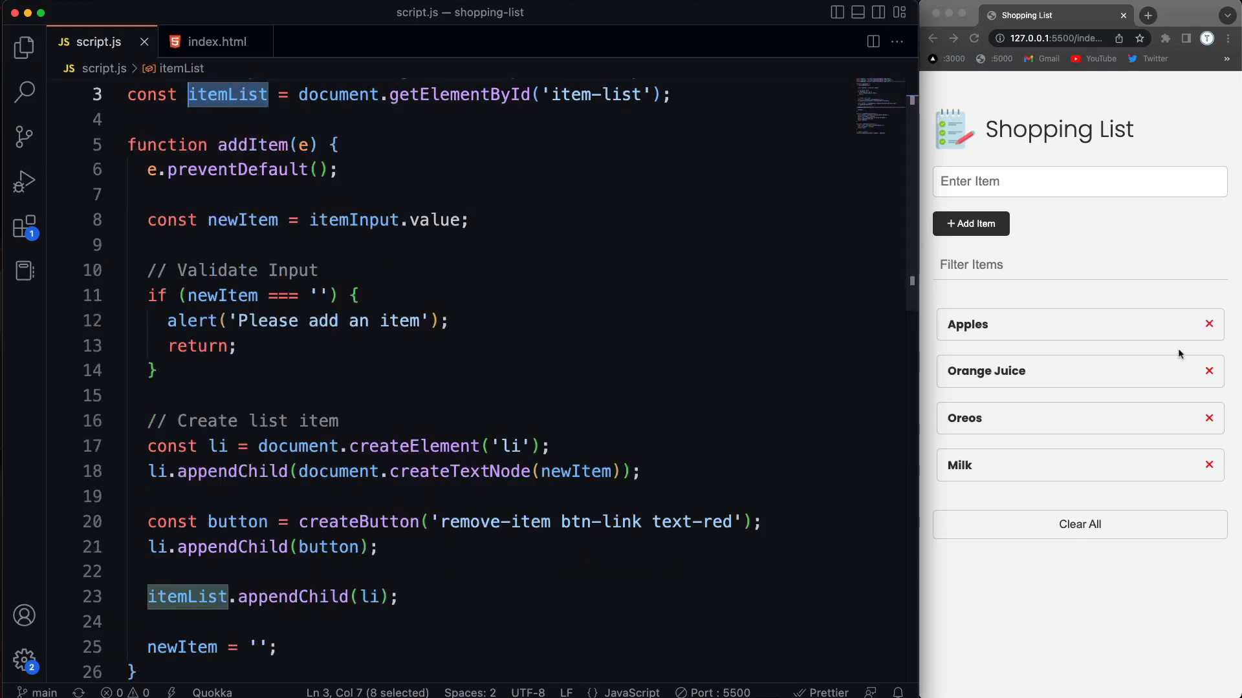
{"action": "scroll", "scroll_direction": "down", "scroll_amount": 3}
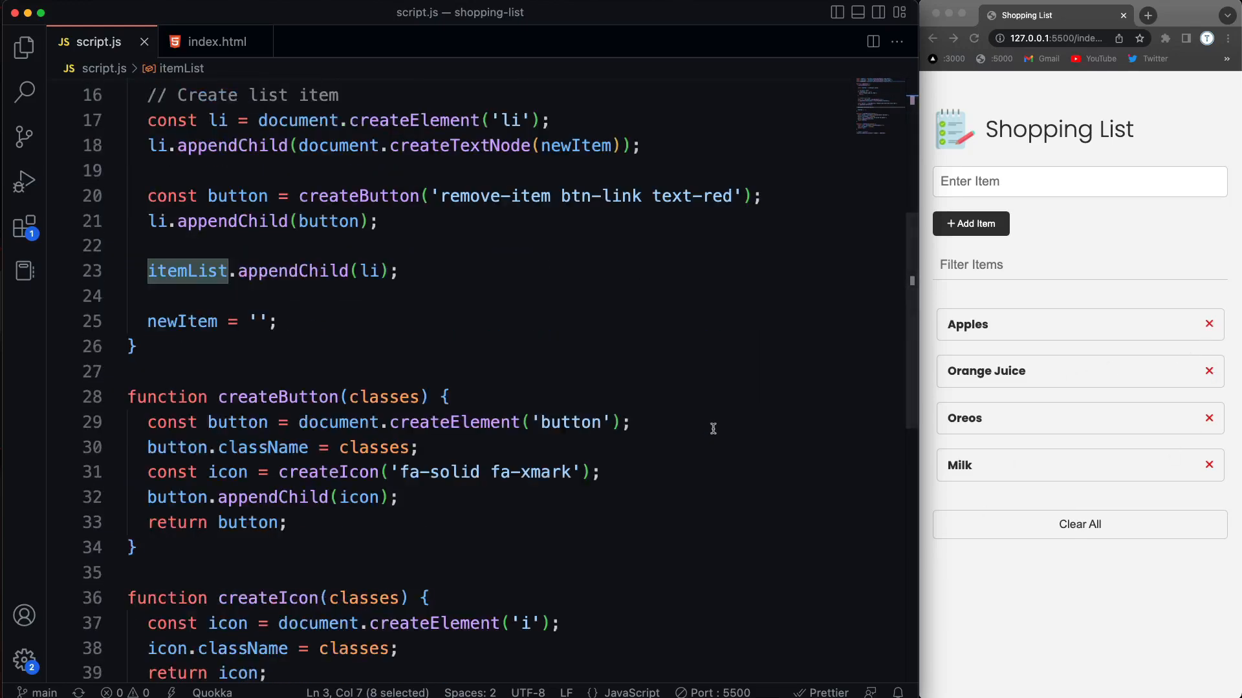
{"action": "scroll", "scroll_direction": "down", "scroll_amount": 3}
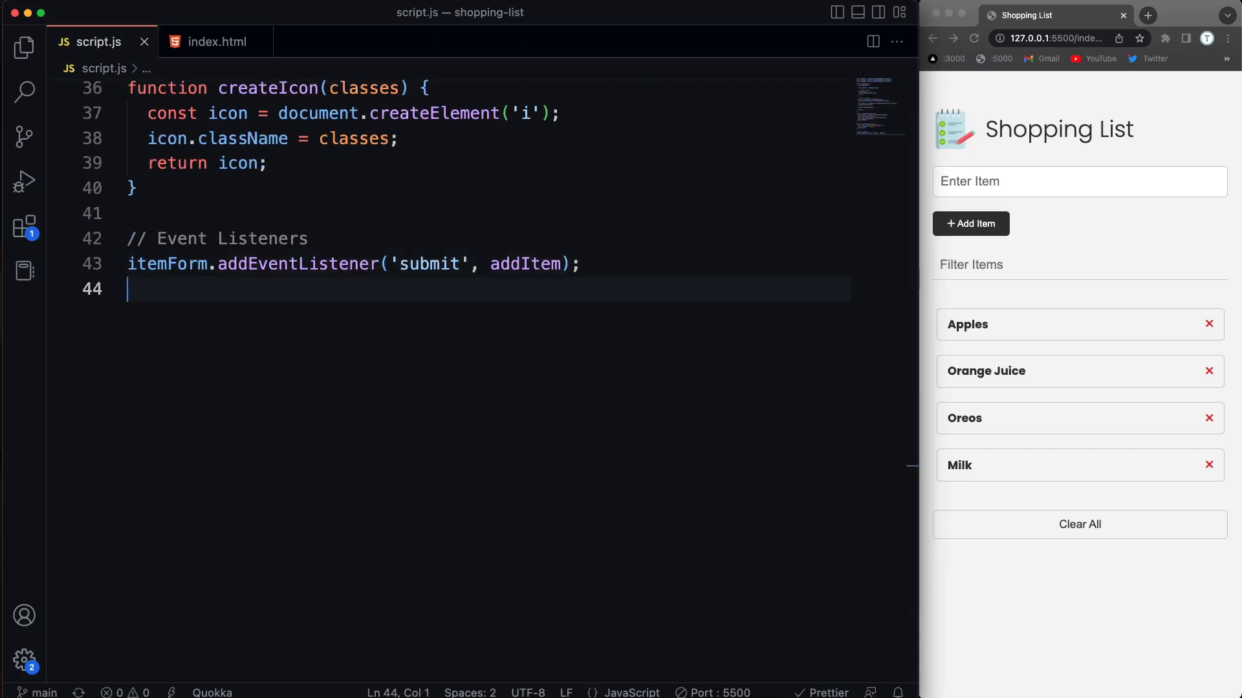
Register itemList.addEventListener('click', removeItem) below the form's submit listener
{"action": "type", "text": "itemForm.addEventListener('submit', addItem);"}
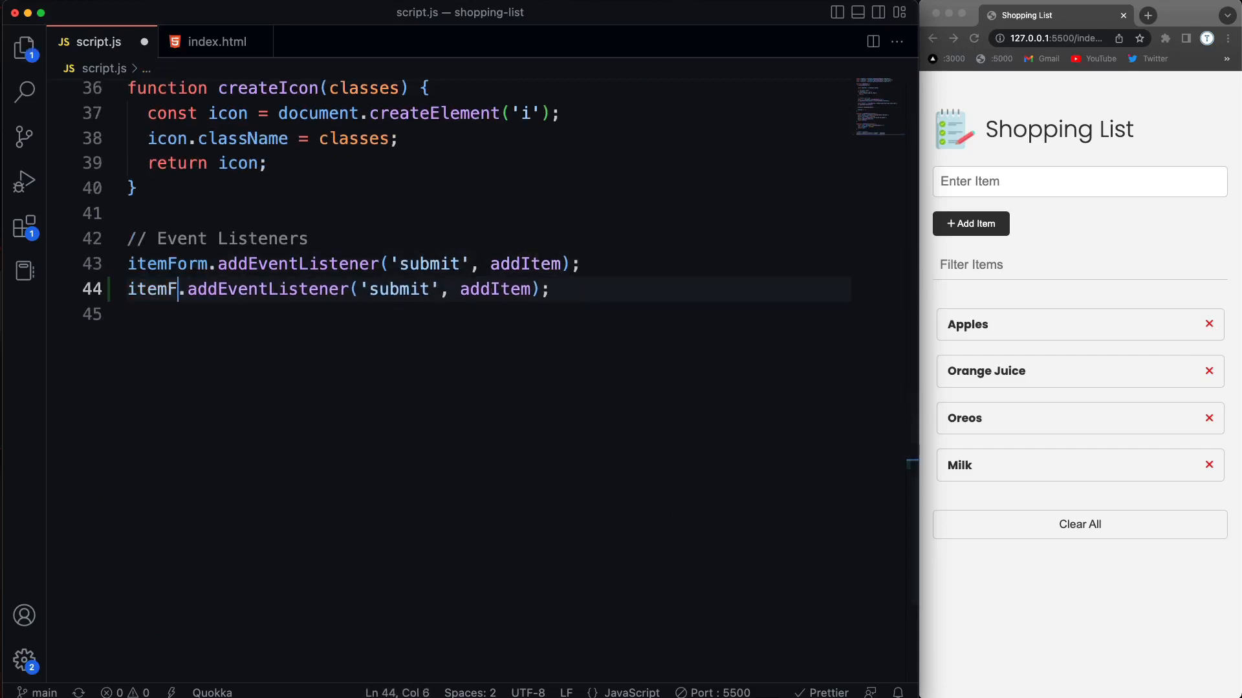
{"action": "type", "text": "ist"}
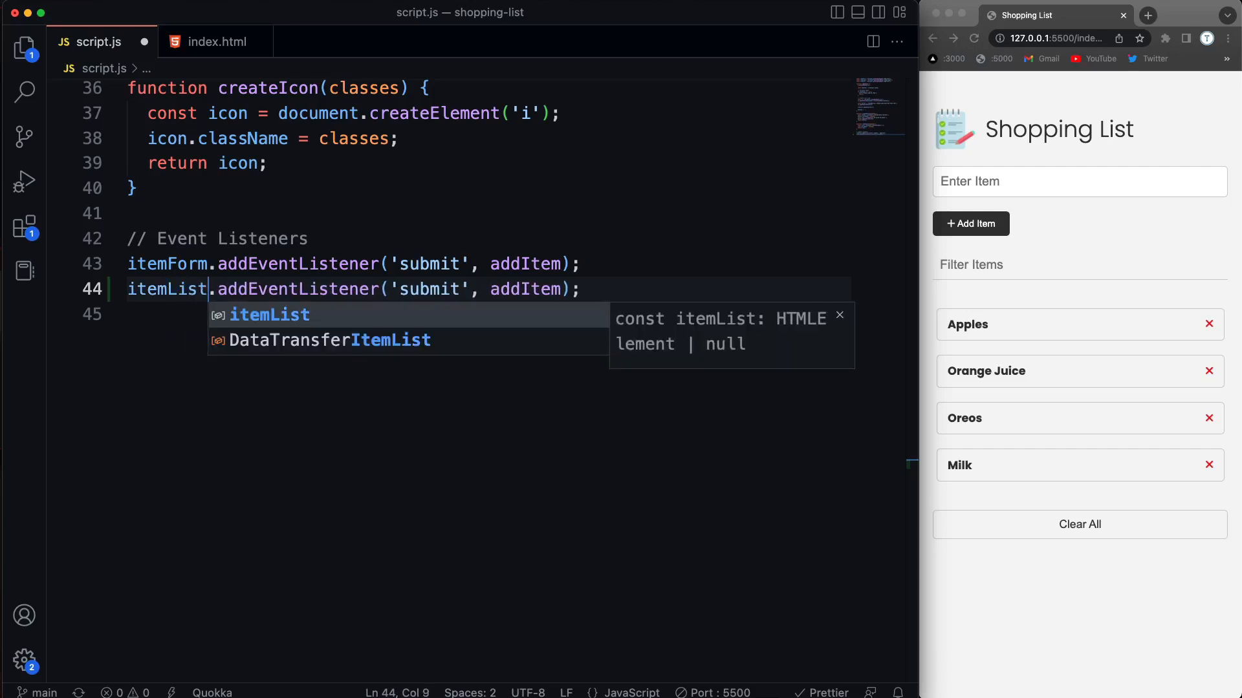
{"action": "key", "text": "Escape"}
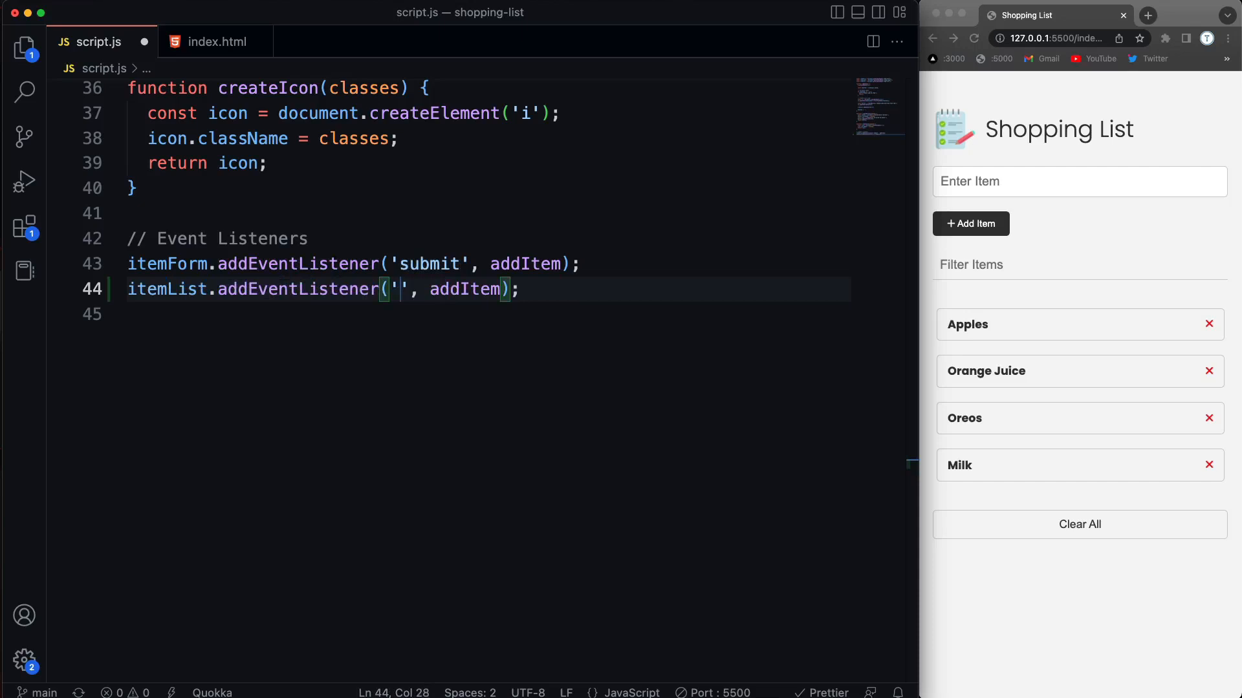
{"action": "type", "text": "click"}
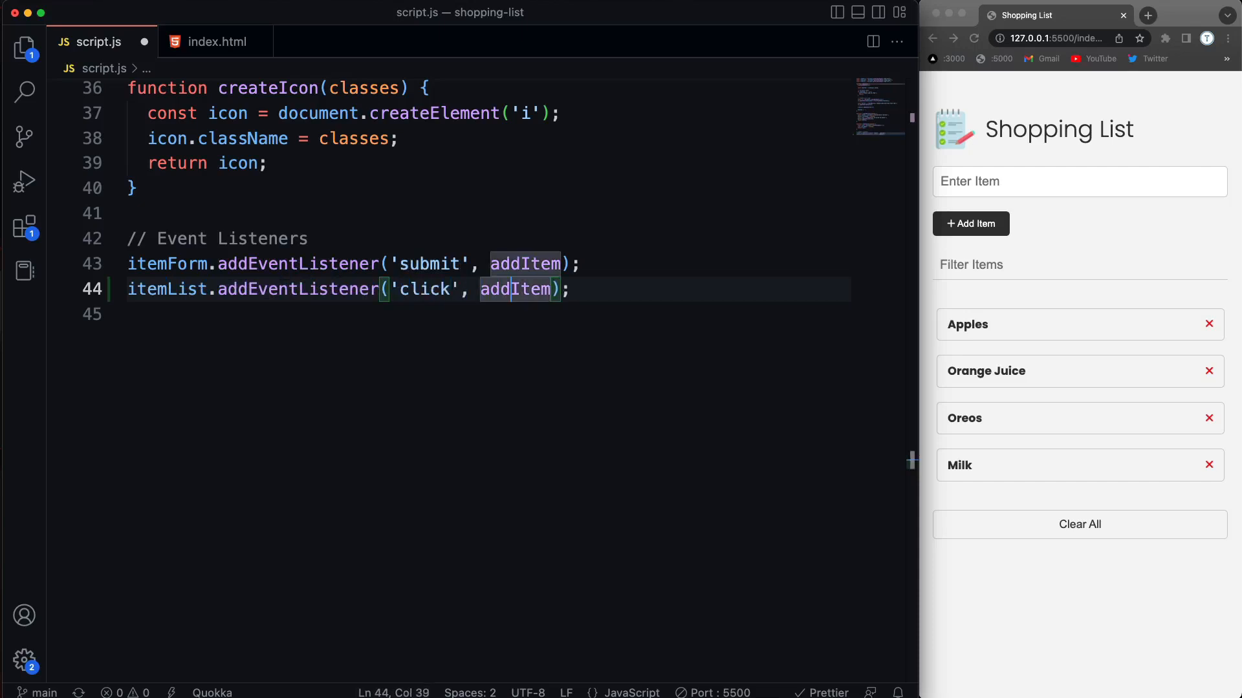
{"action": "type", "text": "removeItem"}
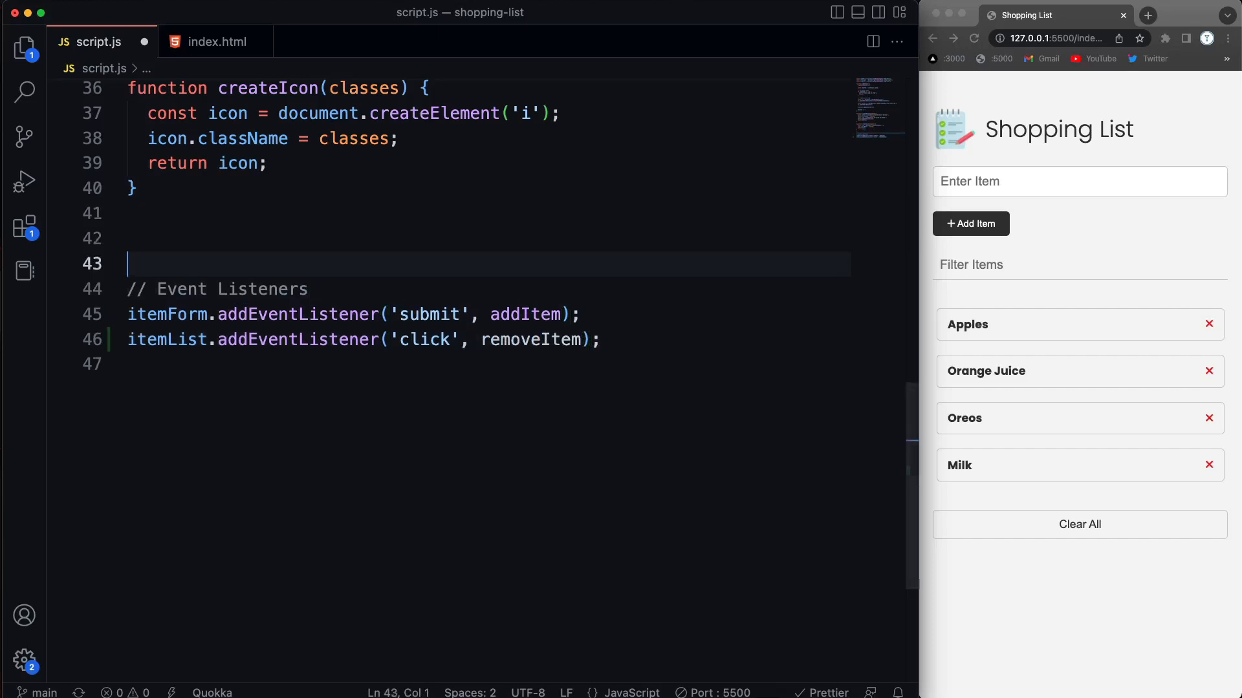
Define function removeItem(e) whose body logs e.target to the console
{"action": "type", "text": "function"}
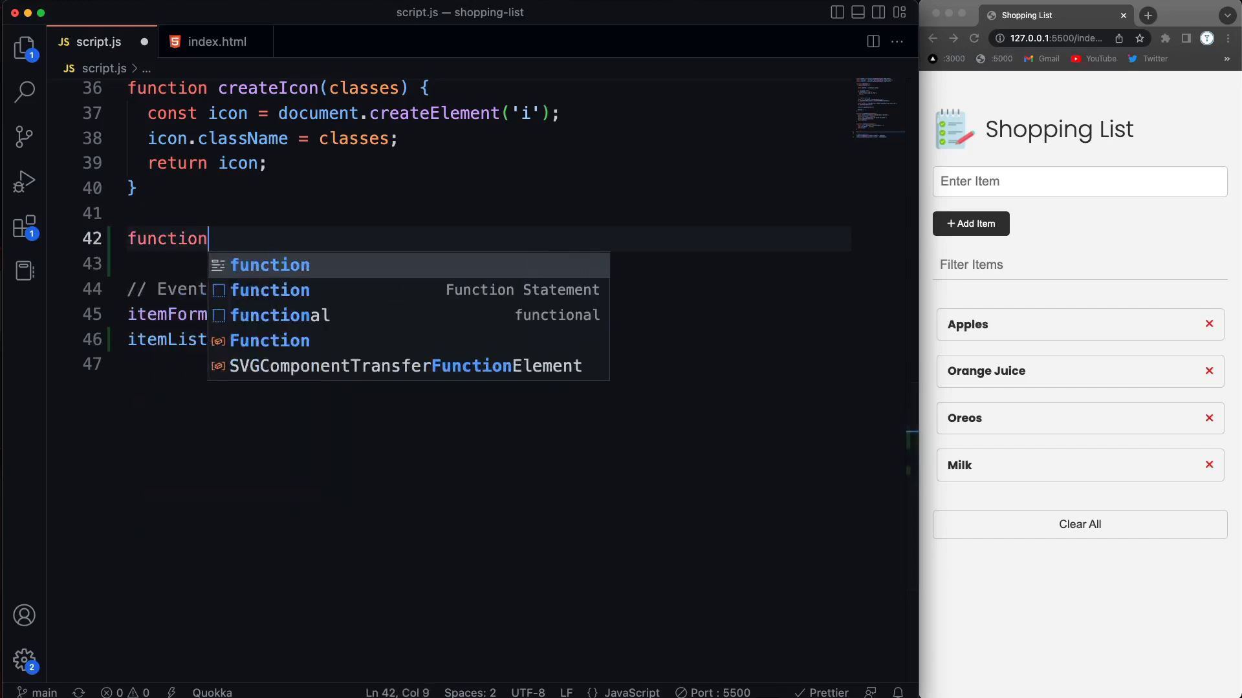
{"action": "type", "text": "removeItem("}
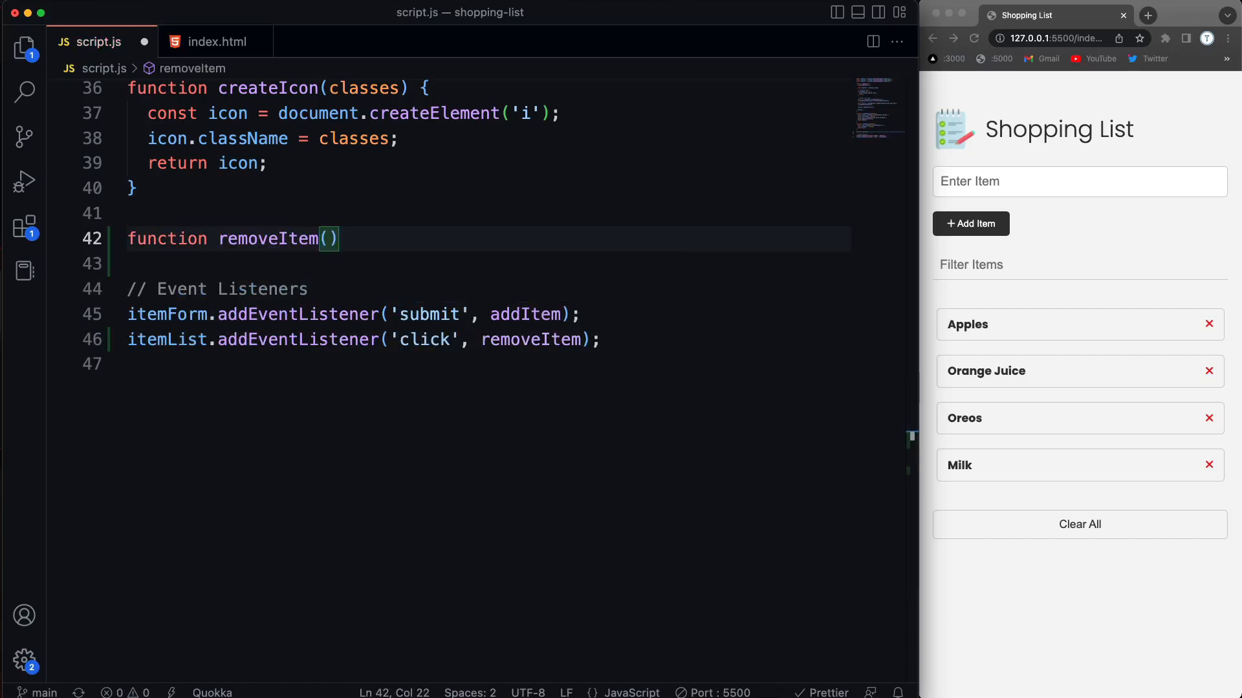
{"action": "type", "text": "e) {"}
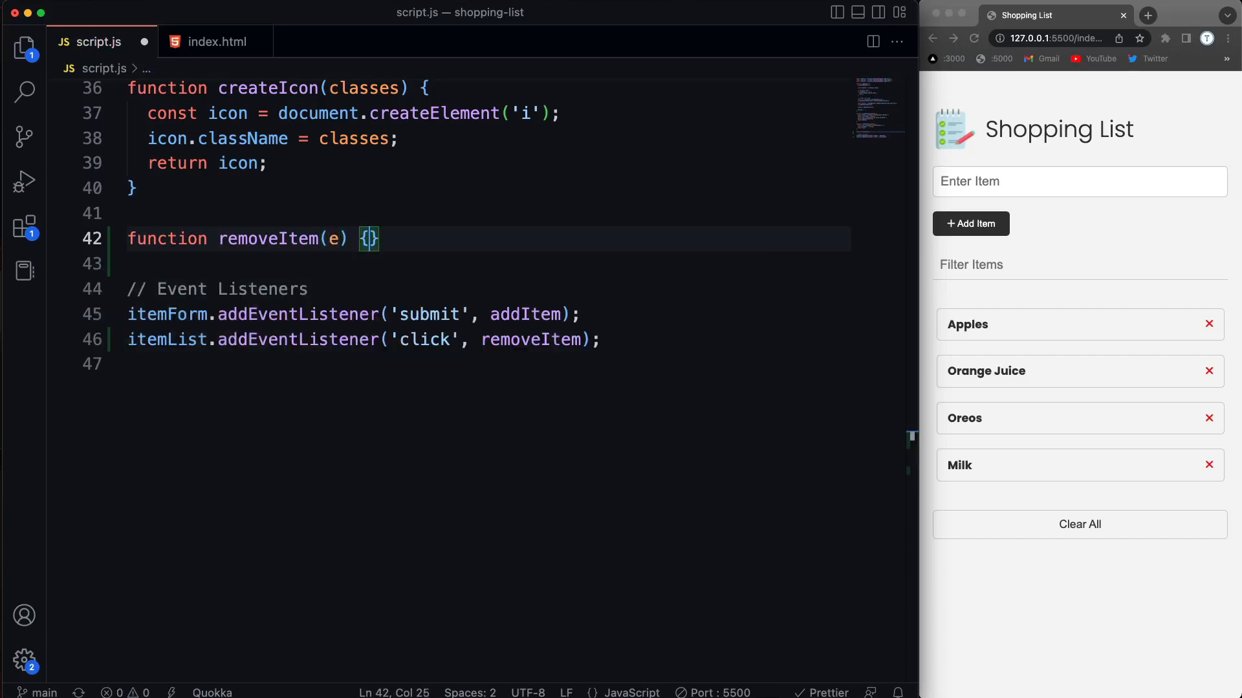
{"action": "key", "text": "Enter"}
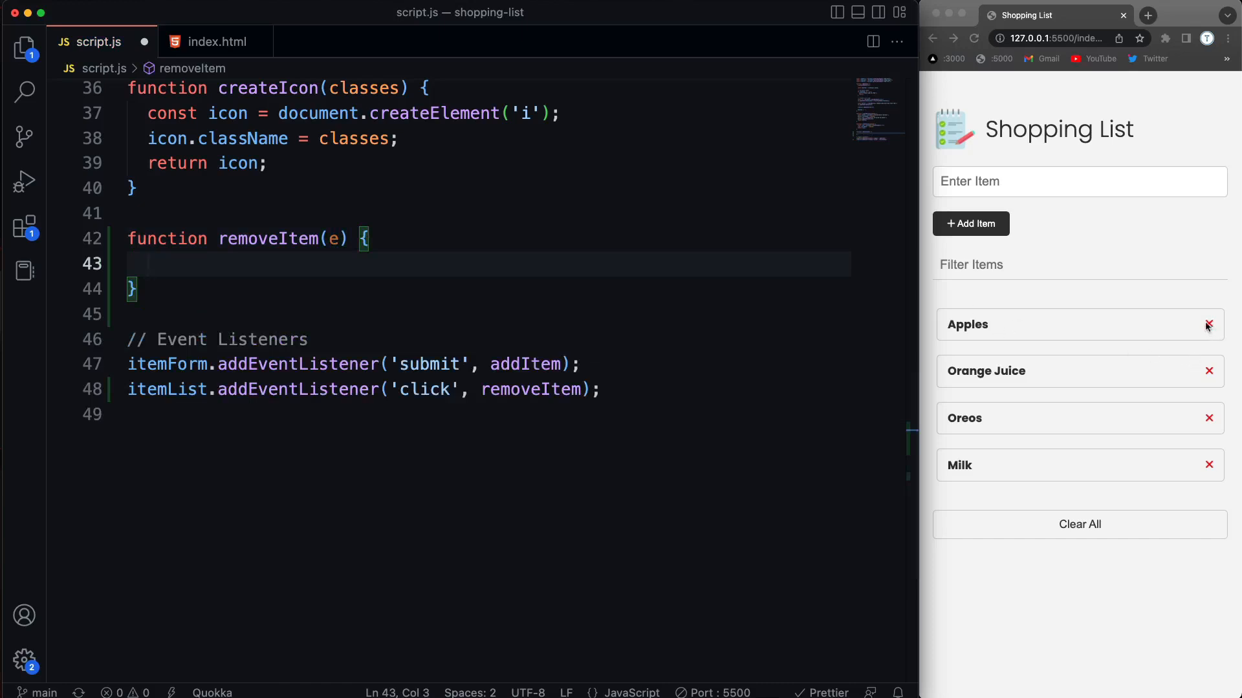
{"action": "mouse_move", "coordinate": [943, 325]}
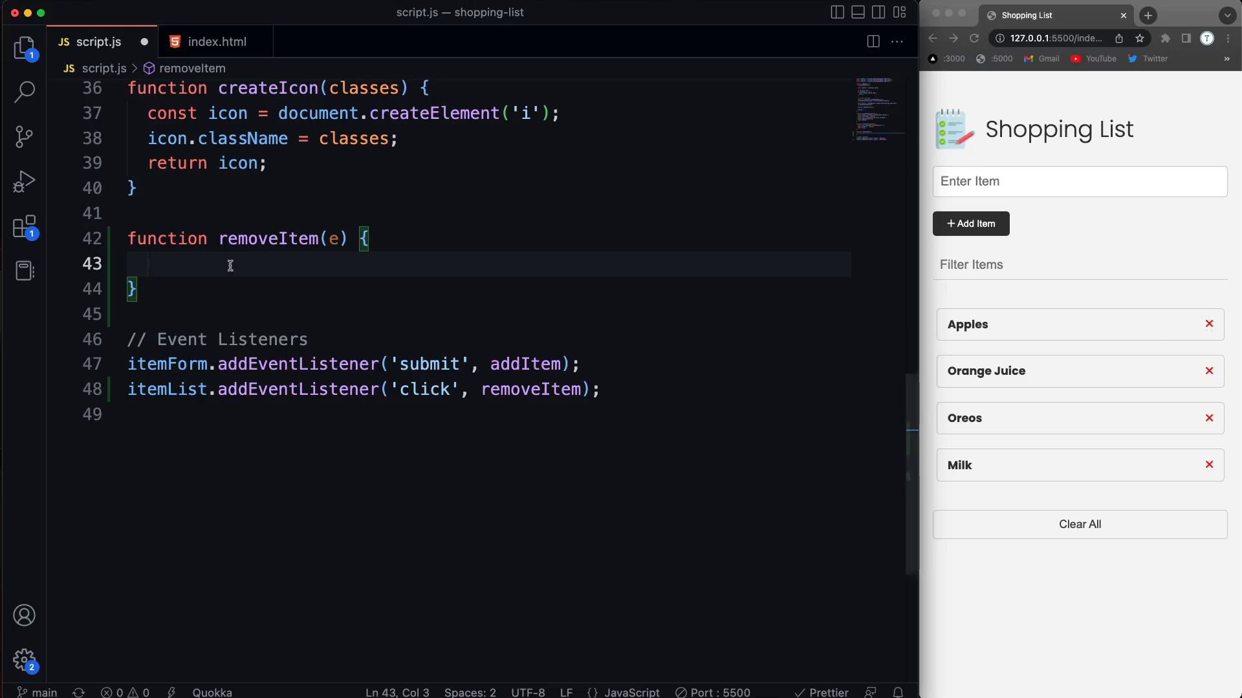
{"action": "type", "text": "e"}
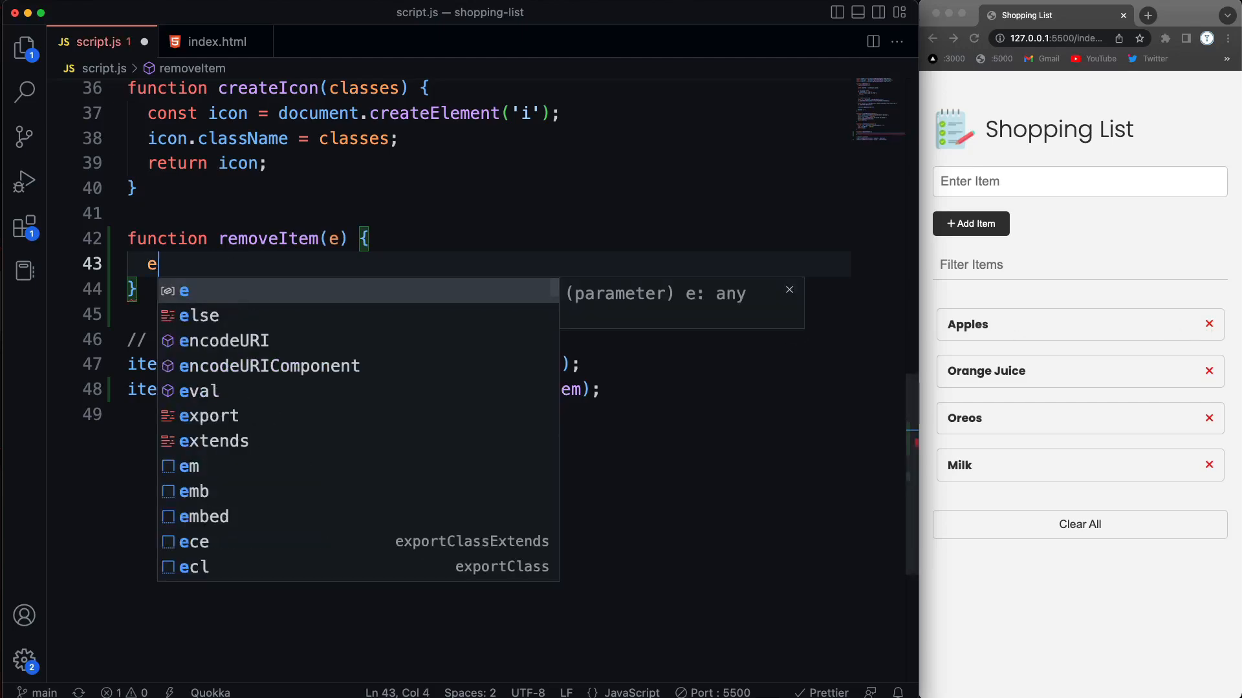
{"action": "type", "text": "console.log(e)"}
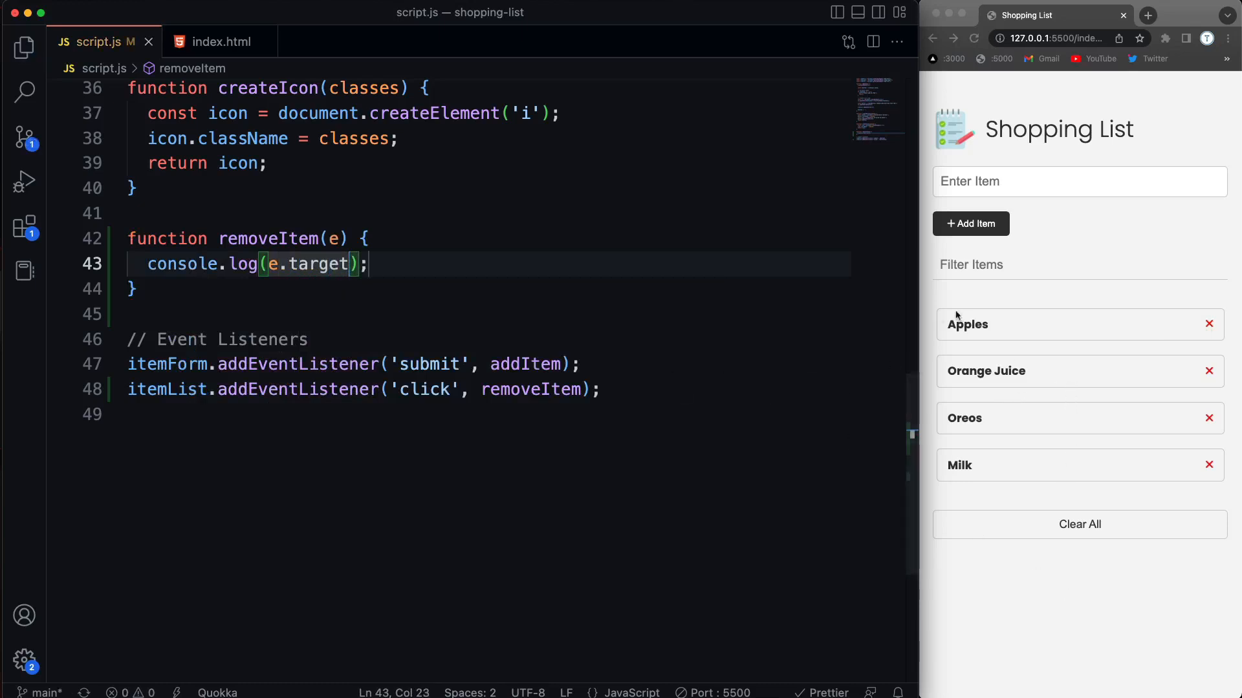
{"action": "mouse_move", "coordinate": [1082, 346]}
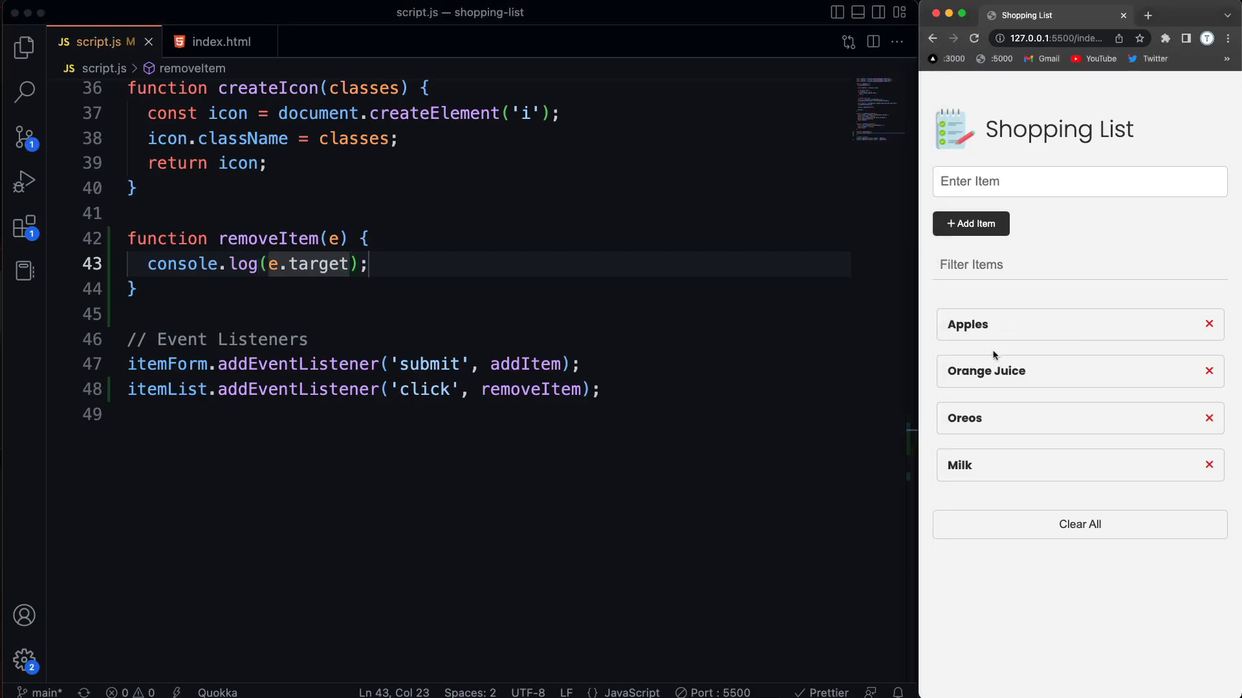
{"action": "mouse_move", "coordinate": [1011, 649]}
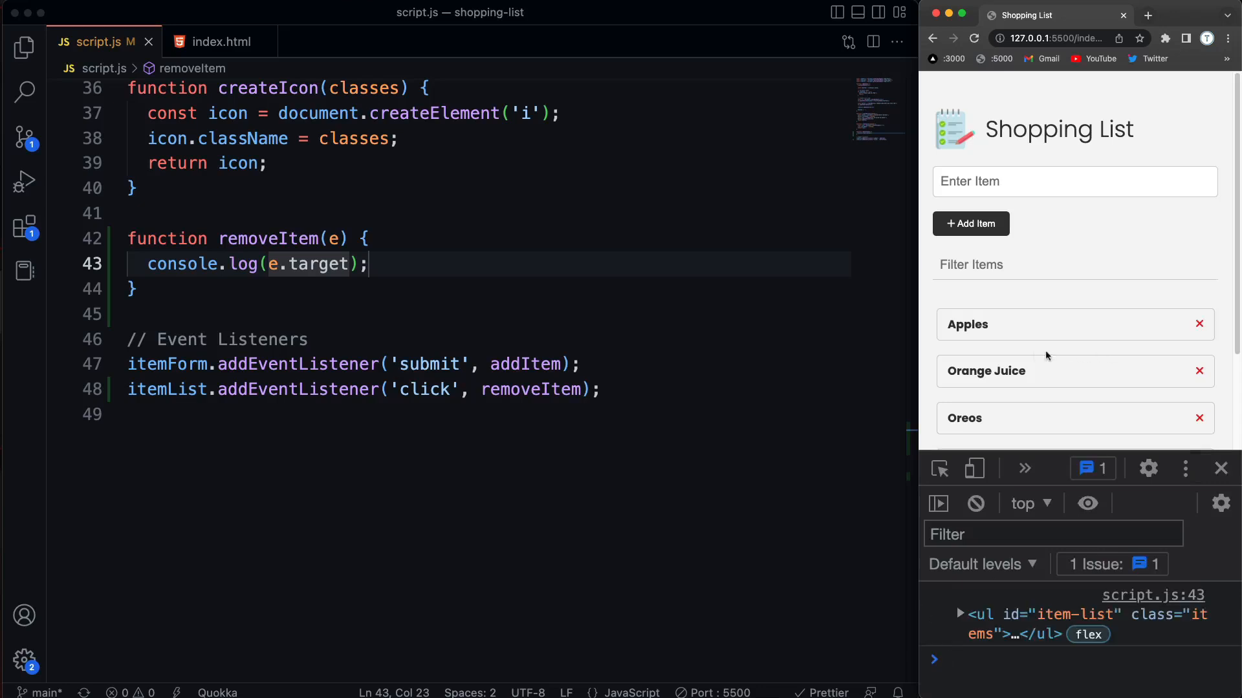
{"action": "mouse_move", "coordinate": [982, 634]}
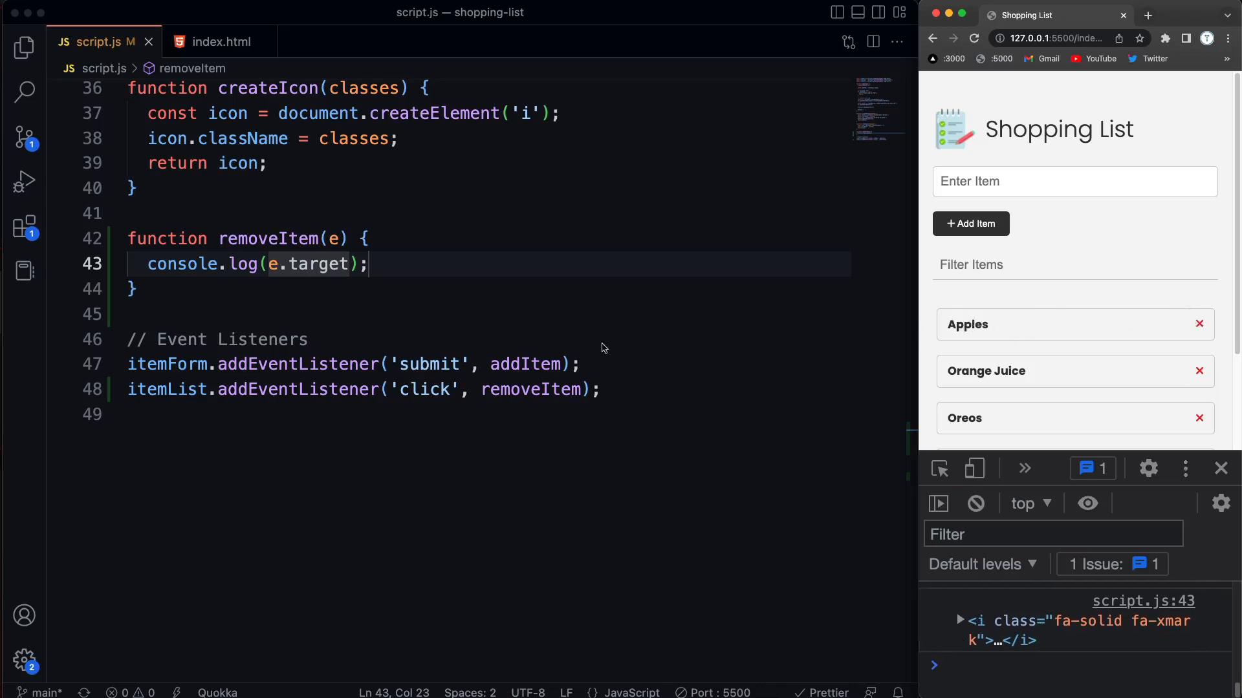
Add e.target.remove(); so the clicked element is deleted
{"action": "type", "text": "e"}
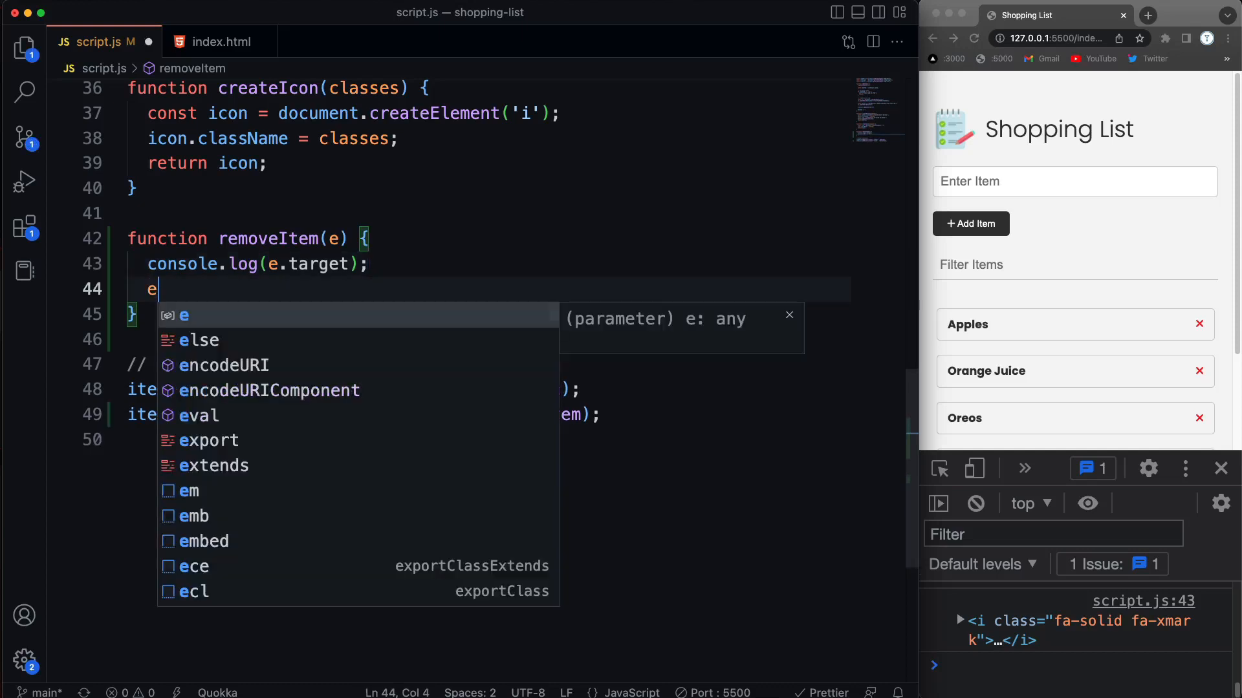
{"action": "type", "text": ".target"}
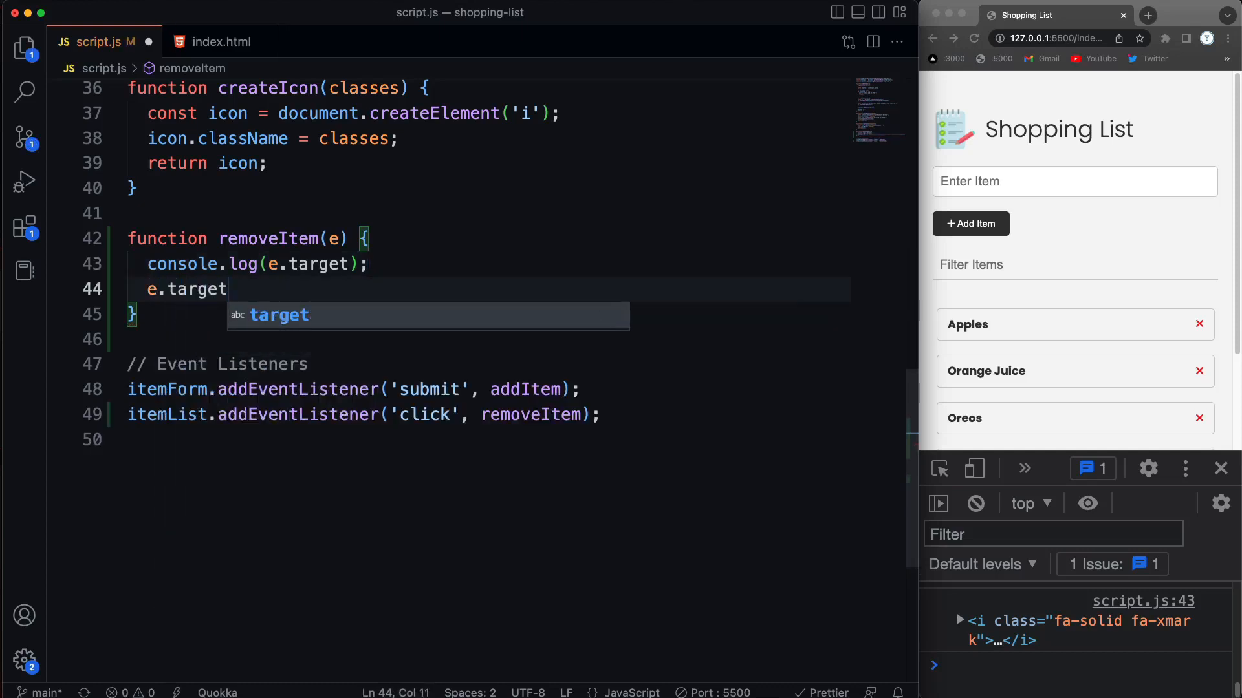
{"action": "type", "text": ".remove();"}
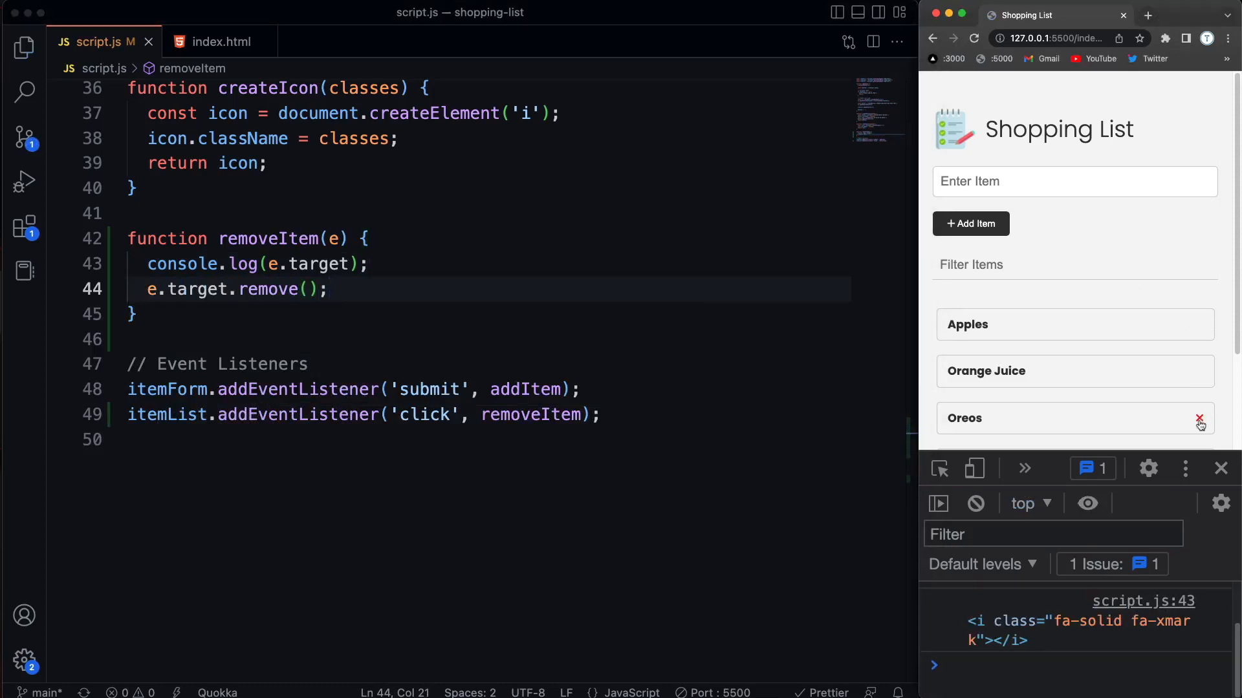
{"action": "mouse_move", "coordinate": [1165, 310]}
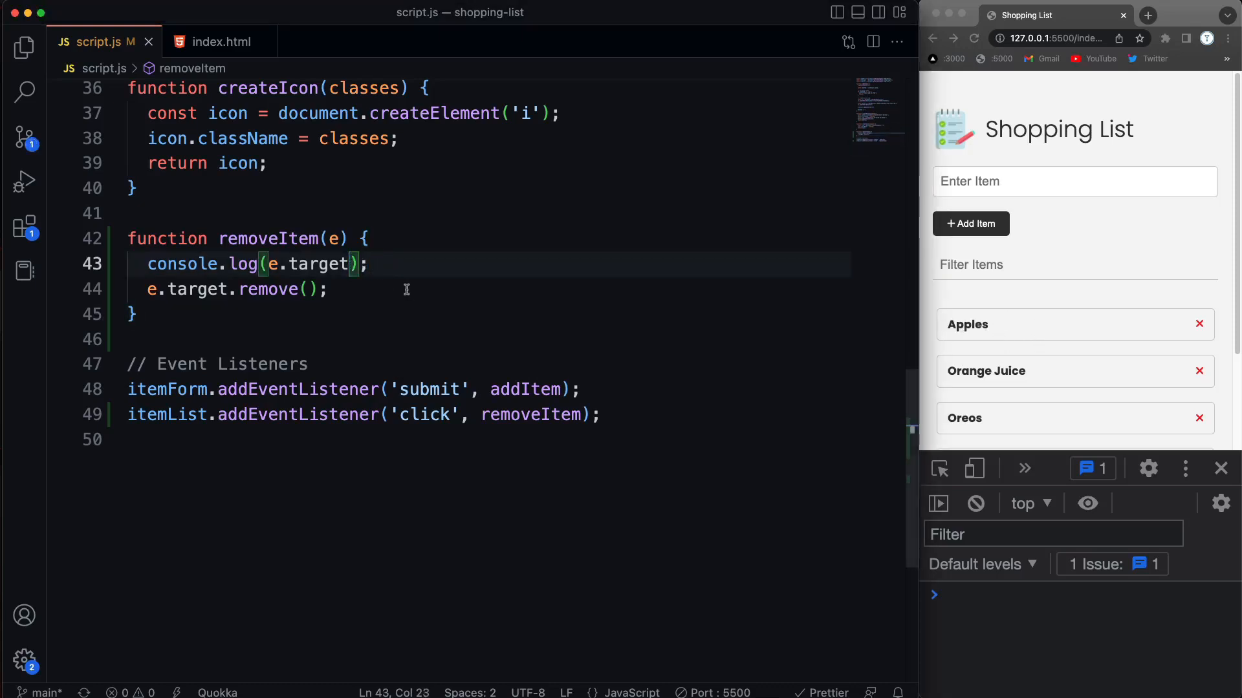
Change the log to e.target.parentElement and try it on item X's in the preview
{"action": "type", "text": ".paren"}
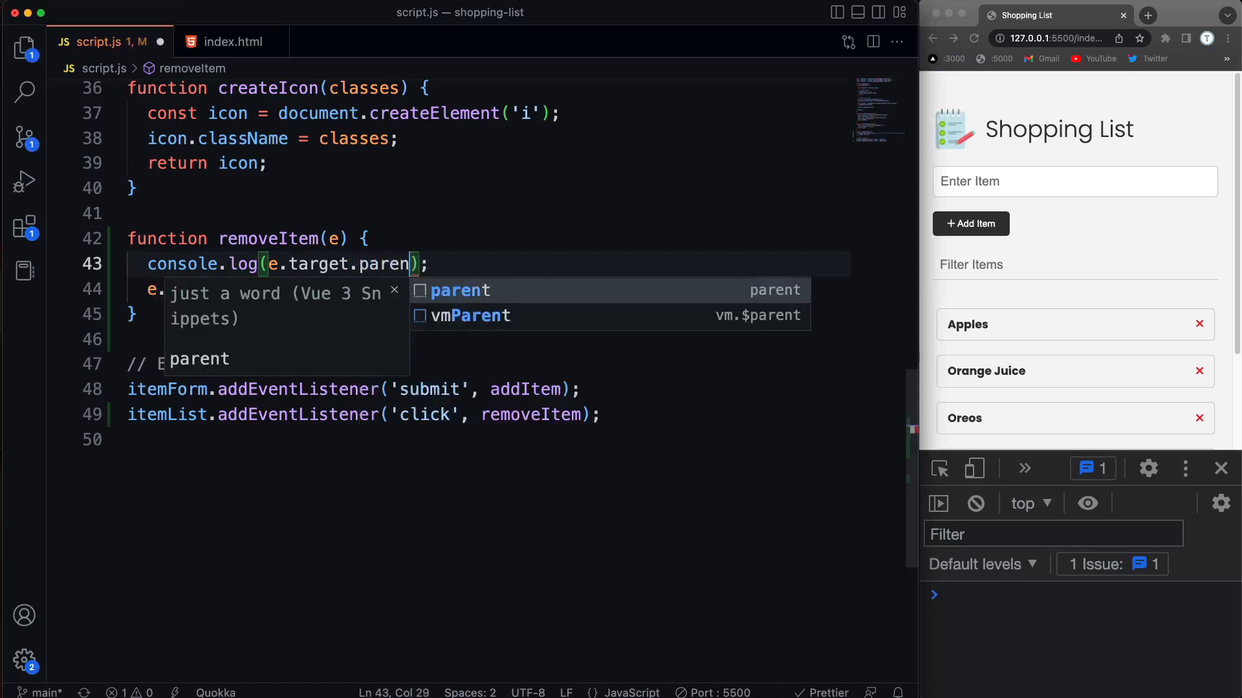
{"action": "type", "text": "tElement"}
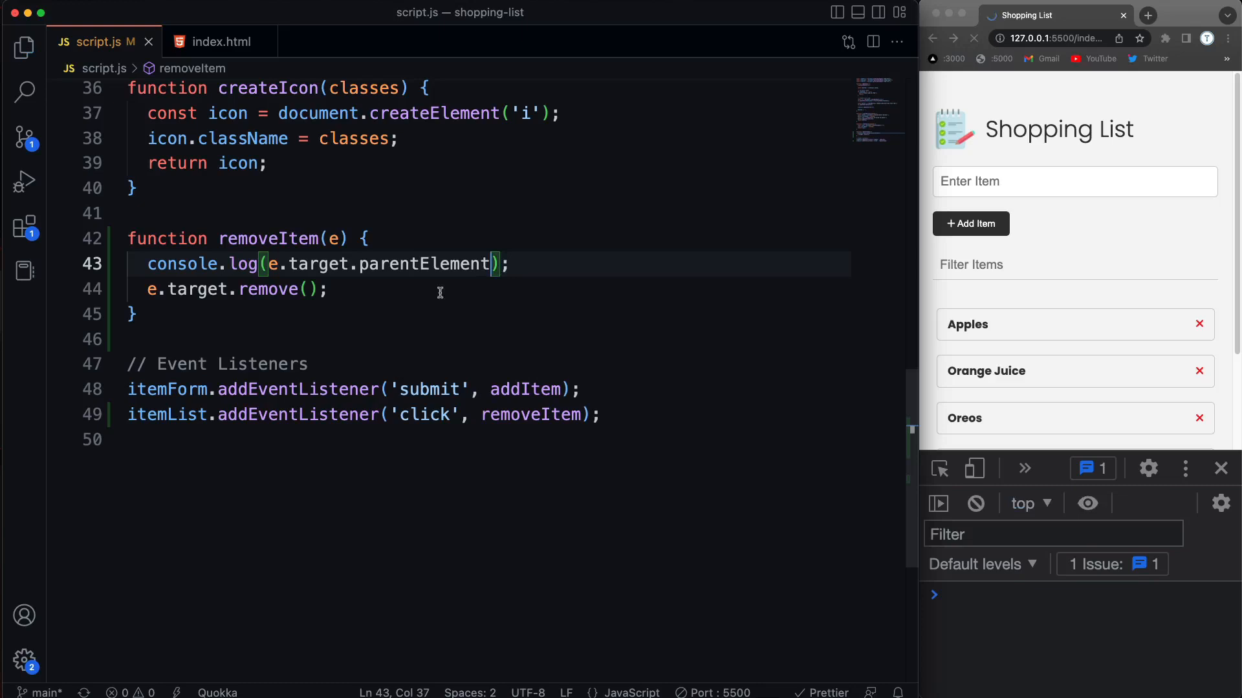
{"action": "left_click", "coordinate": [1198, 323]}
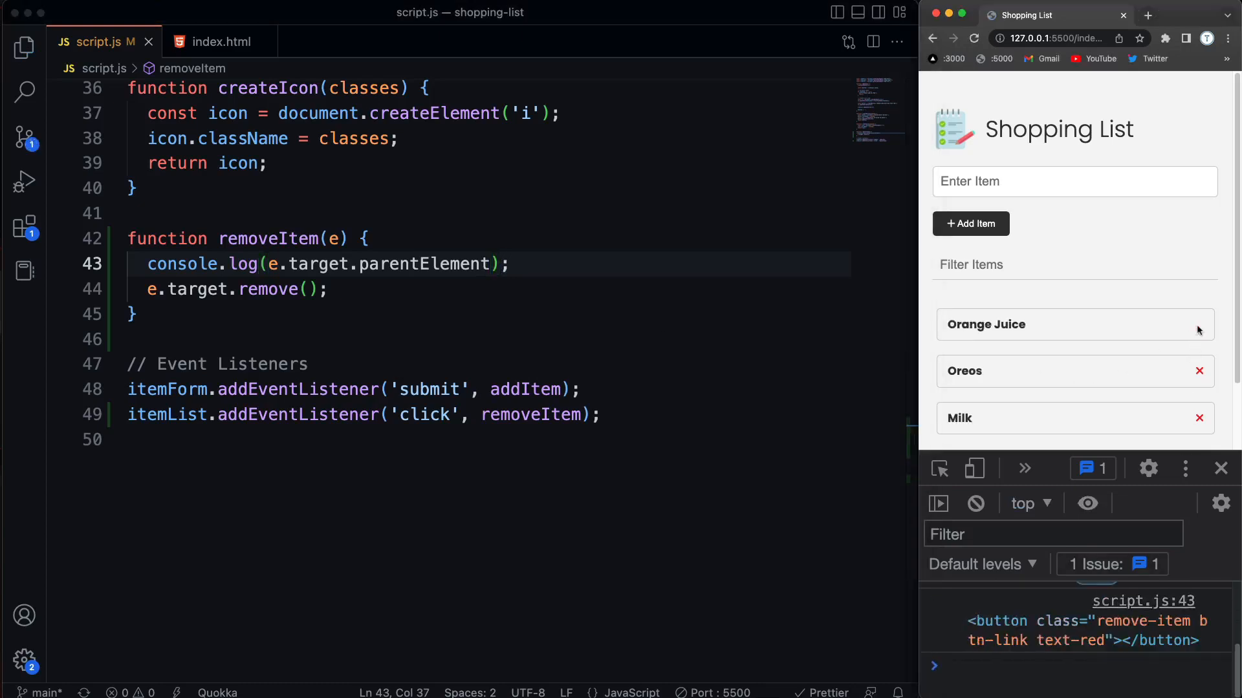
{"action": "mouse_move", "coordinate": [1069, 633]}
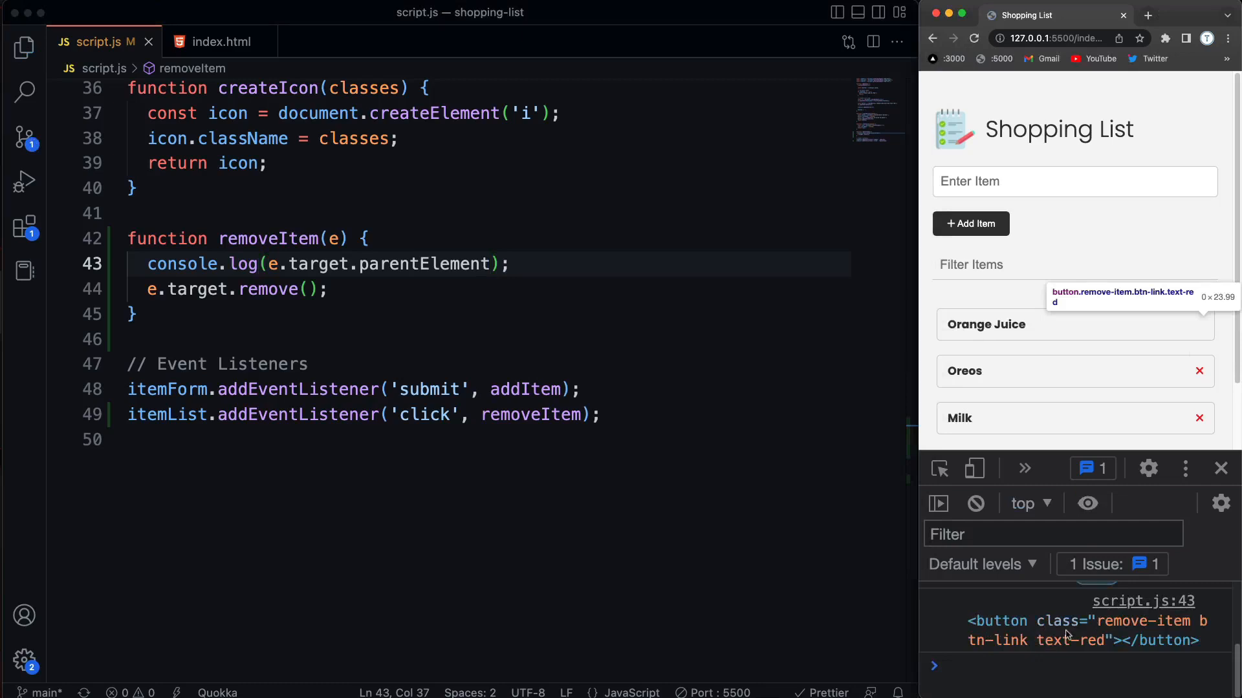
{"action": "mouse_move", "coordinate": [325, 283]}
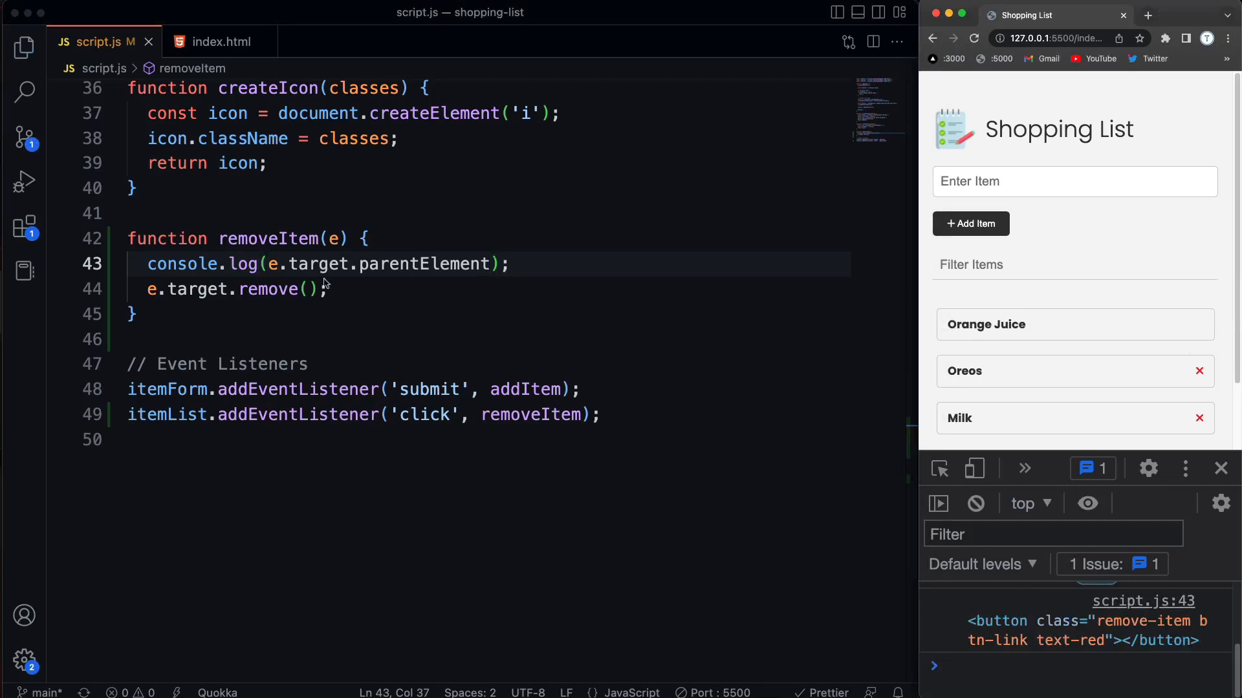
{"action": "mouse_move", "coordinate": [380, 264]}
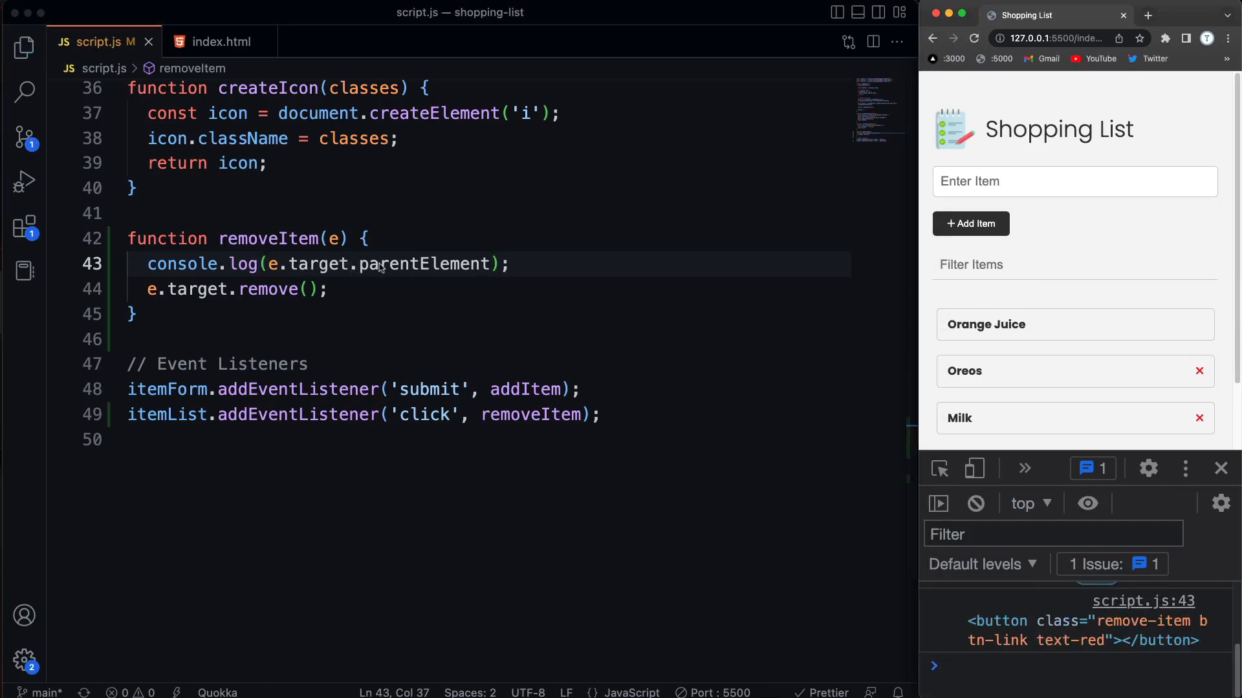
{"action": "left_click", "coordinate": [1198, 371]}
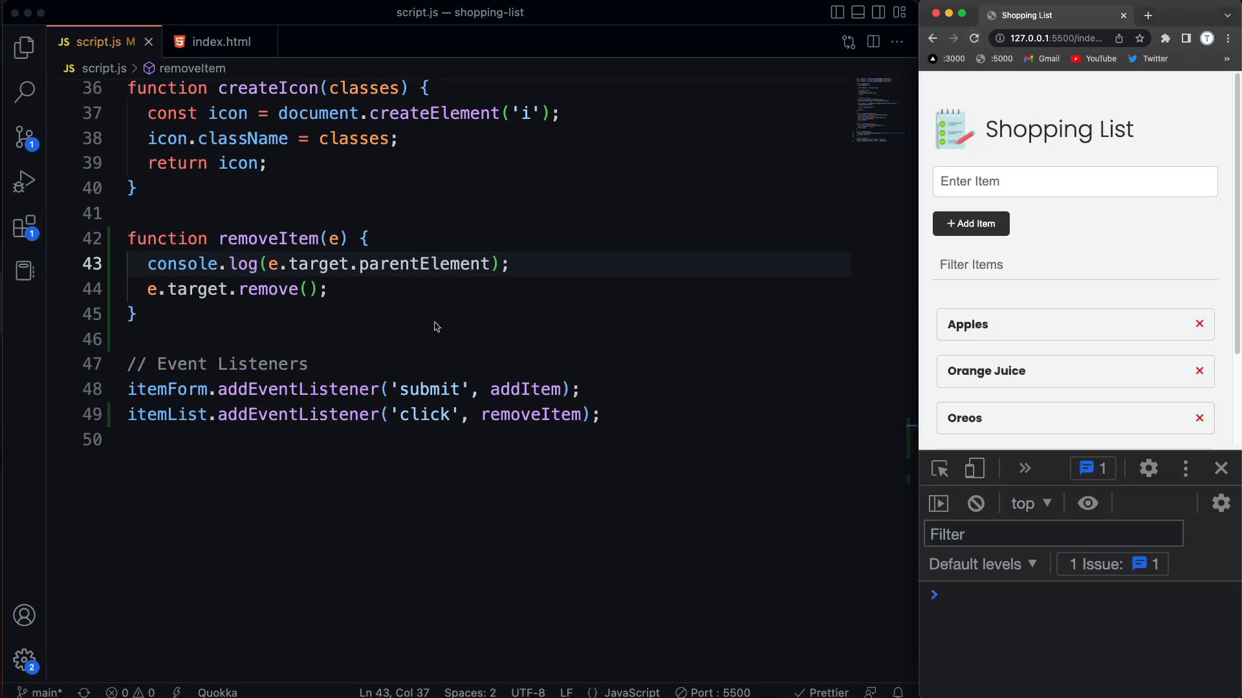
{"action": "mouse_move", "coordinate": [379, 357]}
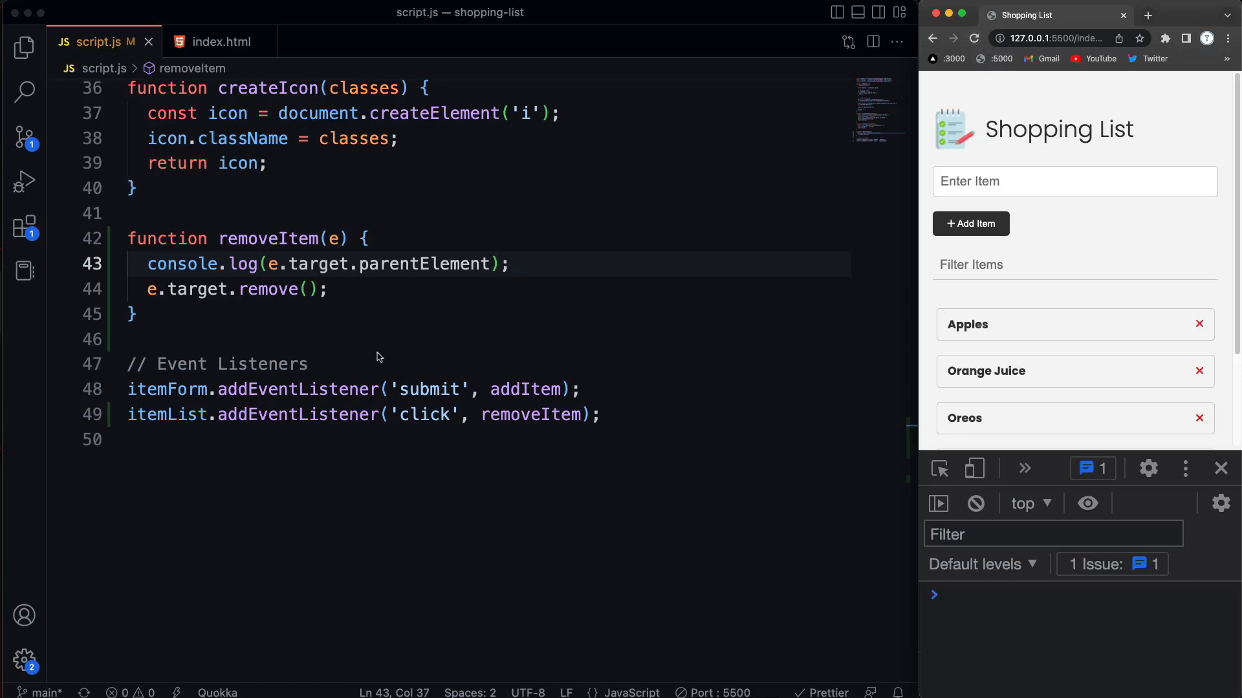
{"action": "mouse_move", "coordinate": [1154, 342]}
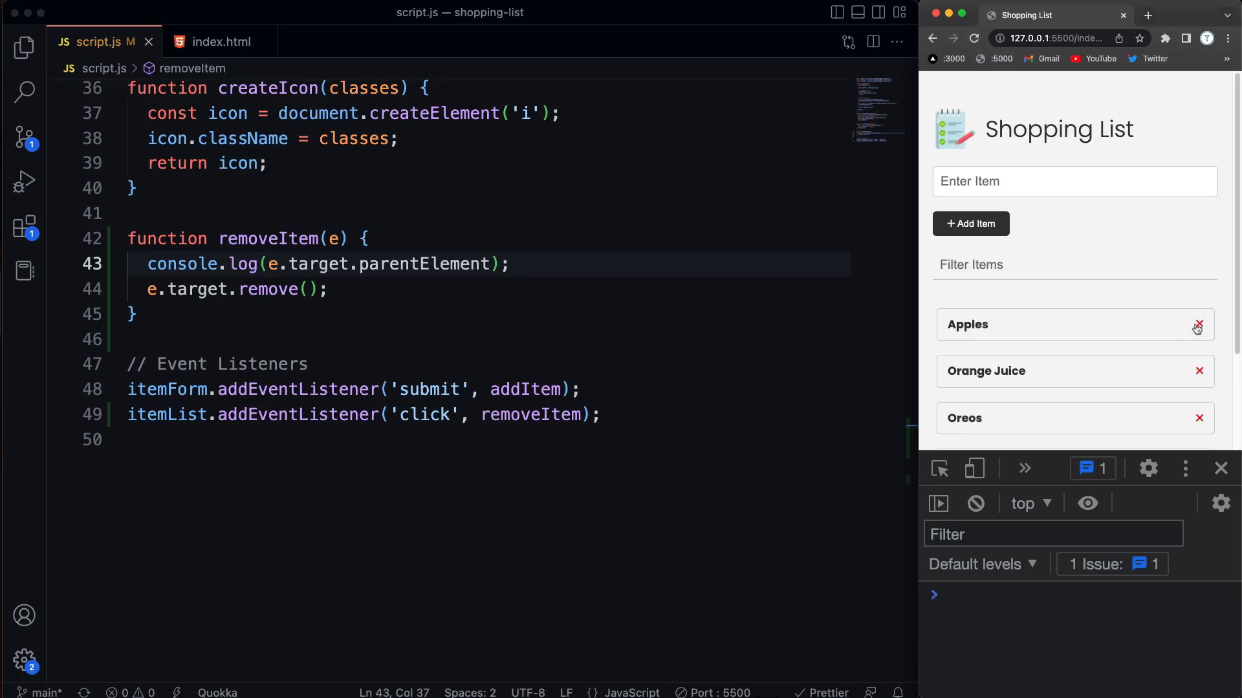
{"action": "mouse_move", "coordinate": [1089, 327]}
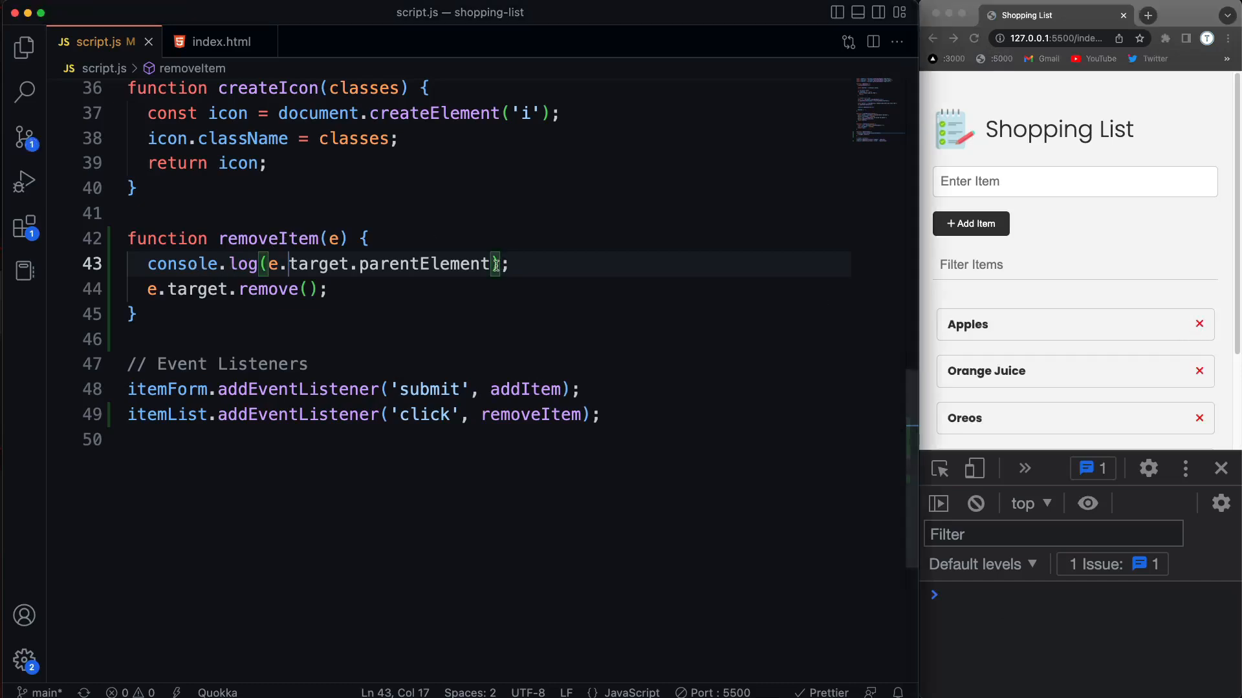
Extend the log to e.target.parentElement.classList
{"action": "type", "text": "."}
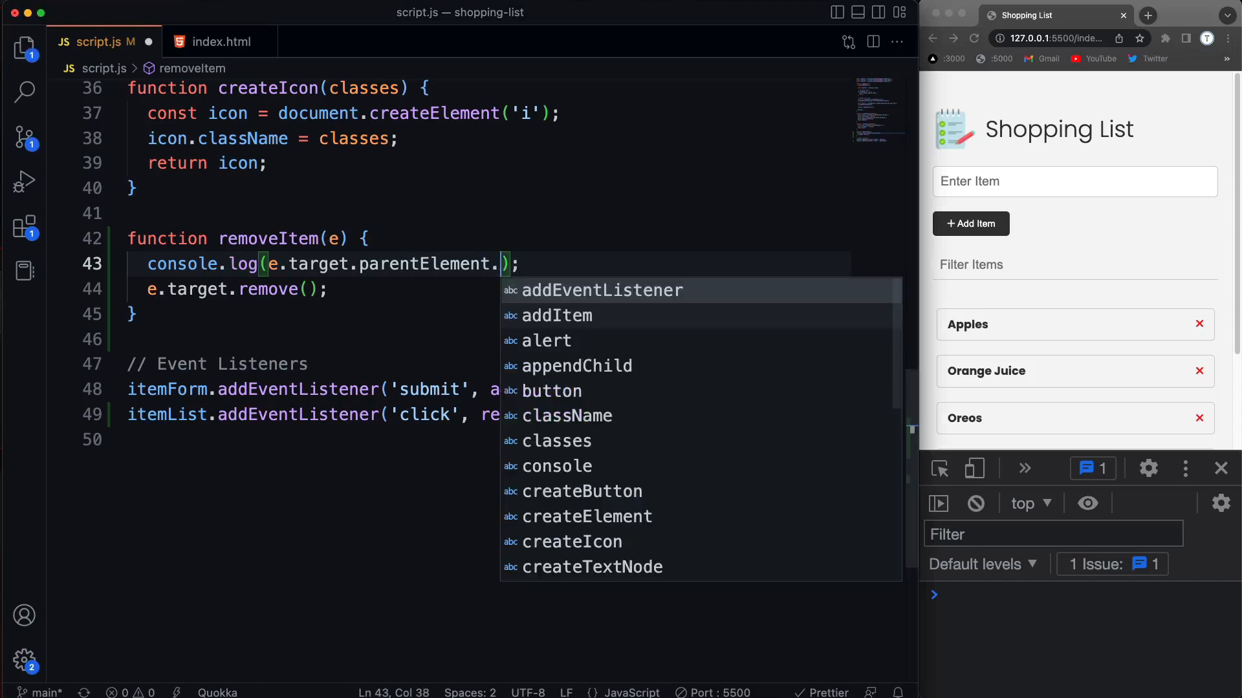
{"action": "type", "text": ".cal"}
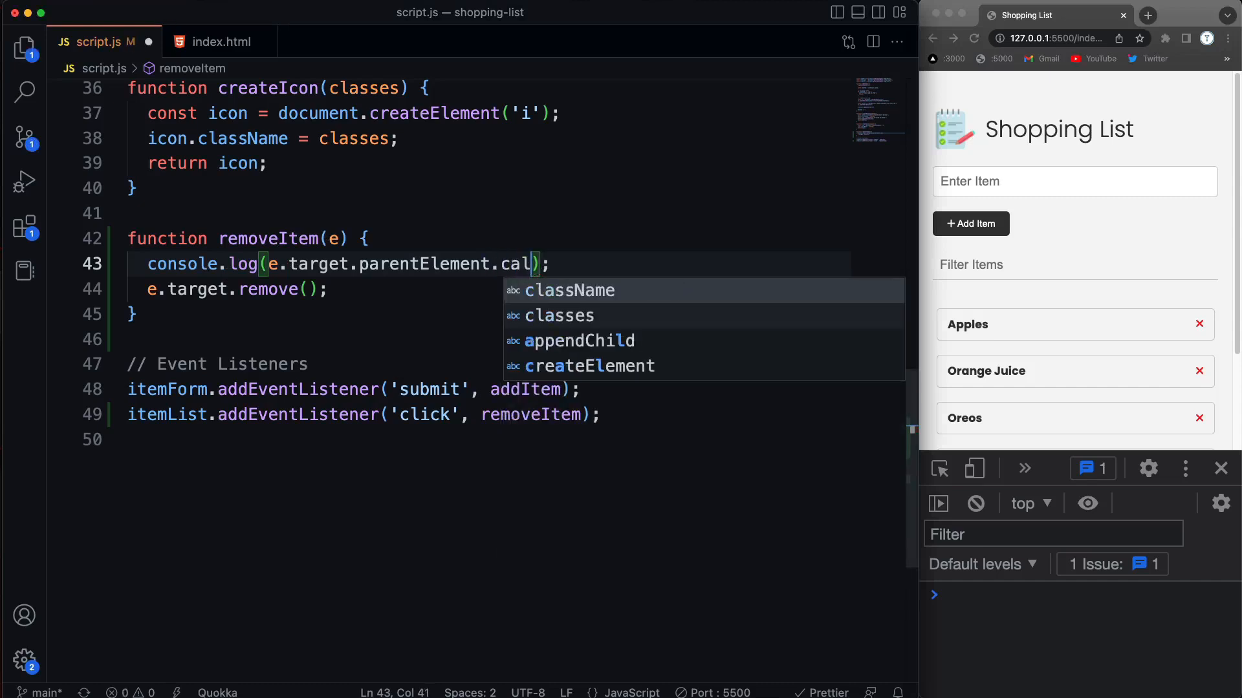
{"action": "type", "text": "s"}
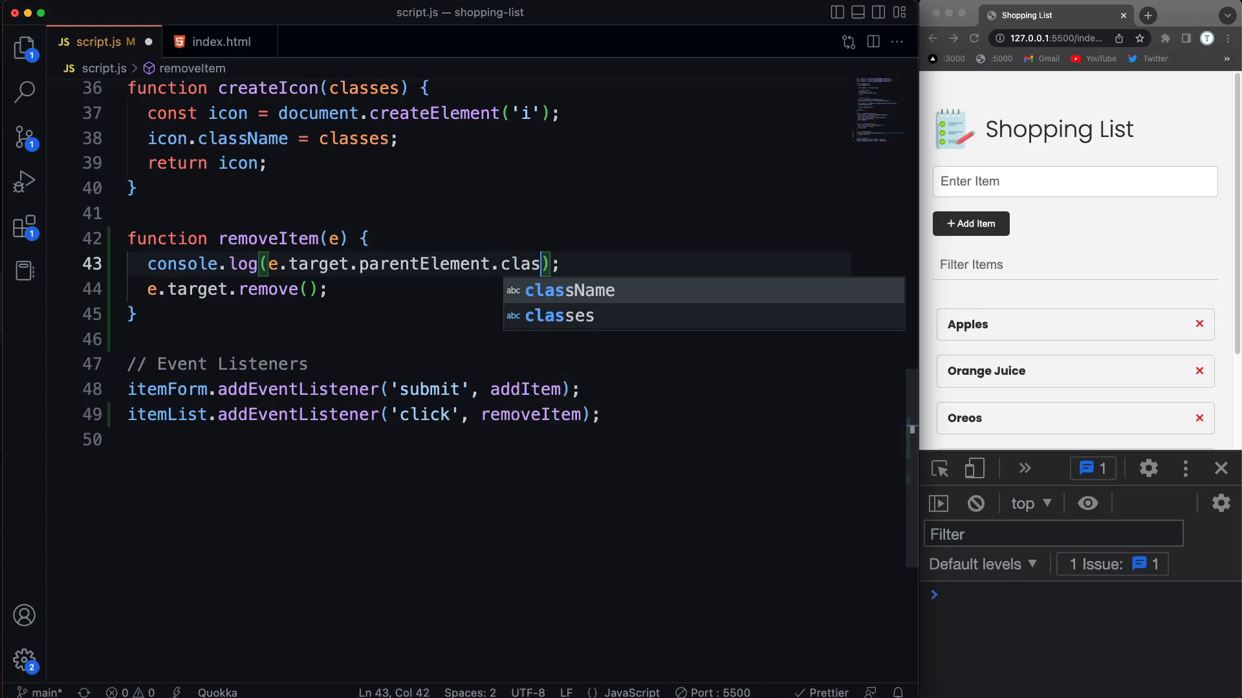
{"action": "type", "text": "sList"}
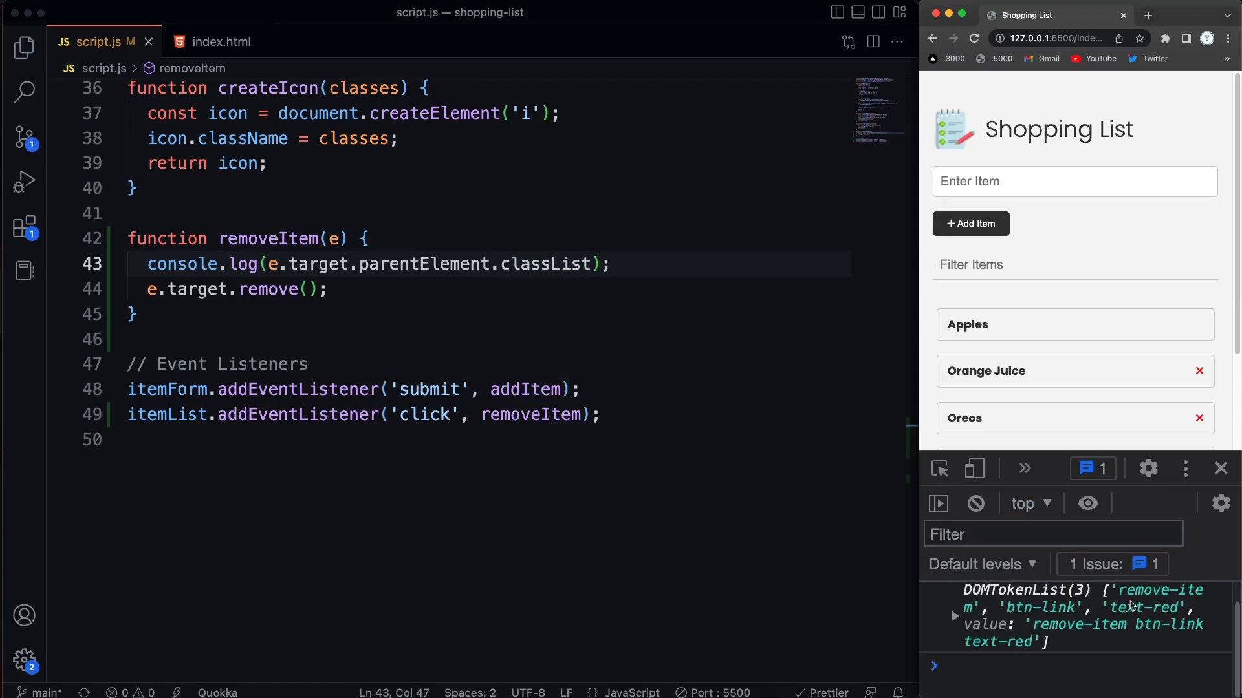
{"action": "mouse_move", "coordinate": [567, 351]}
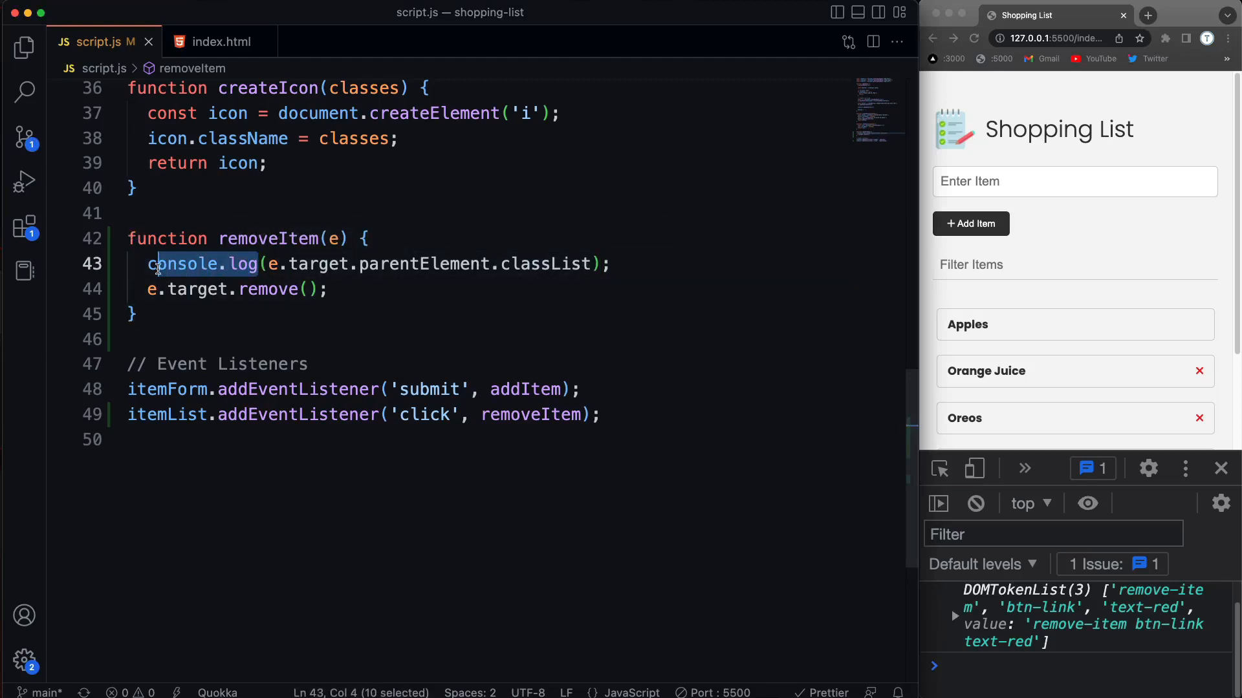
Add an if checking e.target.parentElement.classList.contains('remove-item')
{"action": "type", "text": "if"}
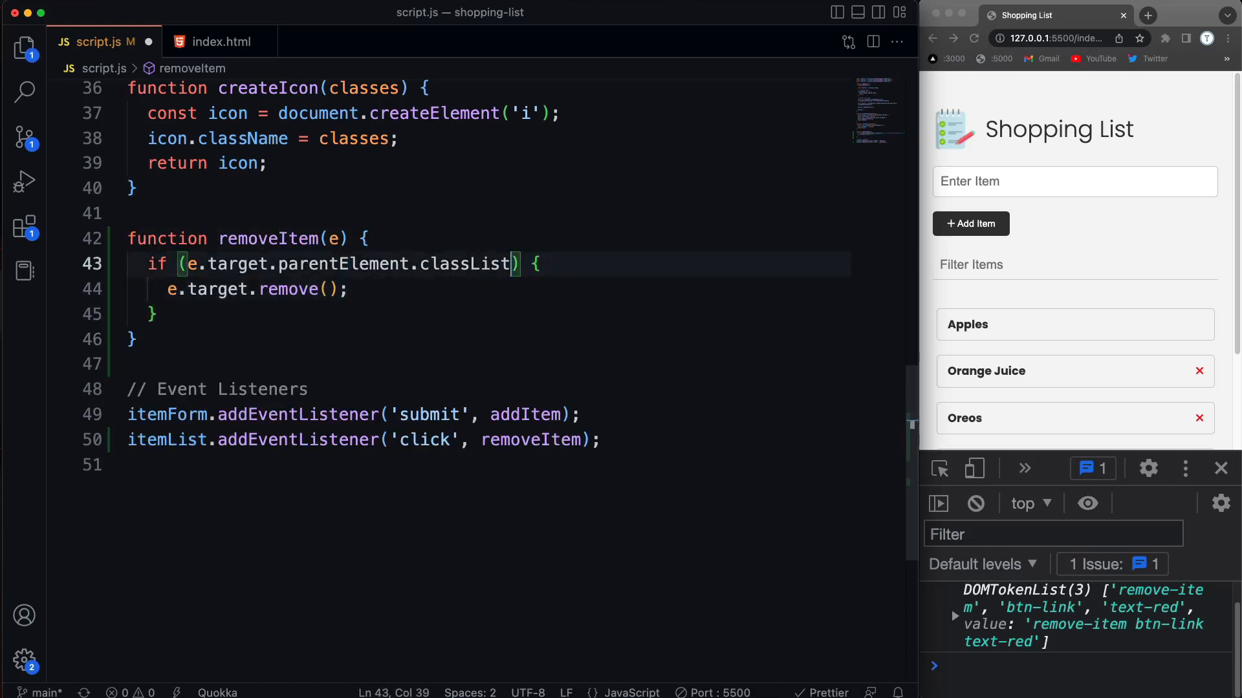
{"action": "type", "text": "."}
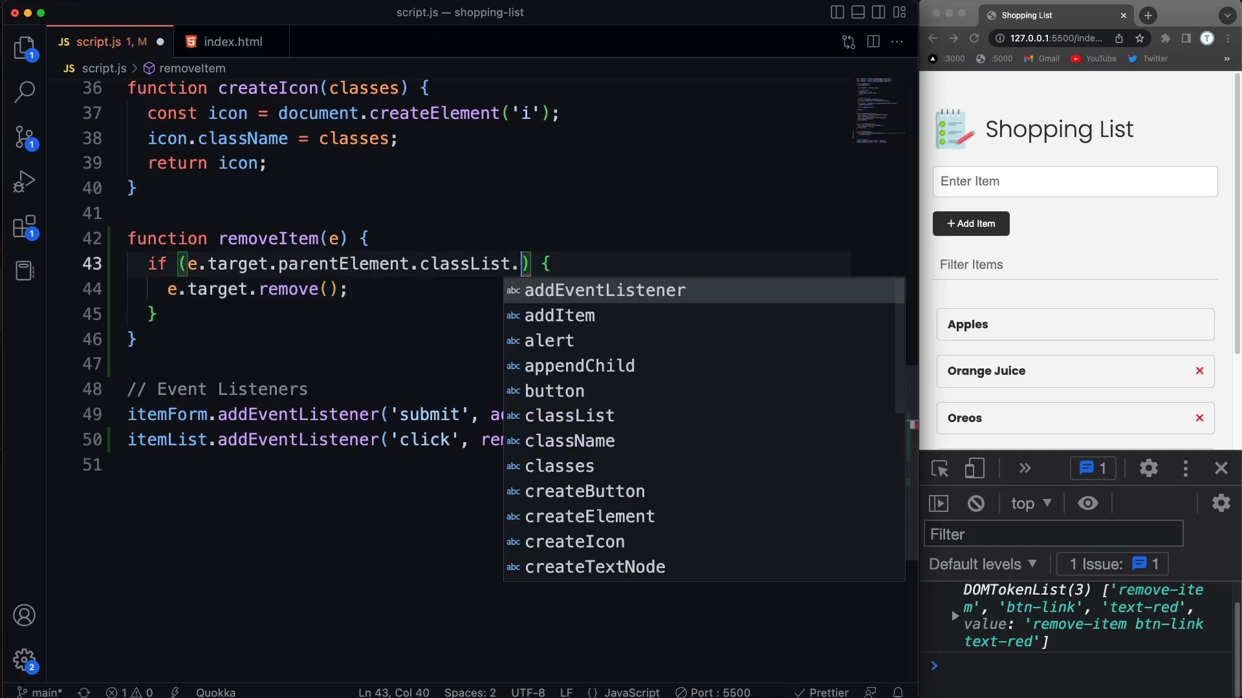
{"action": "type", "text": "contai"}
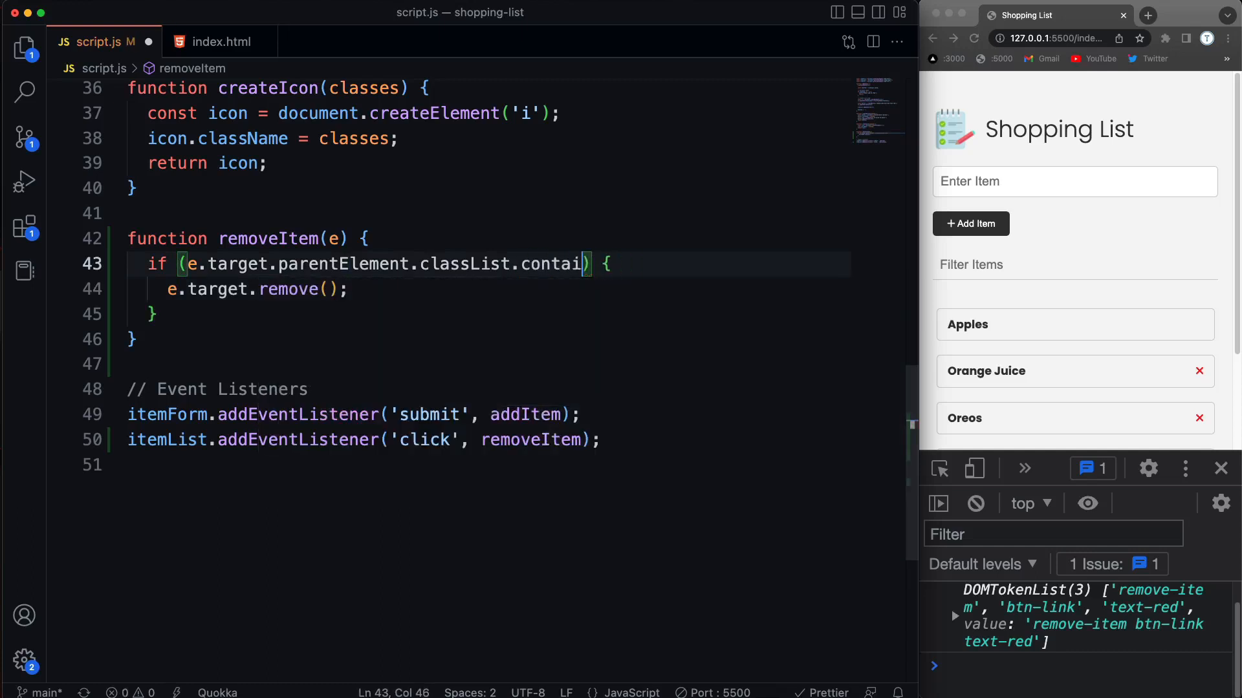
{"action": "type", "text": "ns()"}
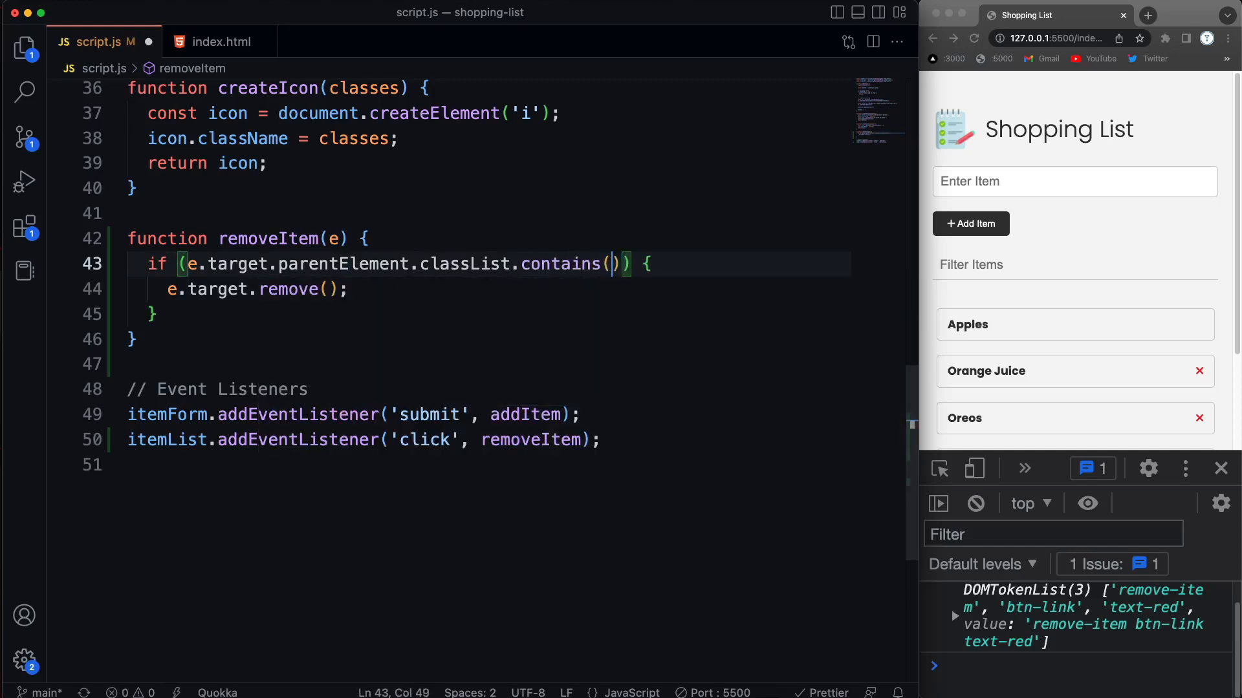
{"action": "type", "text": "'"}
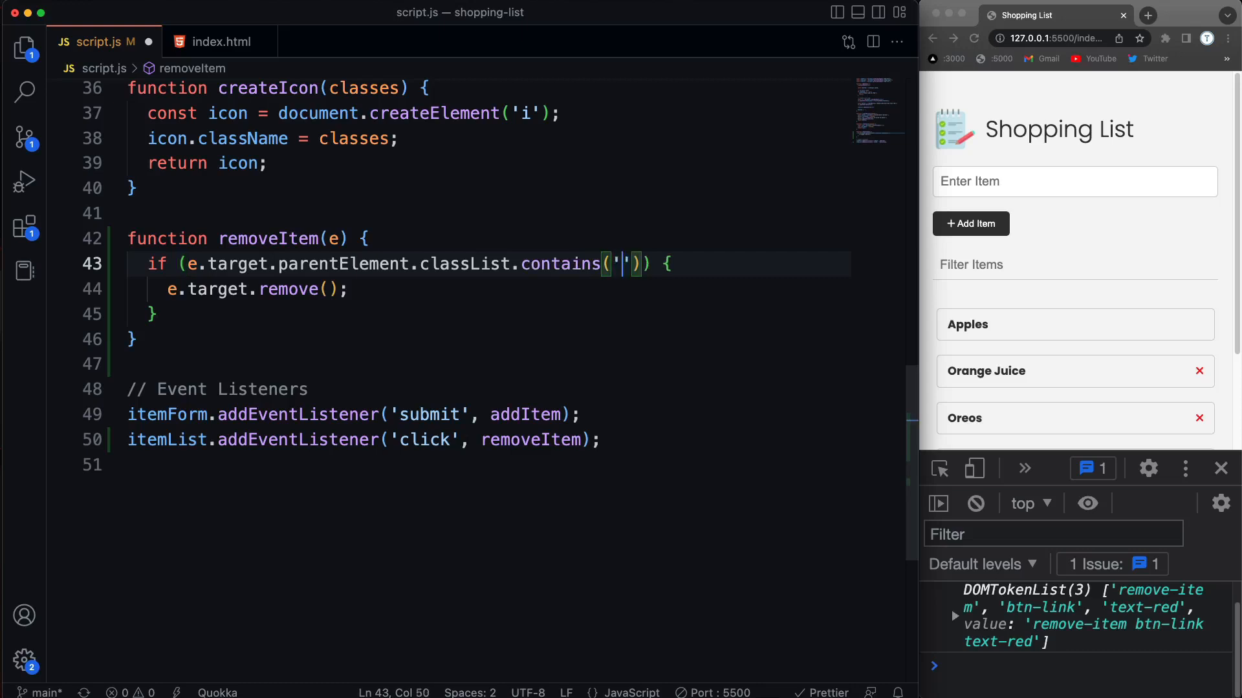
{"action": "type", "text": "remove-"}
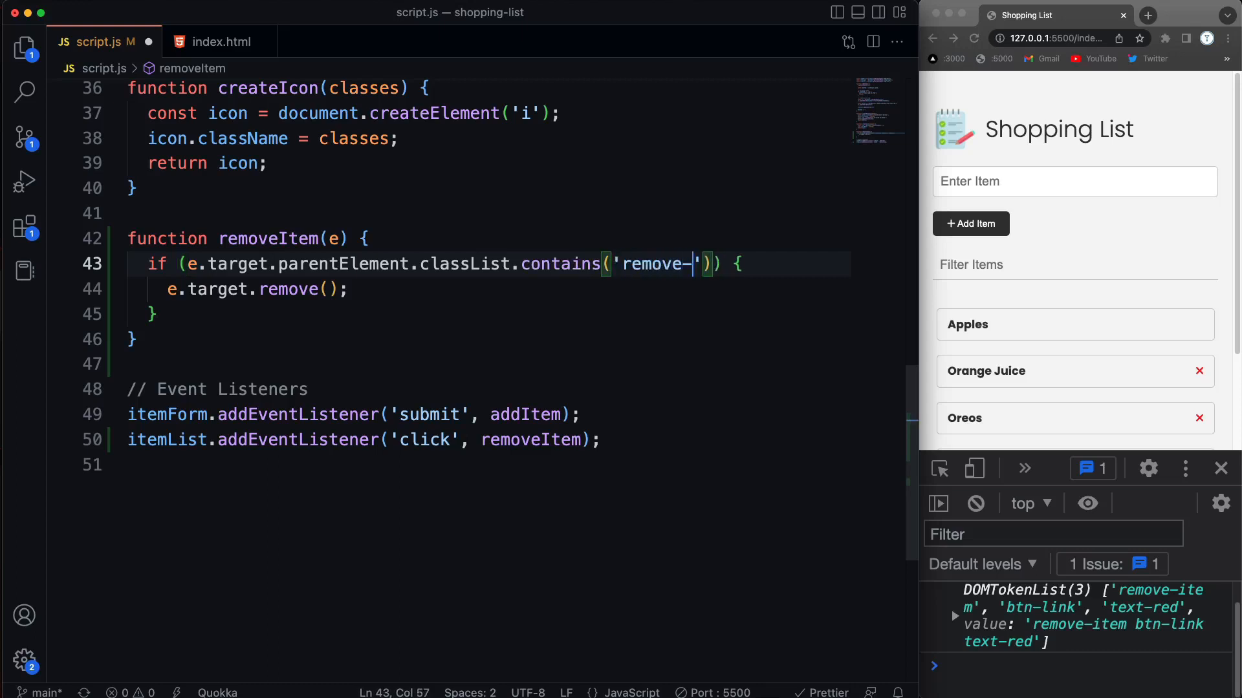
{"action": "type", "text": "item"}
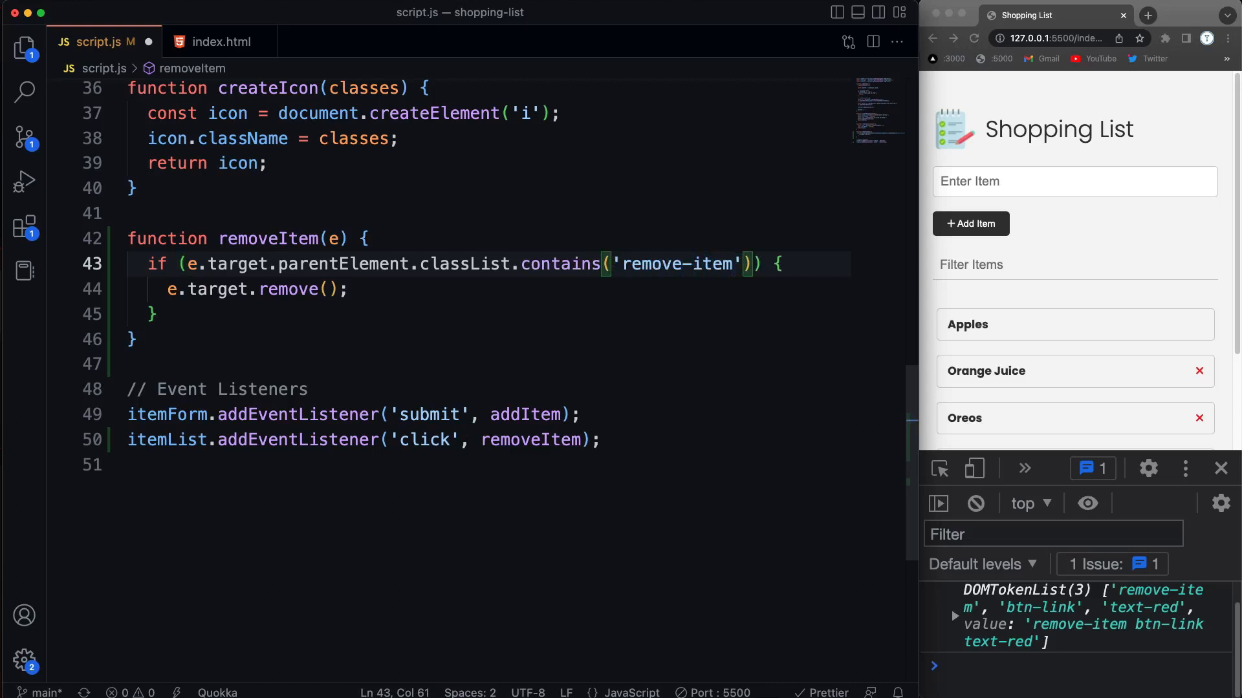
Replace the remove call inside the if with console.log('click') and test on the Apples X
{"action": "left_click", "coordinate": [444, 288]}
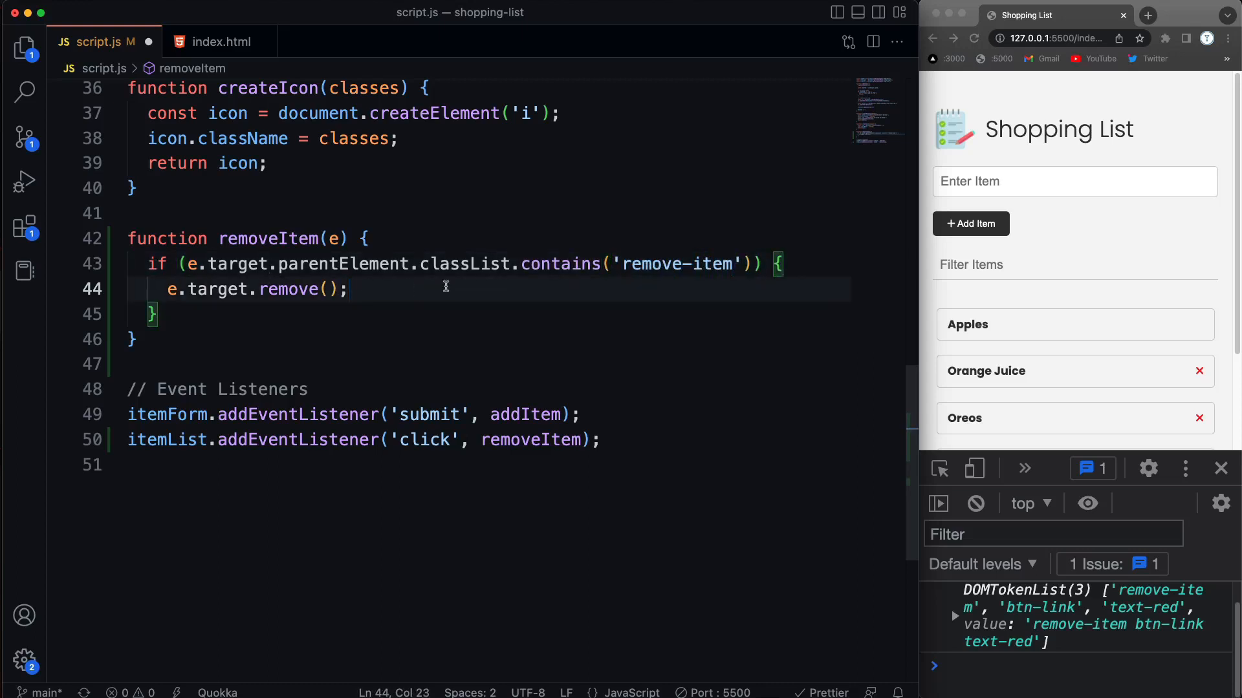
{"action": "mouse_move", "coordinate": [688, 301]}
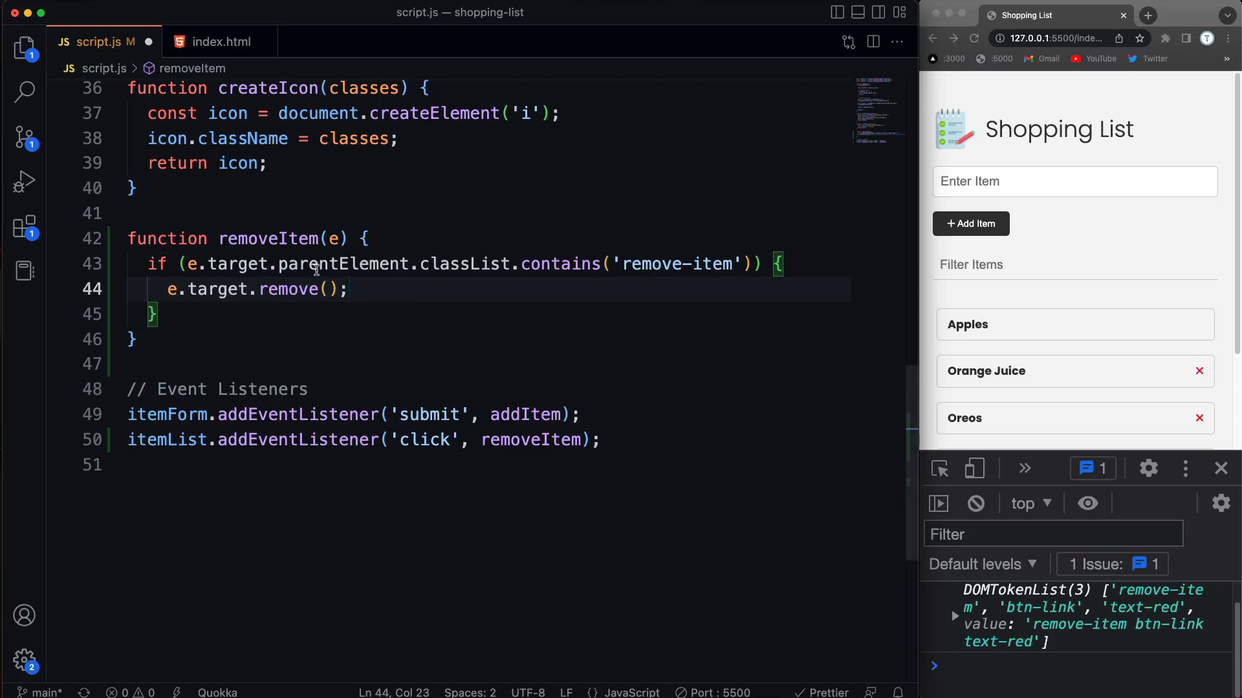
{"action": "double_click", "coordinate": [655, 264]}
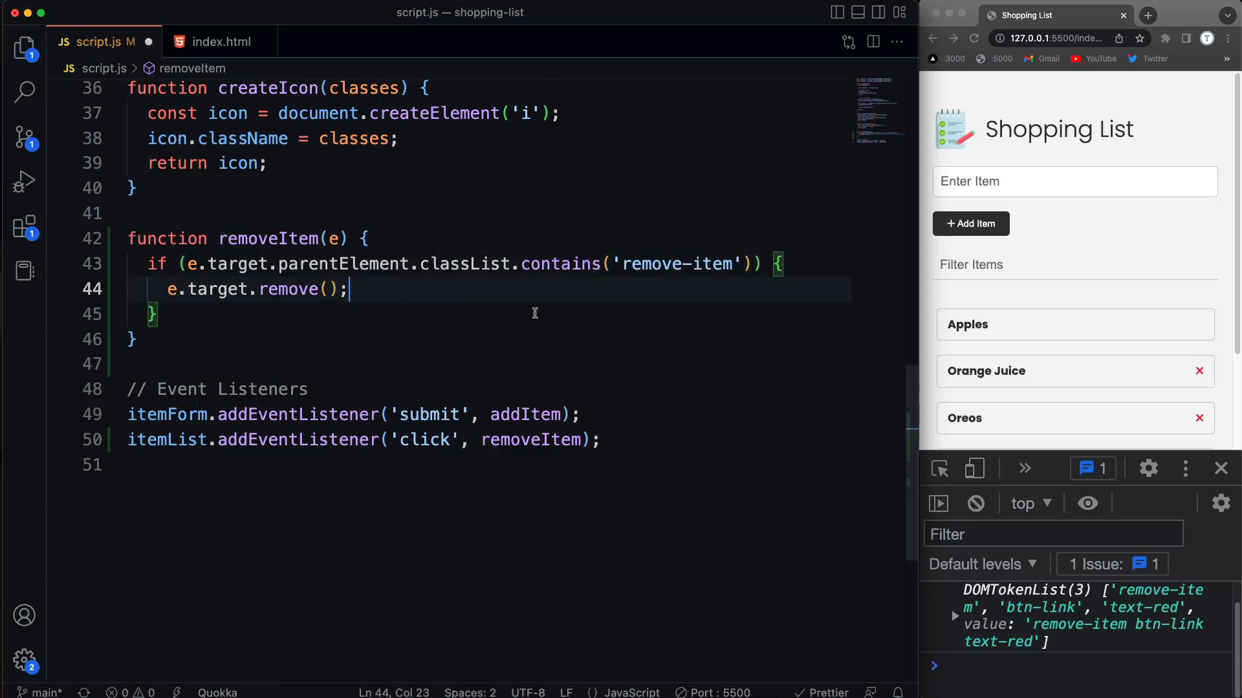
{"action": "left_click_drag", "start_coordinate": [348, 288], "coordinate": [167, 288]}
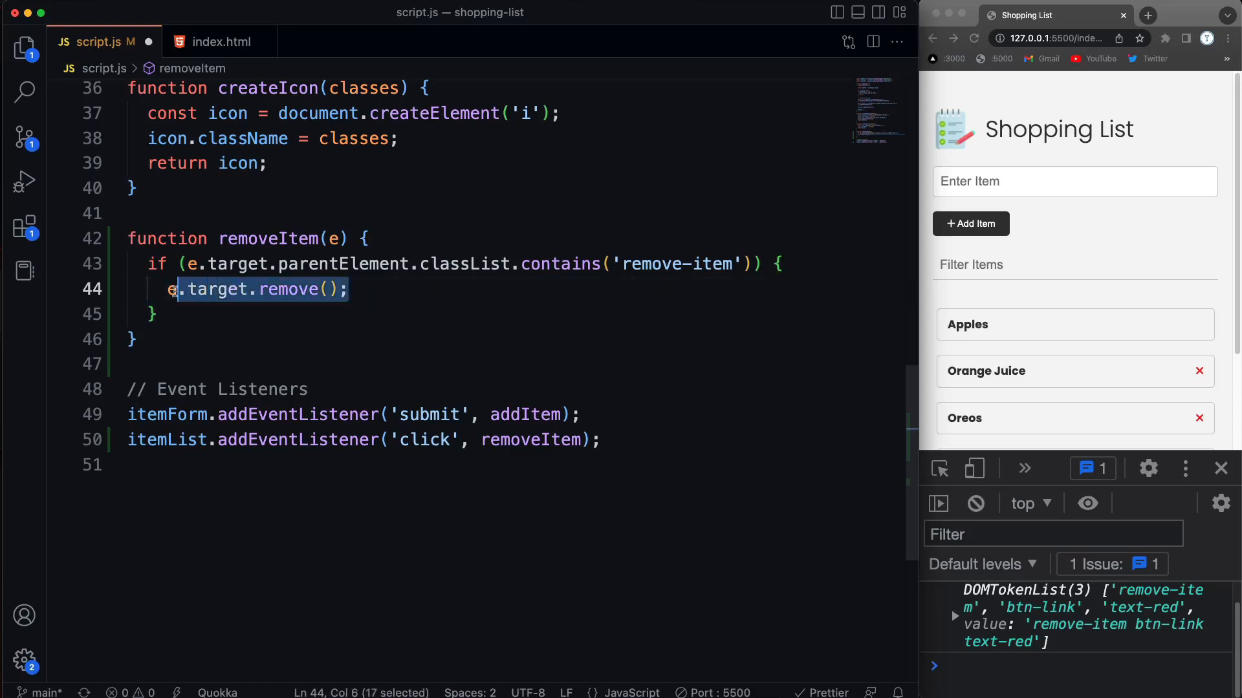
{"action": "type", "text": "console.log(object);"}
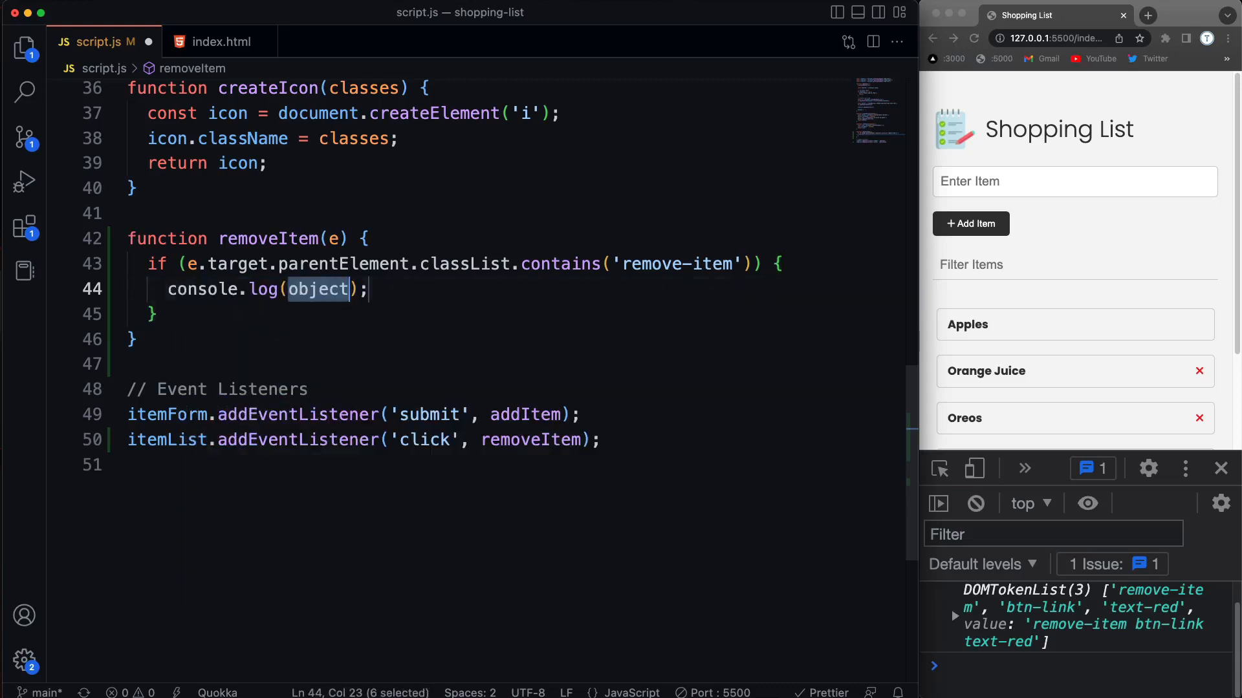
{"action": "type", "text": "'click'"}
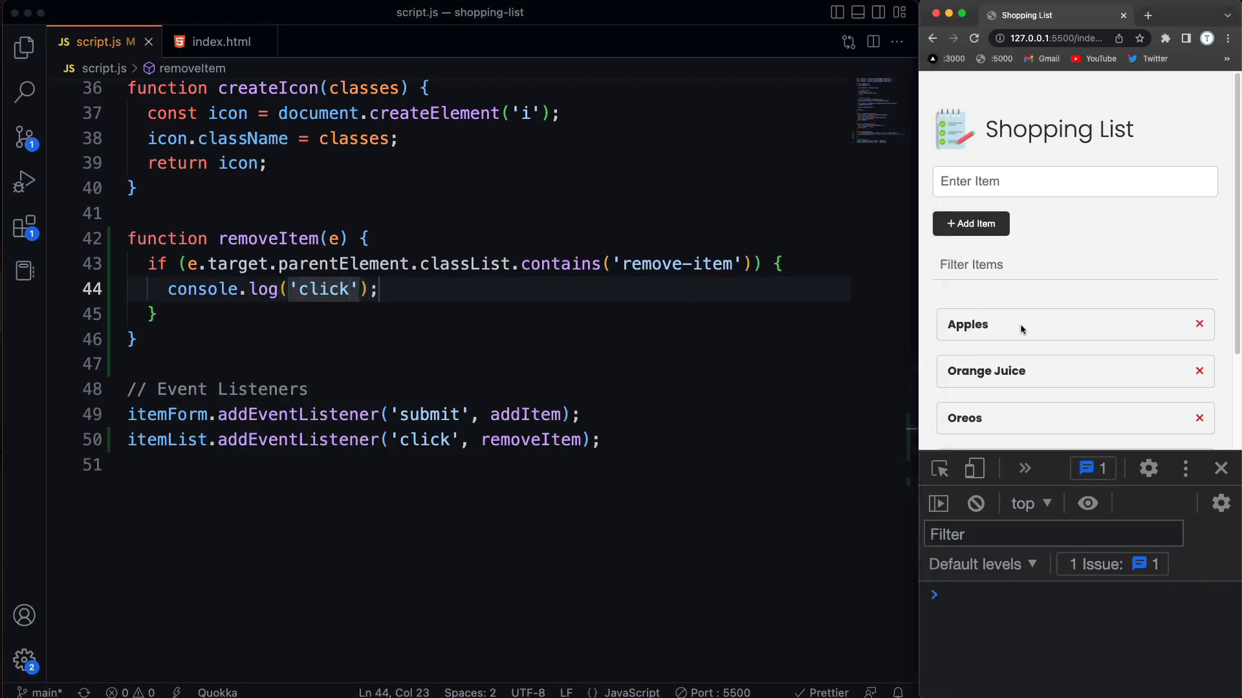
{"action": "mouse_move", "coordinate": [1019, 353]}
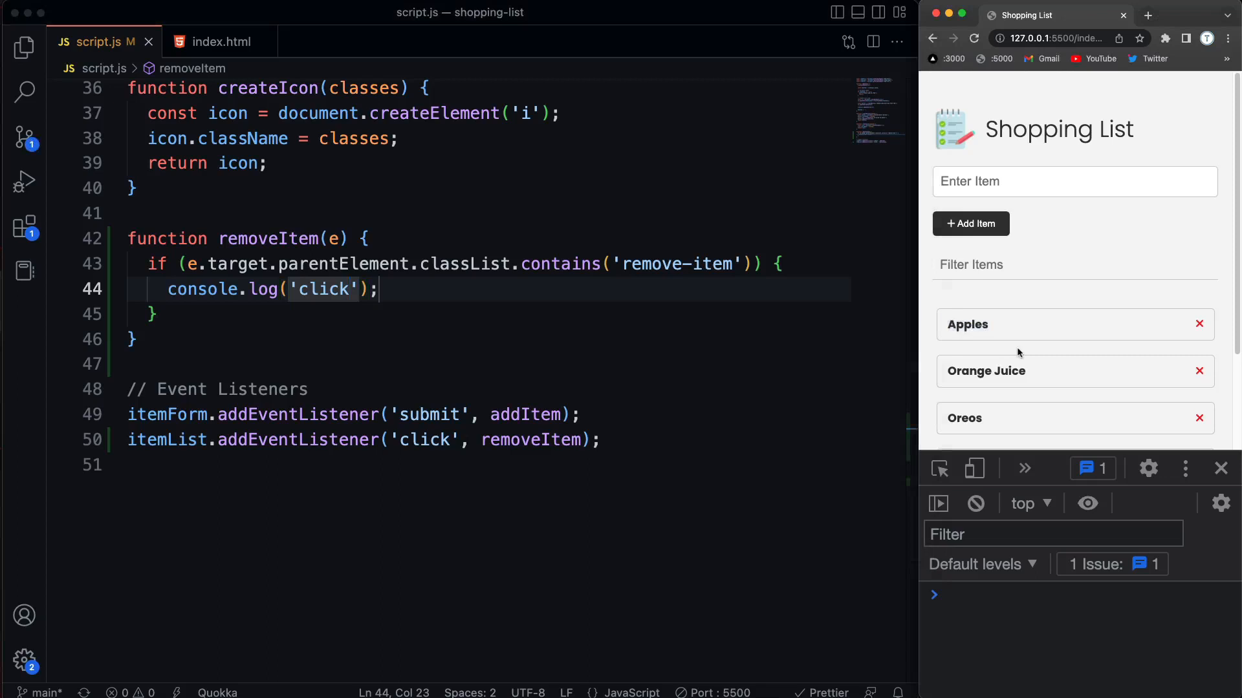
{"action": "mouse_move", "coordinate": [1163, 355]}
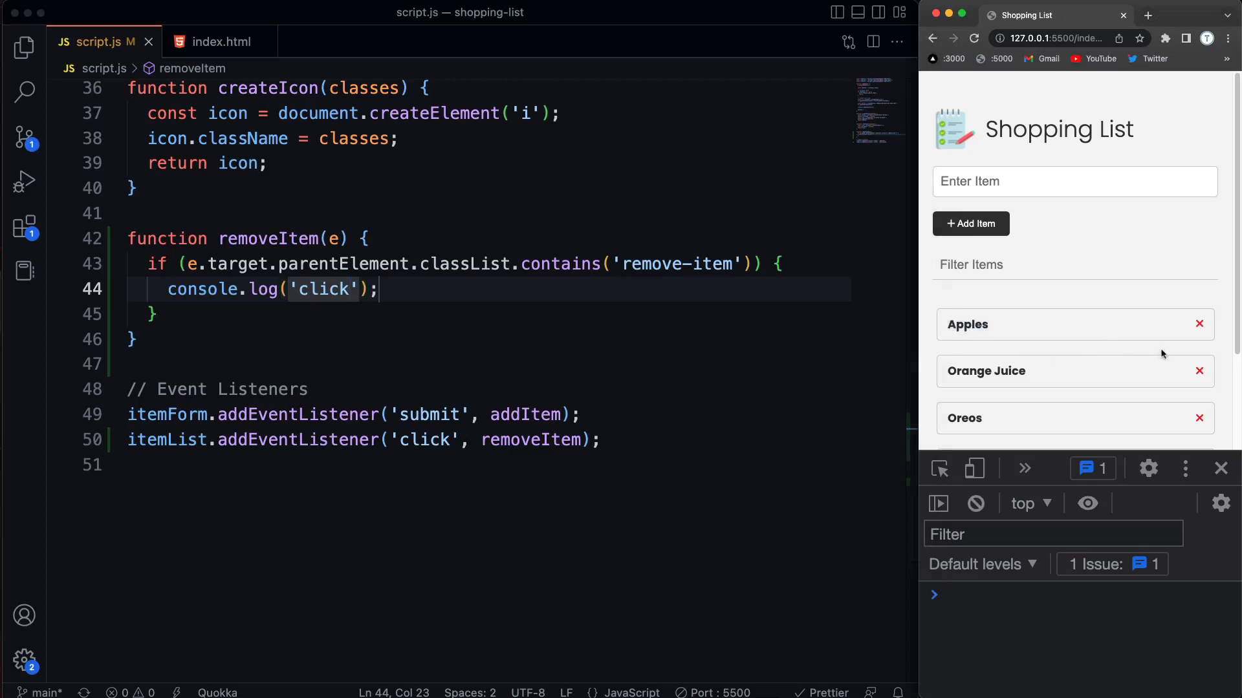
{"action": "left_click", "coordinate": [1197, 324]}
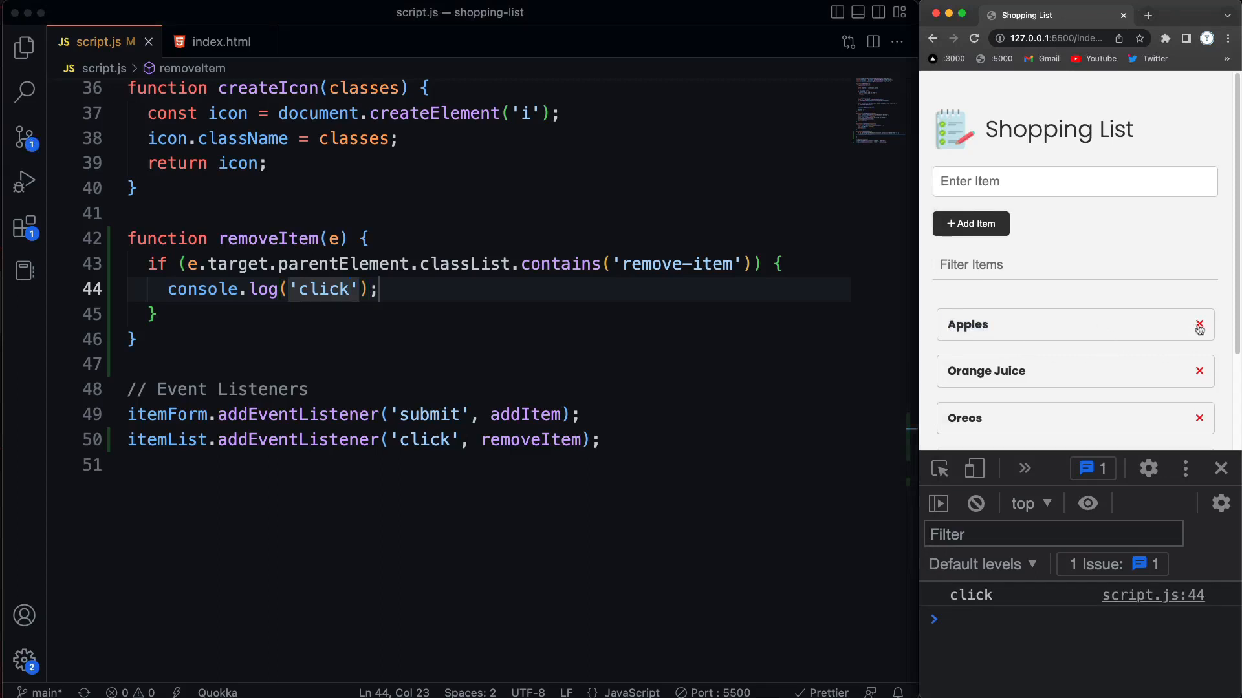
{"action": "mouse_move", "coordinate": [1197, 371]}
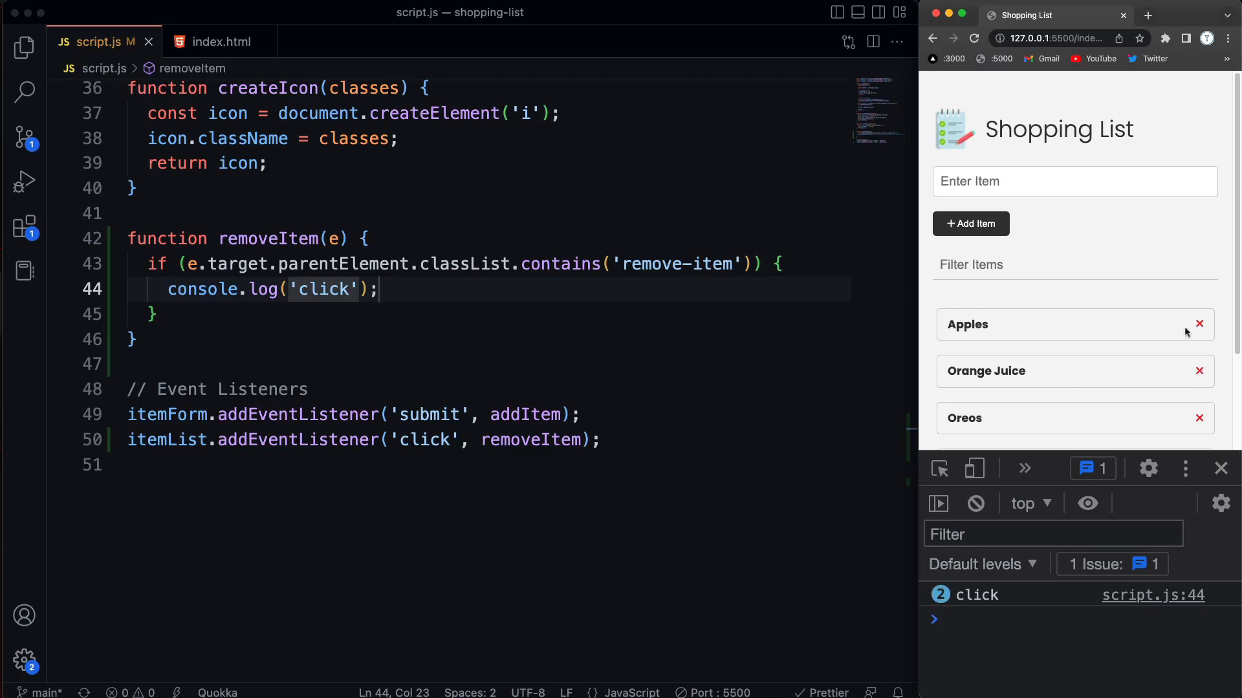
{"action": "mouse_move", "coordinate": [977, 323]}
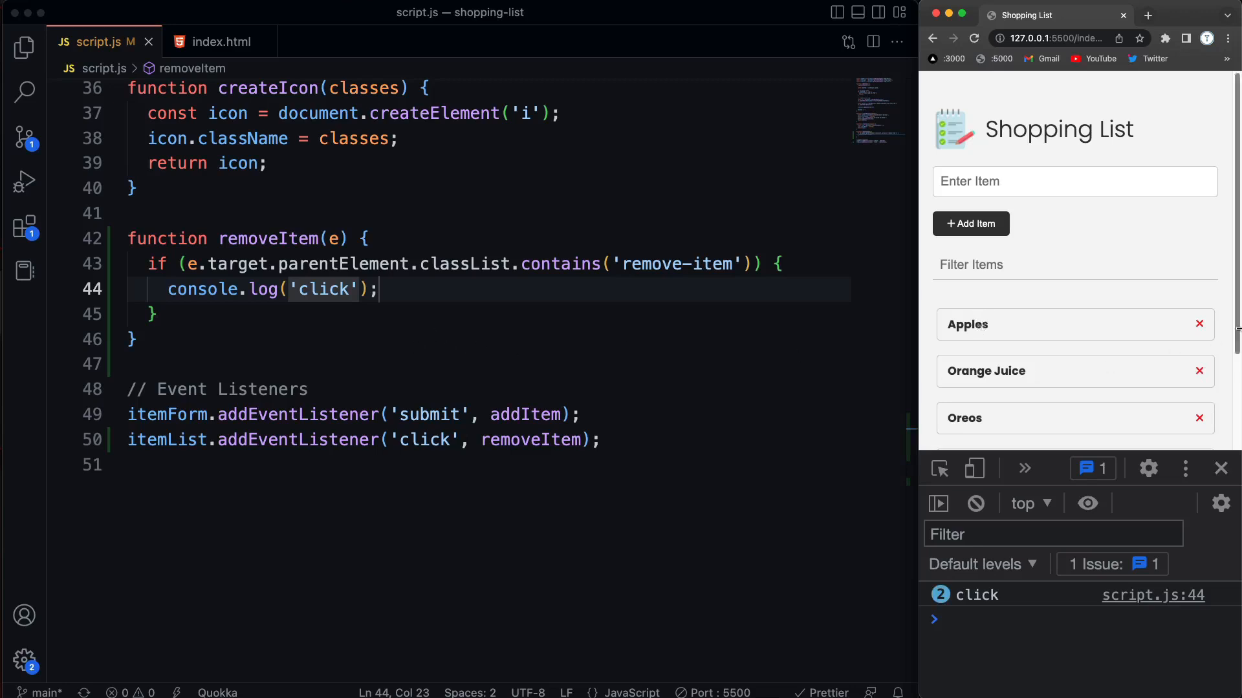
{"action": "mouse_move", "coordinate": [967, 319]}
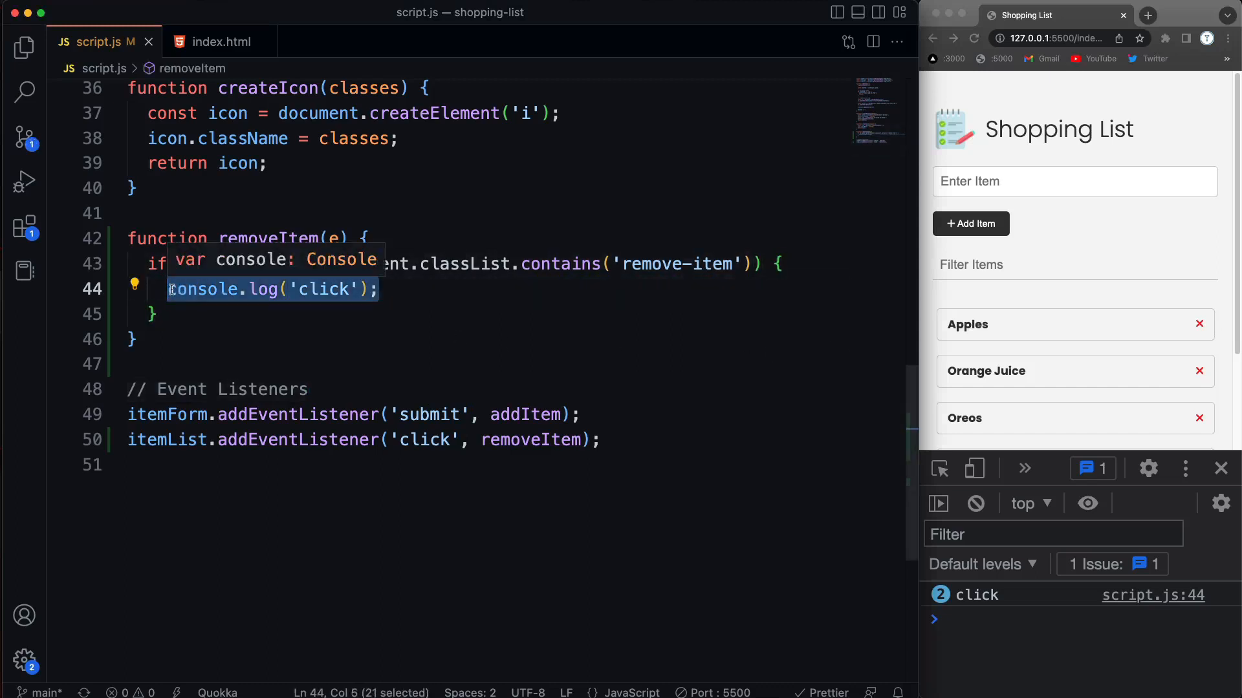
Use e.target.parentElement.parentElement.remove(); then delete Apples and Orange Juice in the preview
{"action": "type", "text": "e.ta"}
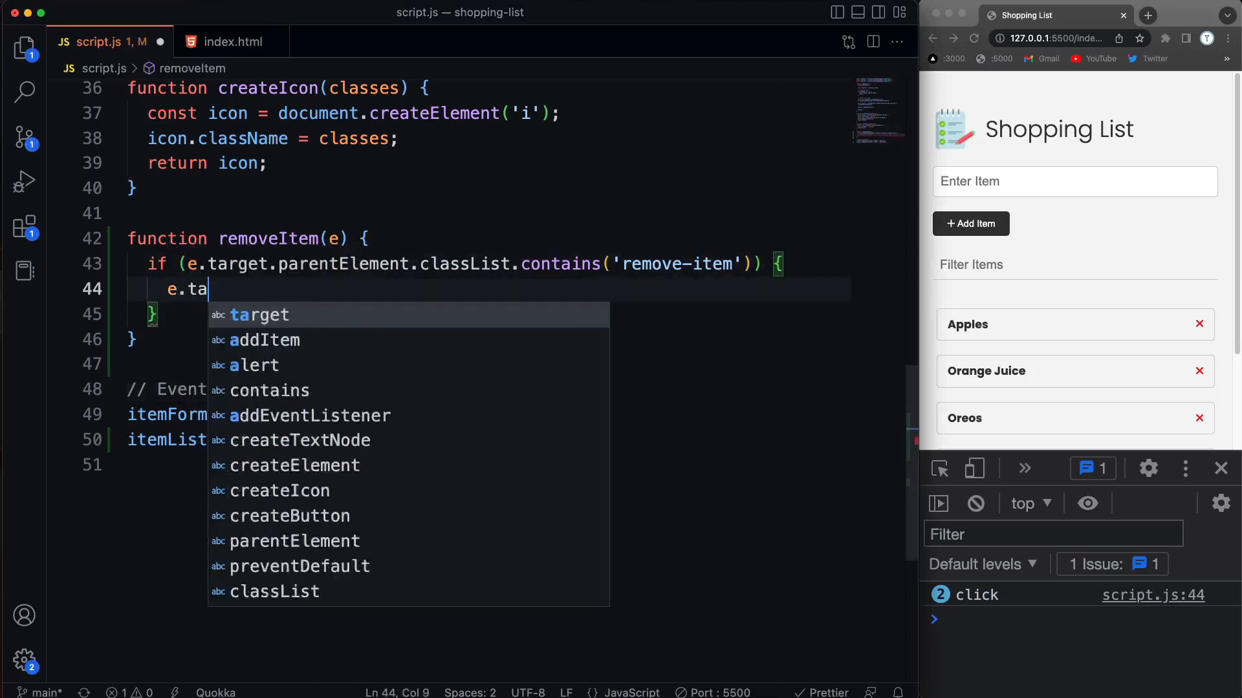
{"action": "type", "text": "rget."}
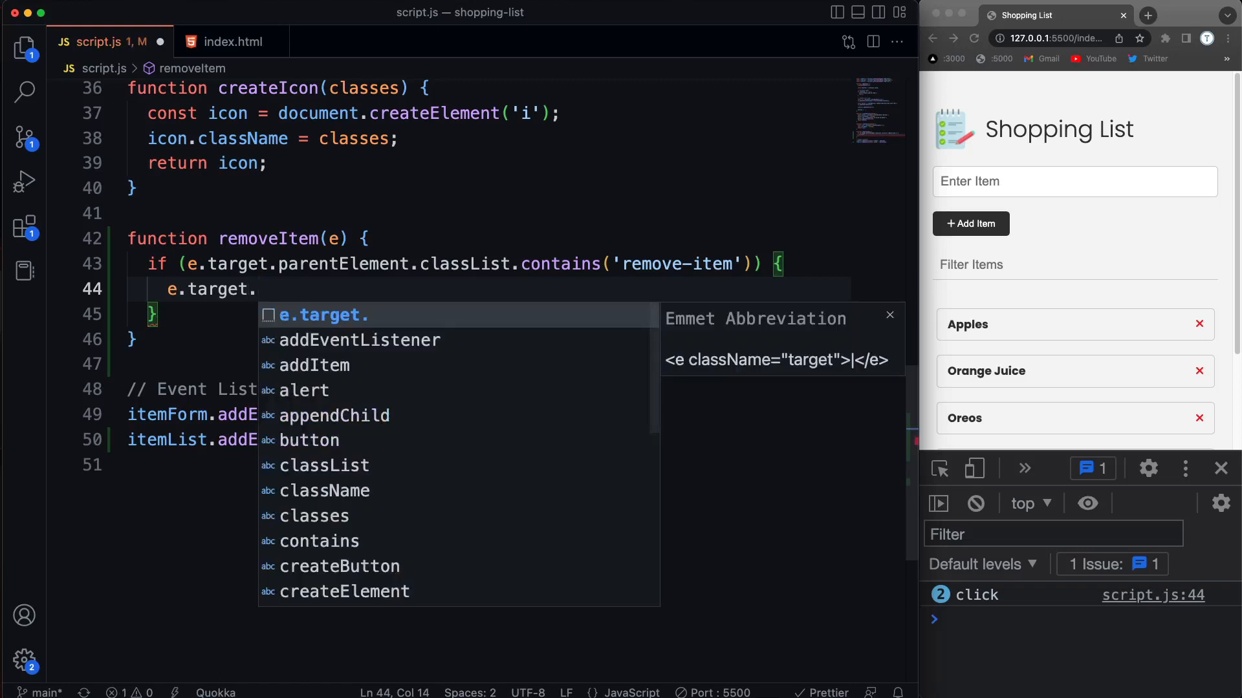
{"action": "type", "text": "pare"}
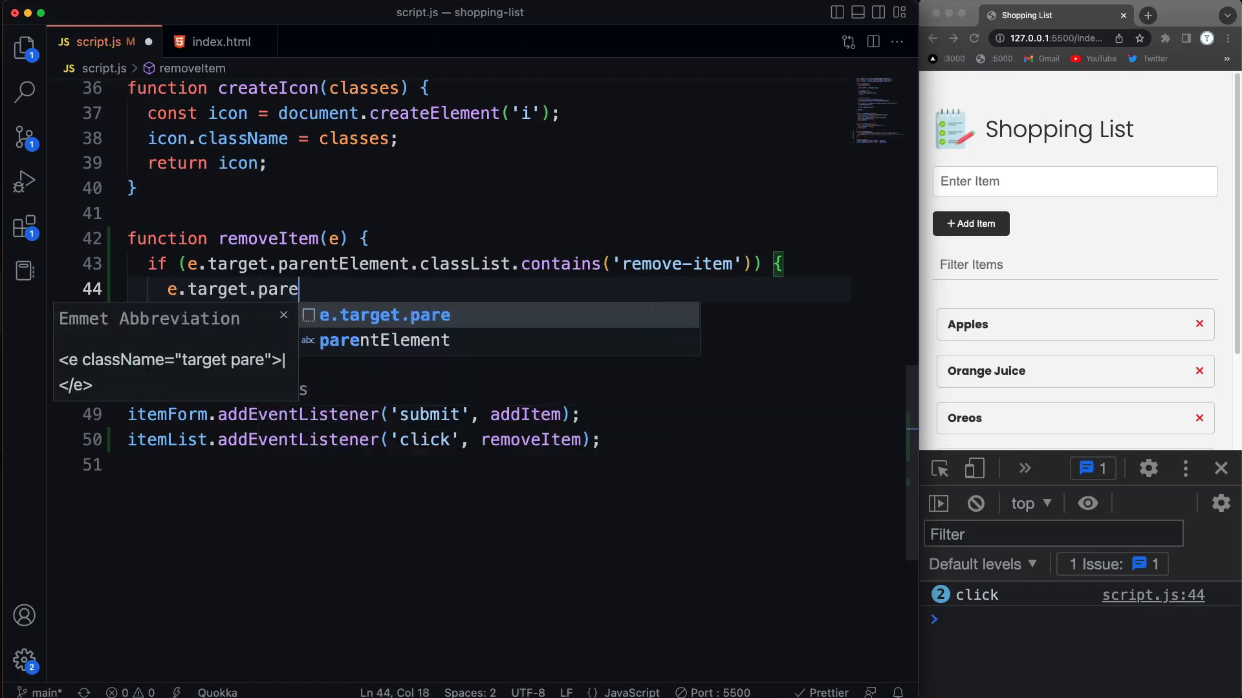
{"action": "type", "text": "ntElement"}
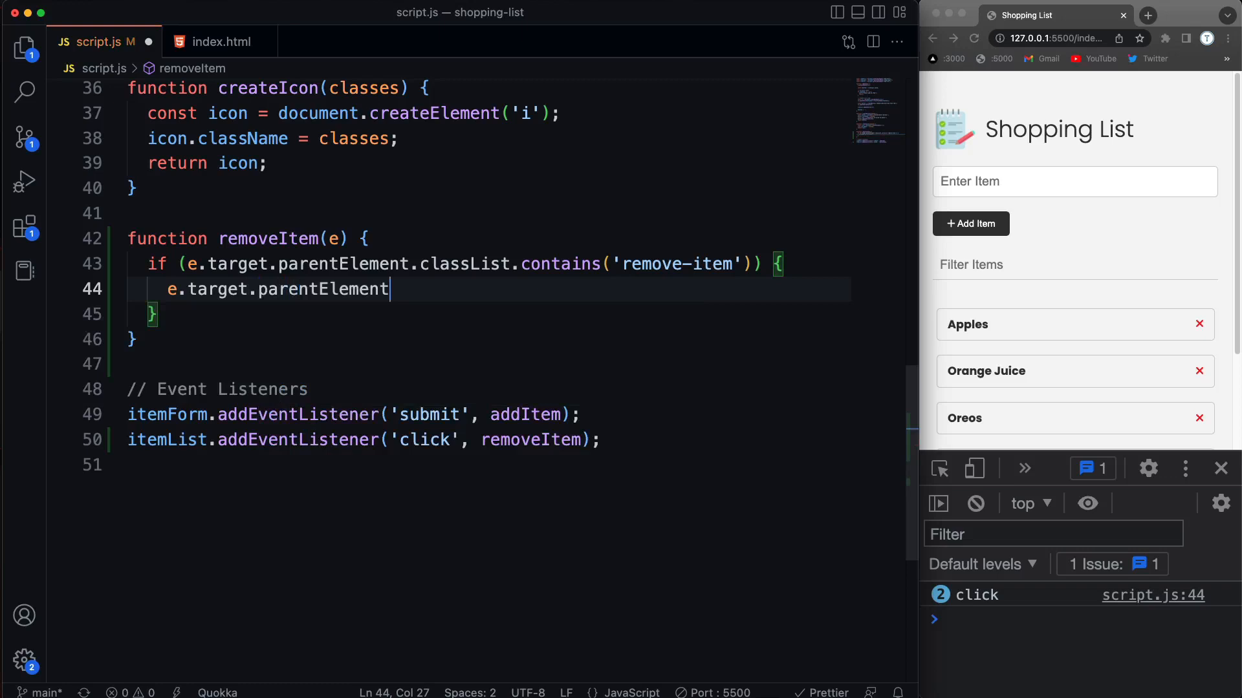
{"action": "type", "text": ".parentElement"}
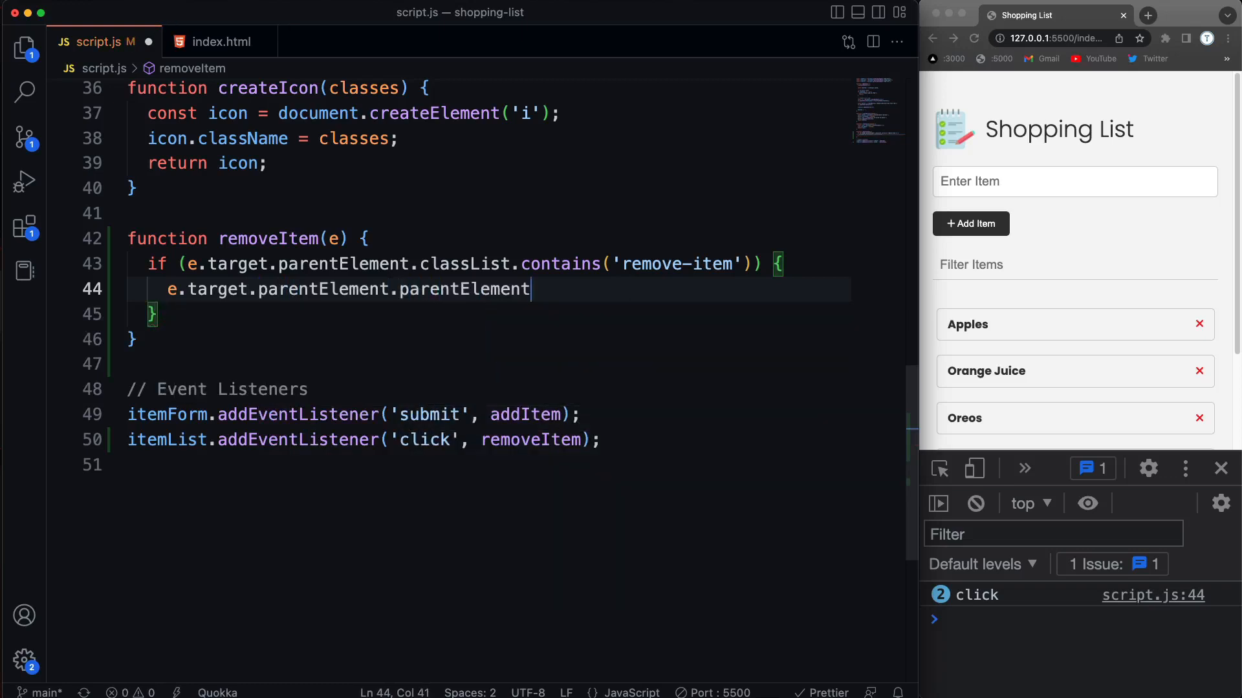
{"action": "type", "text": ".remobve();"}
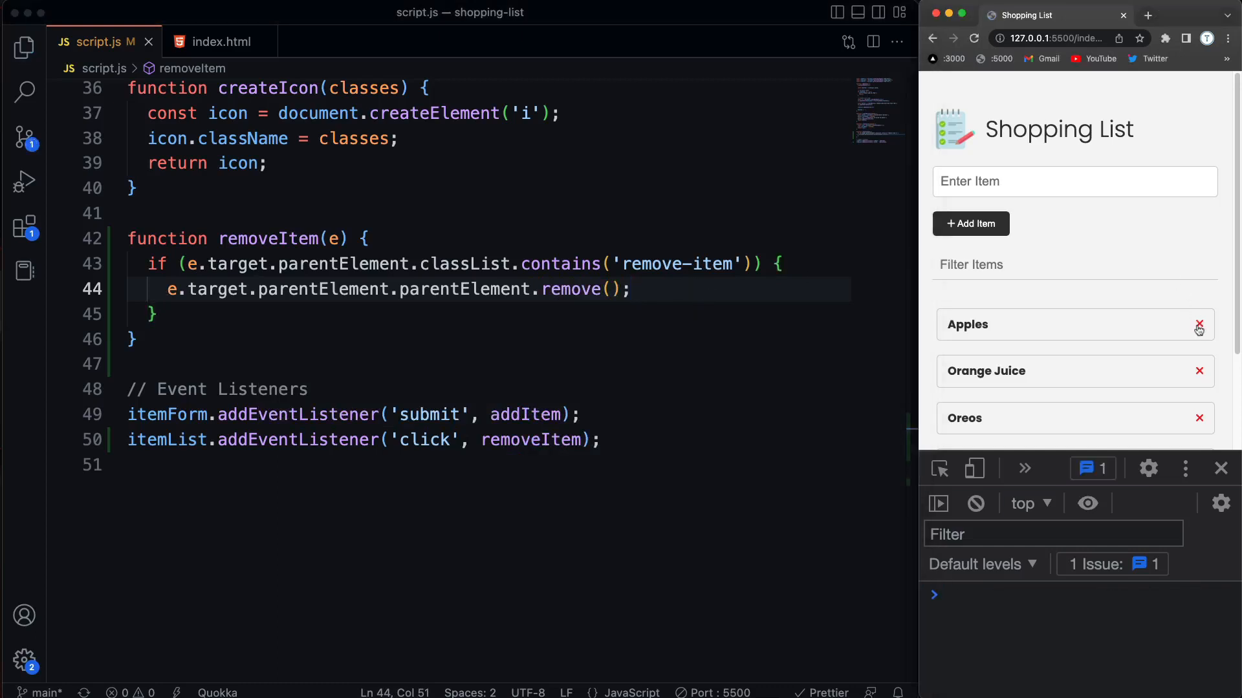
{"action": "left_click", "coordinate": [1198, 325]}
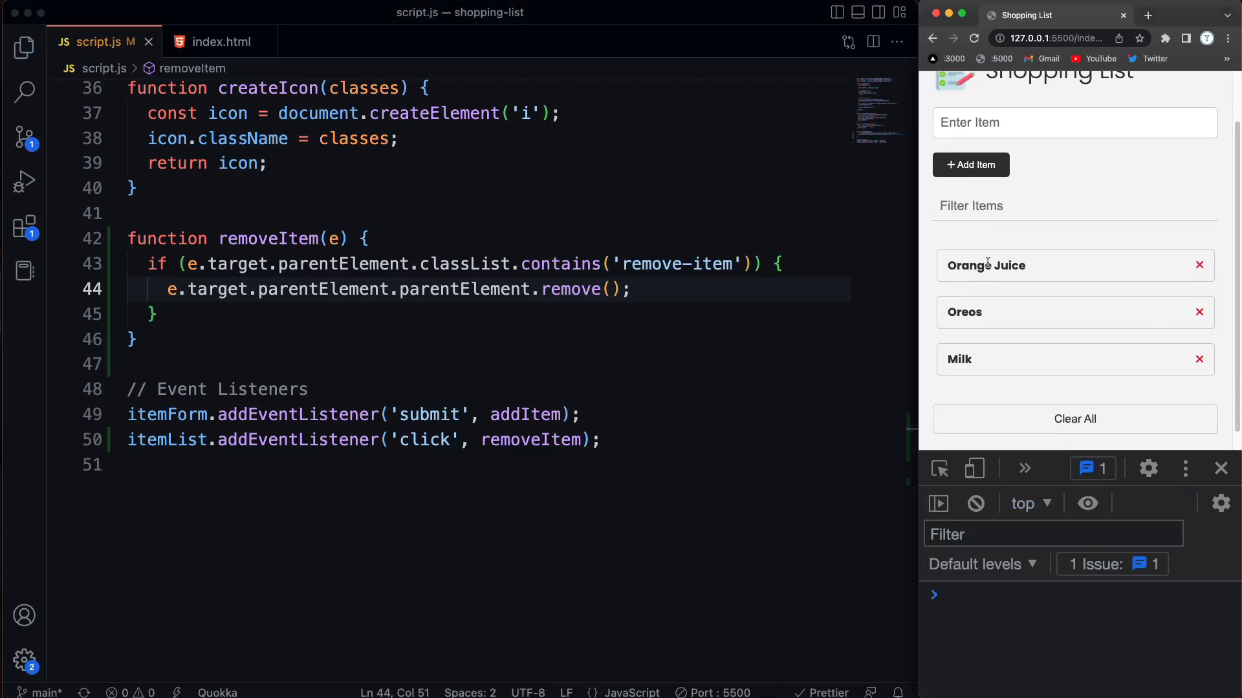
{"action": "mouse_move", "coordinate": [1197, 312]}
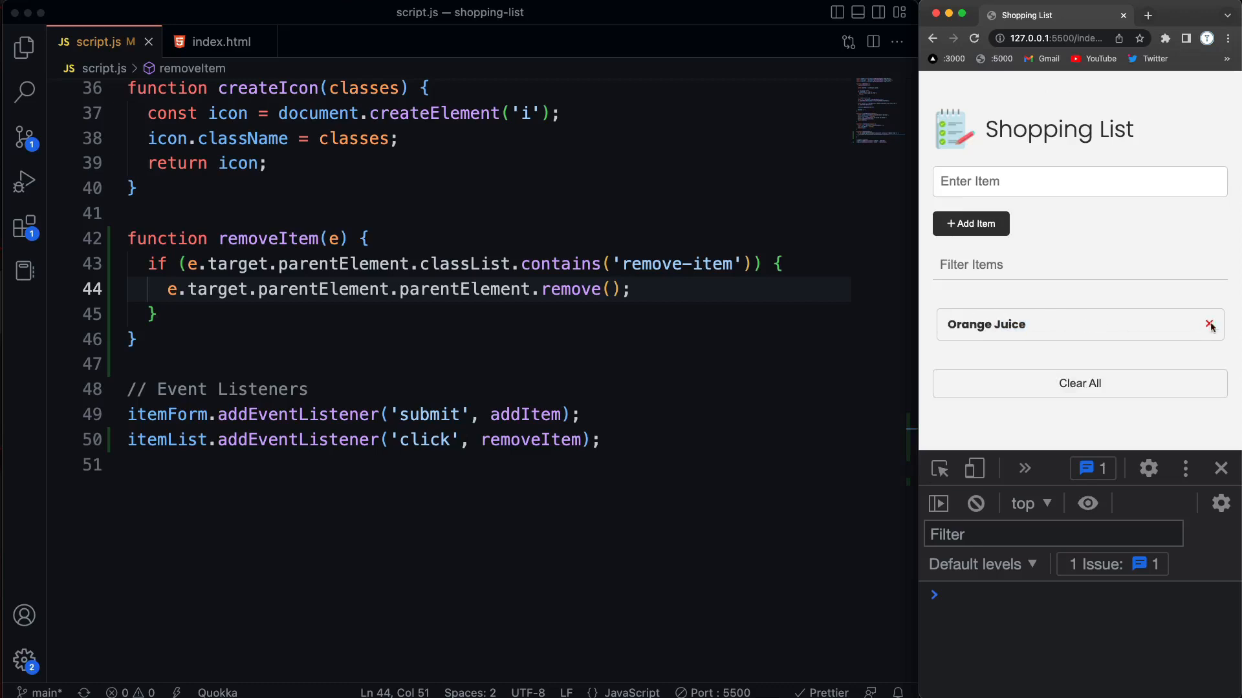
{"action": "left_click", "coordinate": [1210, 324]}
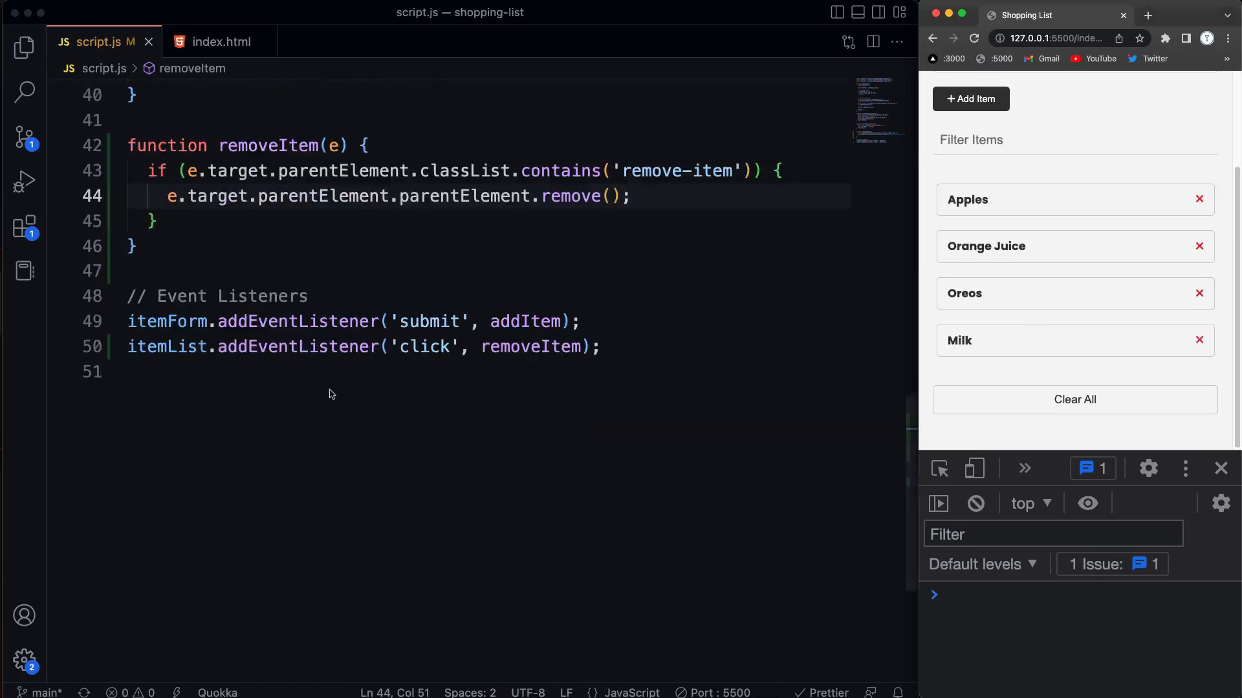
Declare a constant getting the clear button with document.getElementById('item-clear')
{"action": "left_click", "coordinate": [676, 346]}
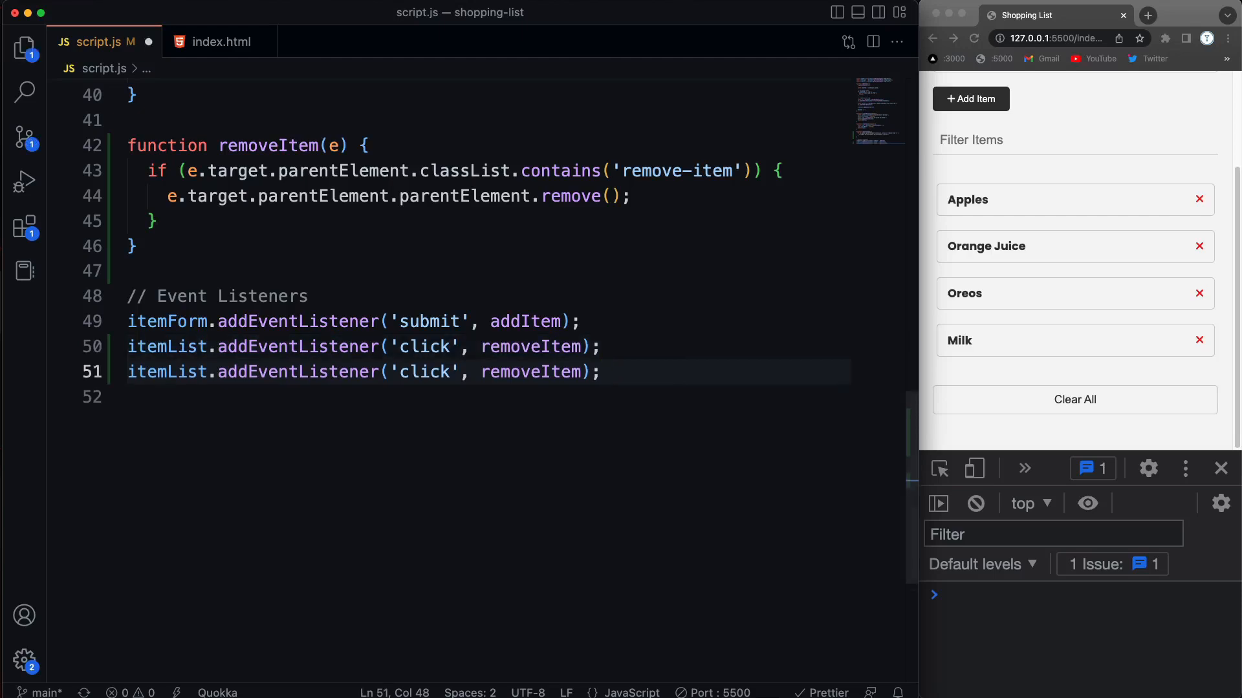
{"action": "mouse_move", "coordinate": [363, 404]}
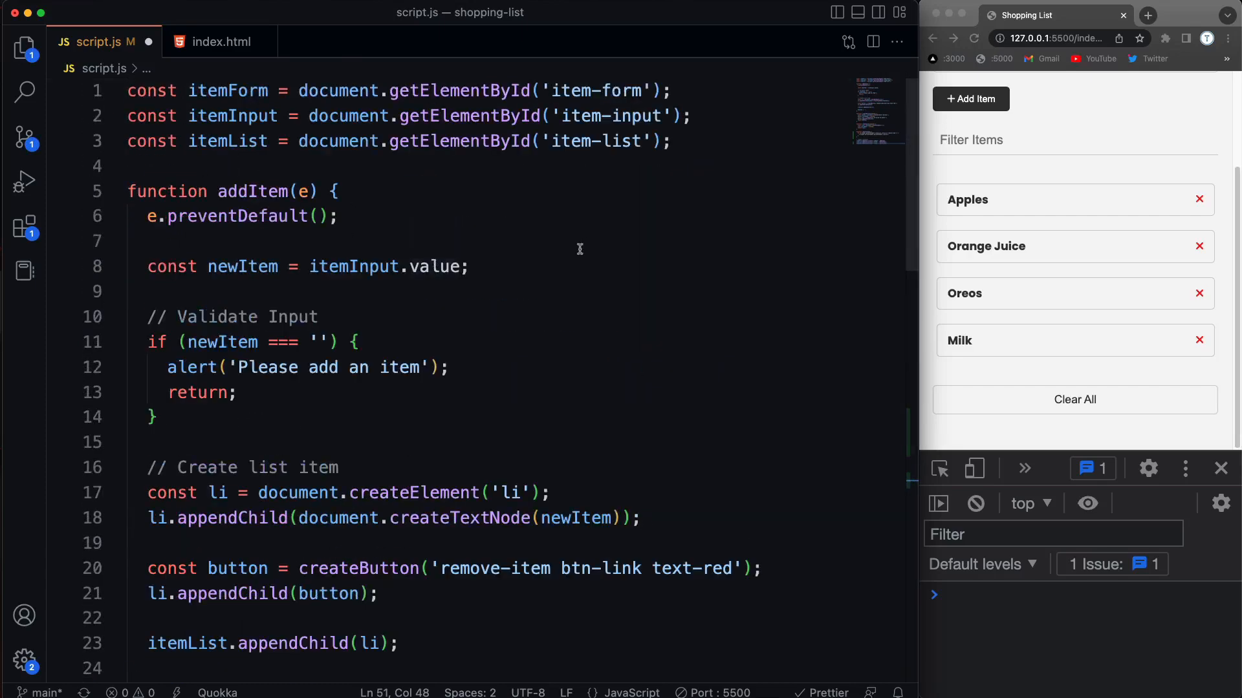
{"action": "mouse_move", "coordinate": [844, 123]}
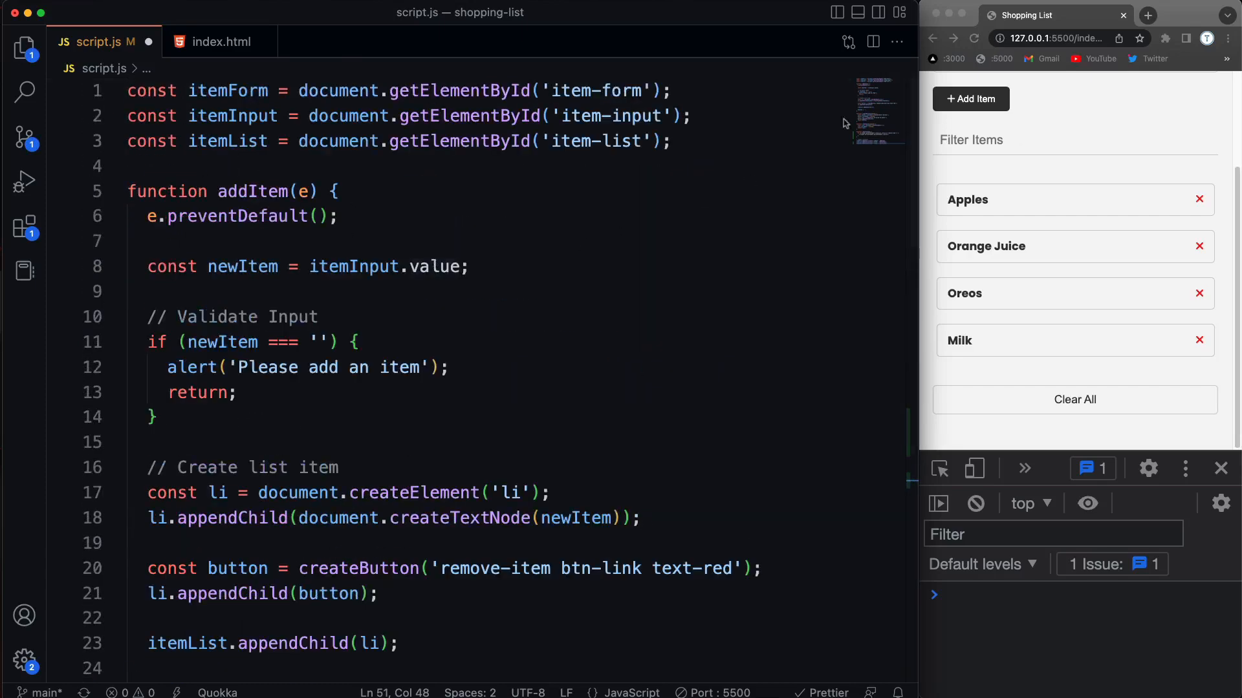
{"action": "type", "text": "con"}
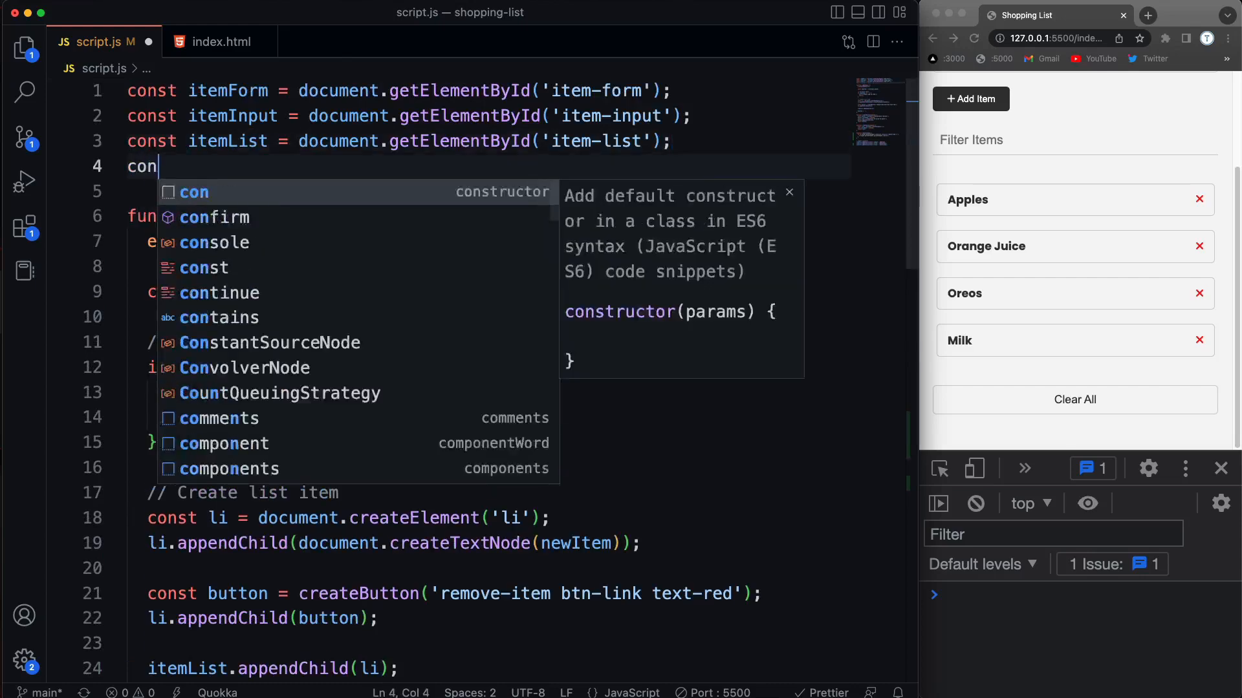
{"action": "type", "text": "st item"}
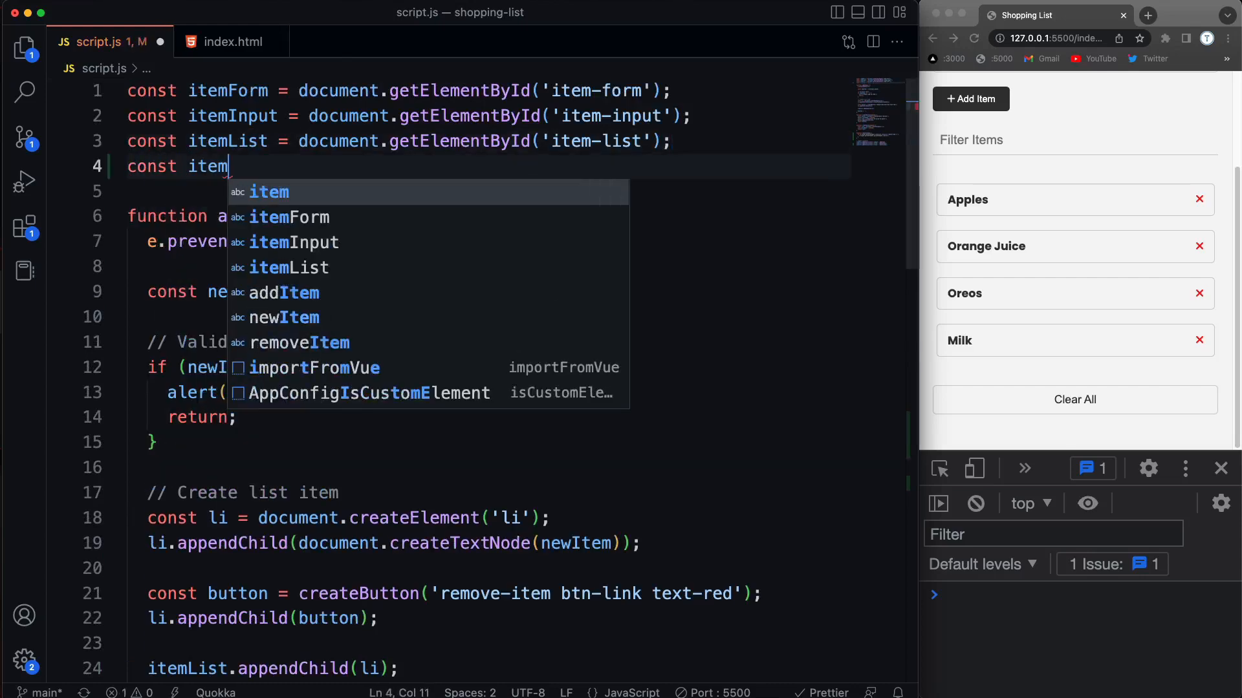
{"action": "type", "text": "Clear ="}
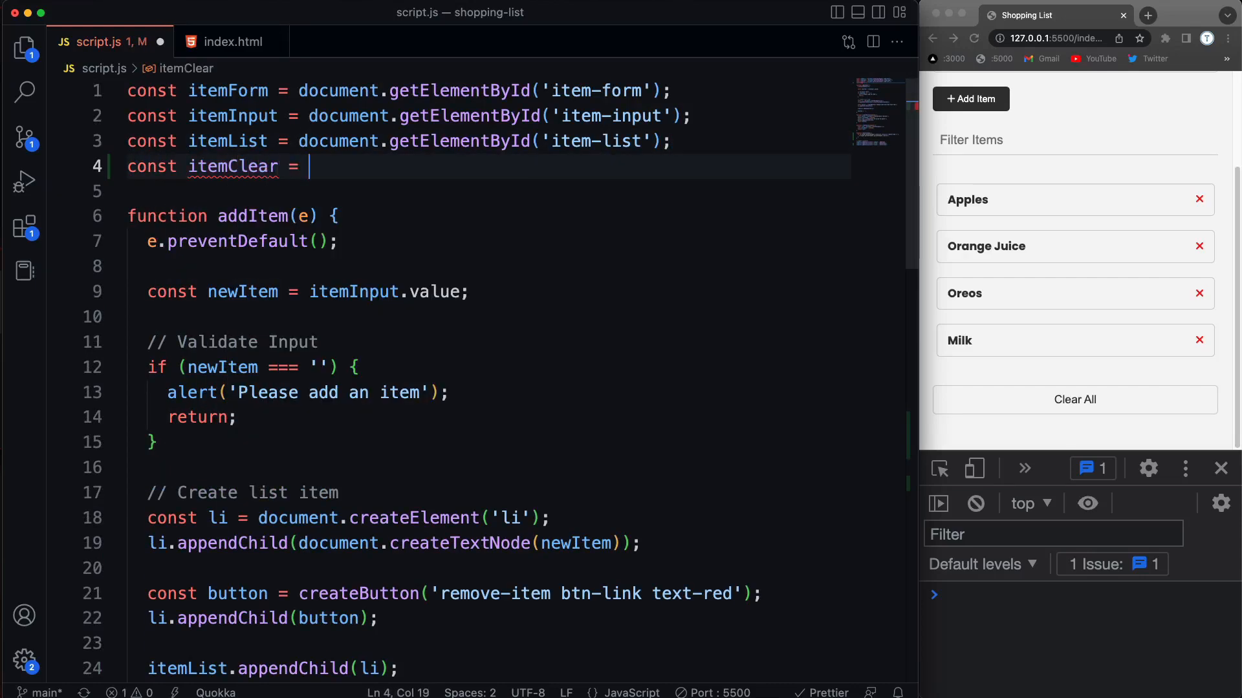
{"action": "type", "text": "coume"}
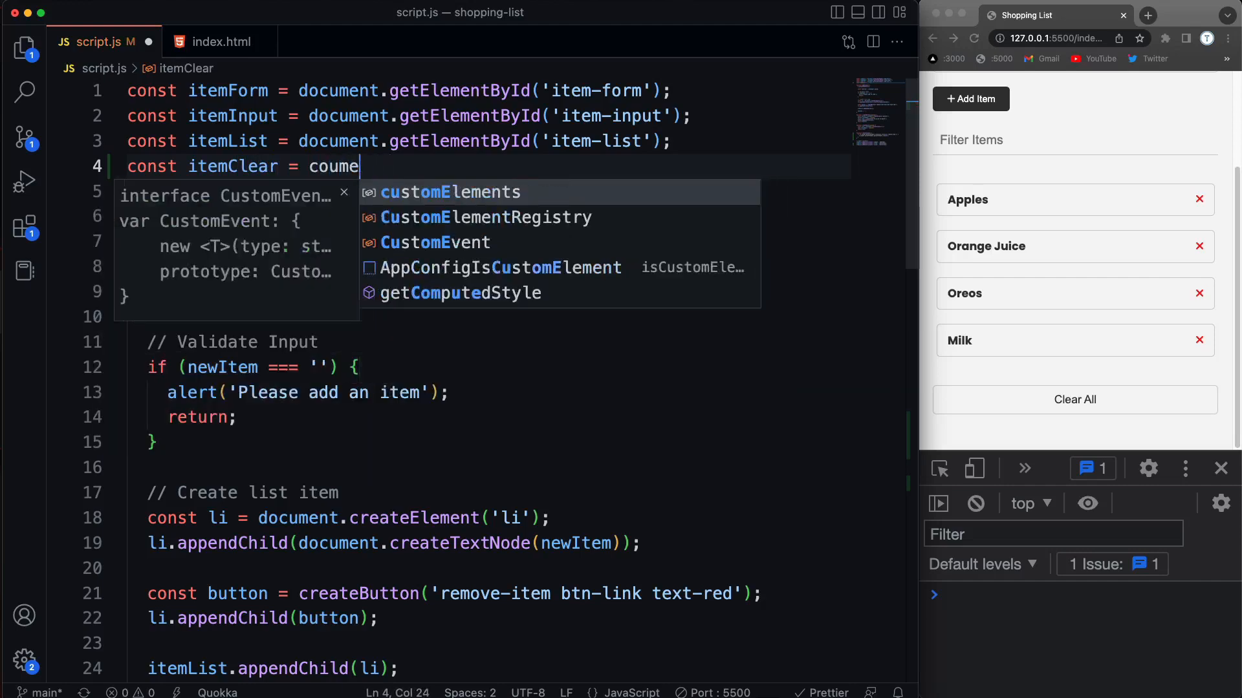
{"action": "type", "text": "docume"}
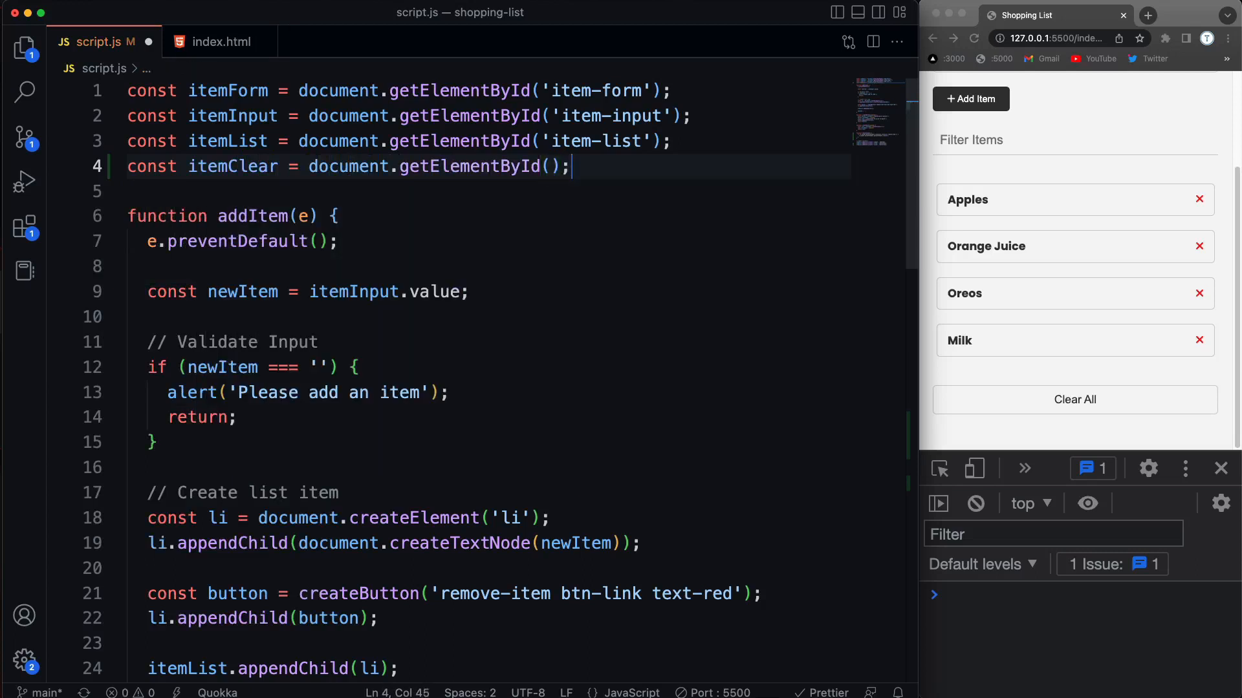
{"action": "type", "text": "''"}
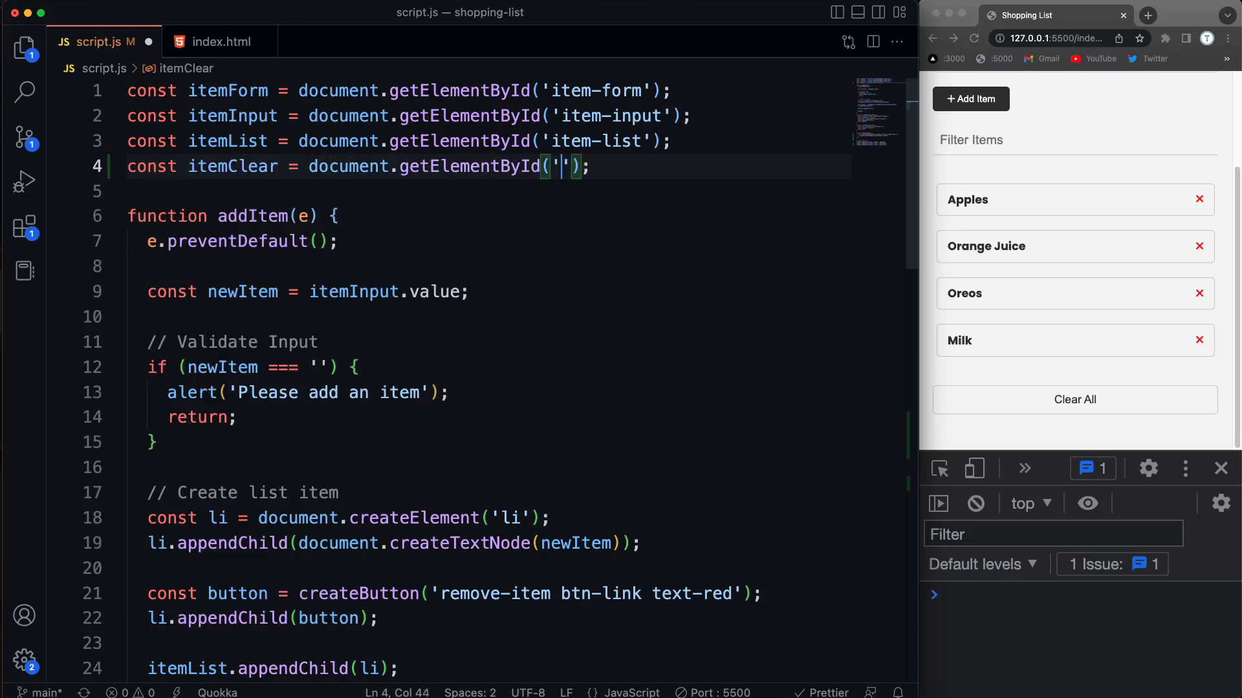
{"action": "type", "text": "item-clea"}
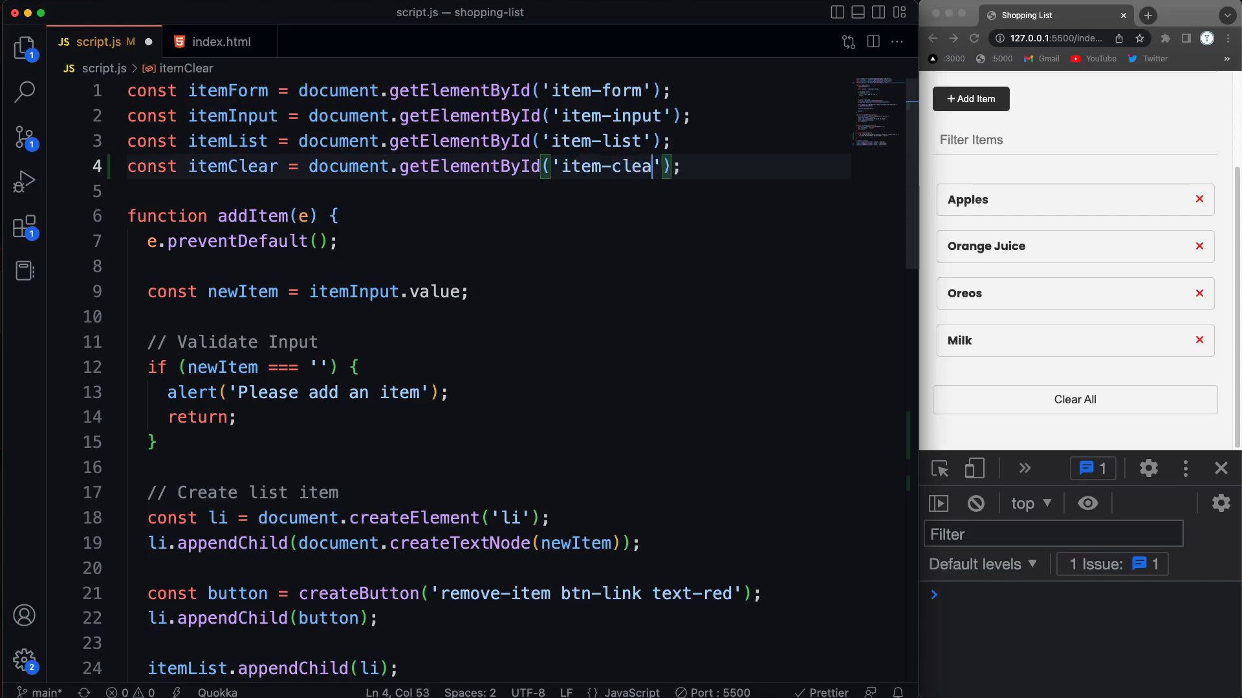
{"action": "type", "text": "r"}
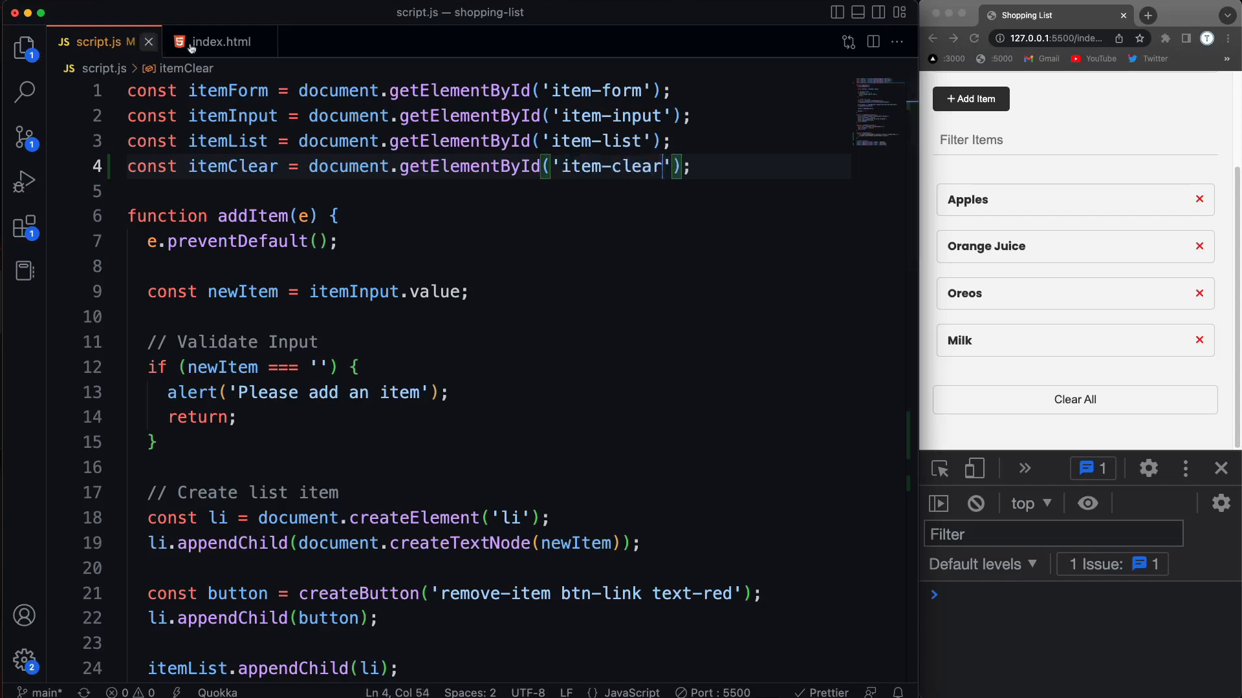
Check the id in index.html and correct the declaration to clearBtn using id 'clear'
{"action": "left_click", "coordinate": [220, 41]}
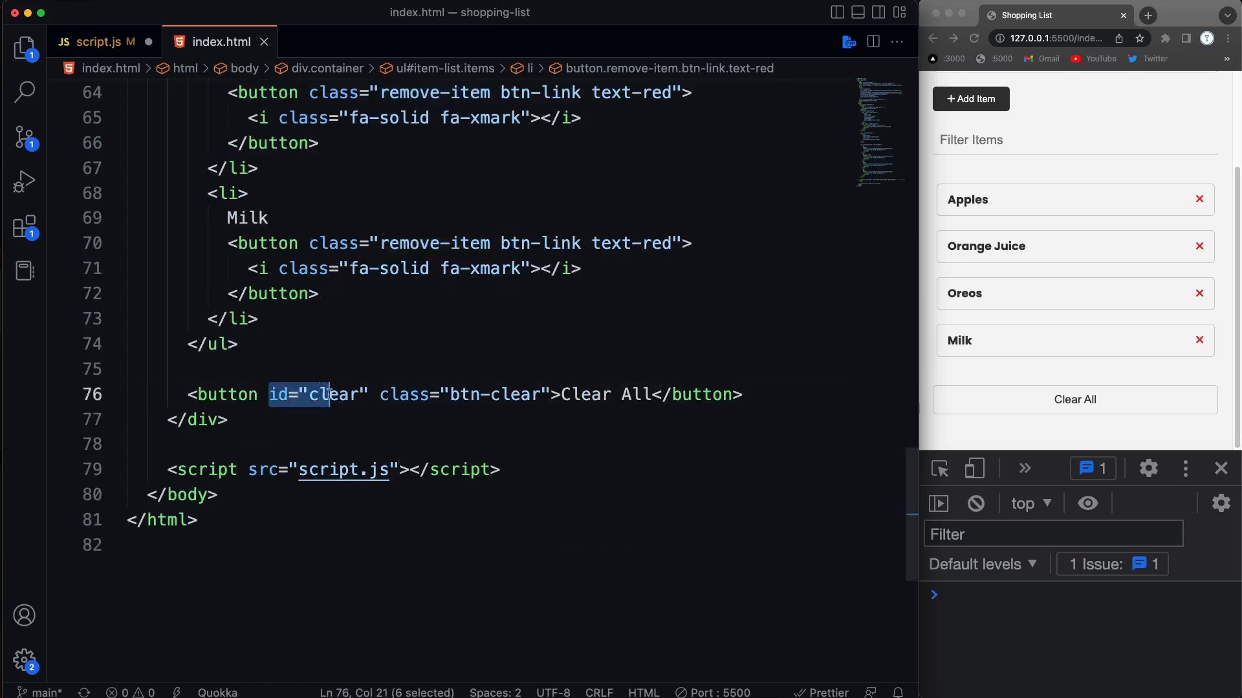
{"action": "left_click", "coordinate": [94, 41]}
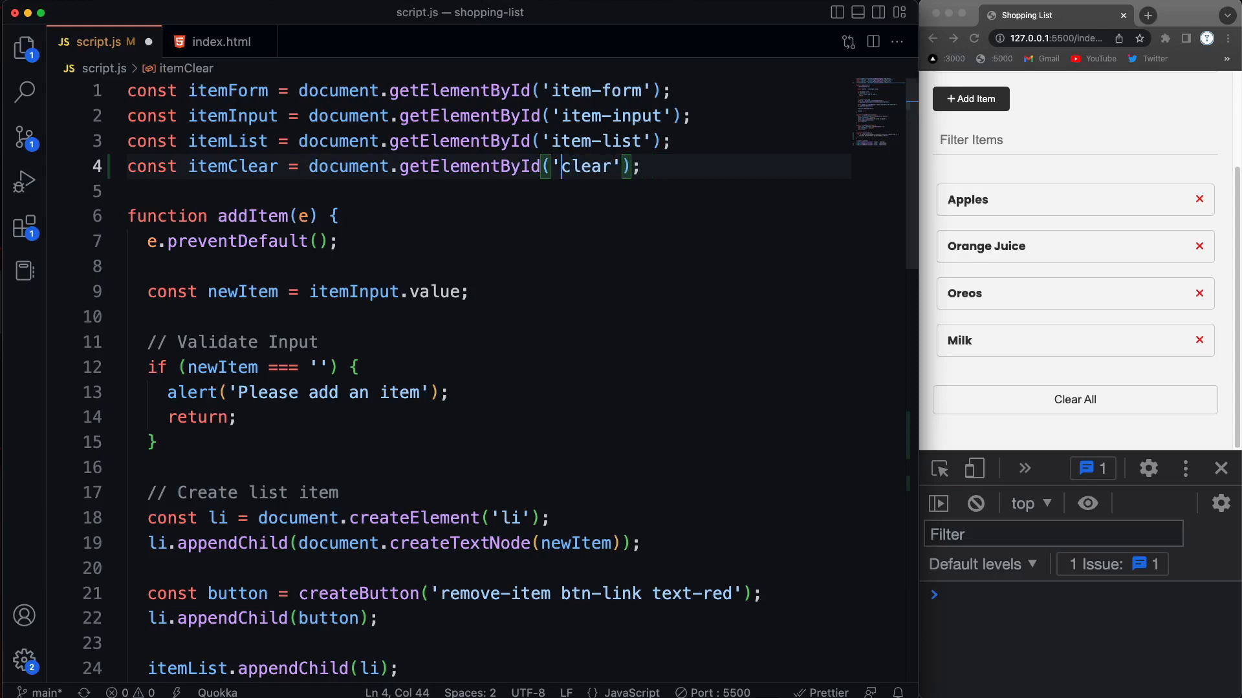
{"action": "scroll", "scroll_direction": "down", "scroll_amount": 3}
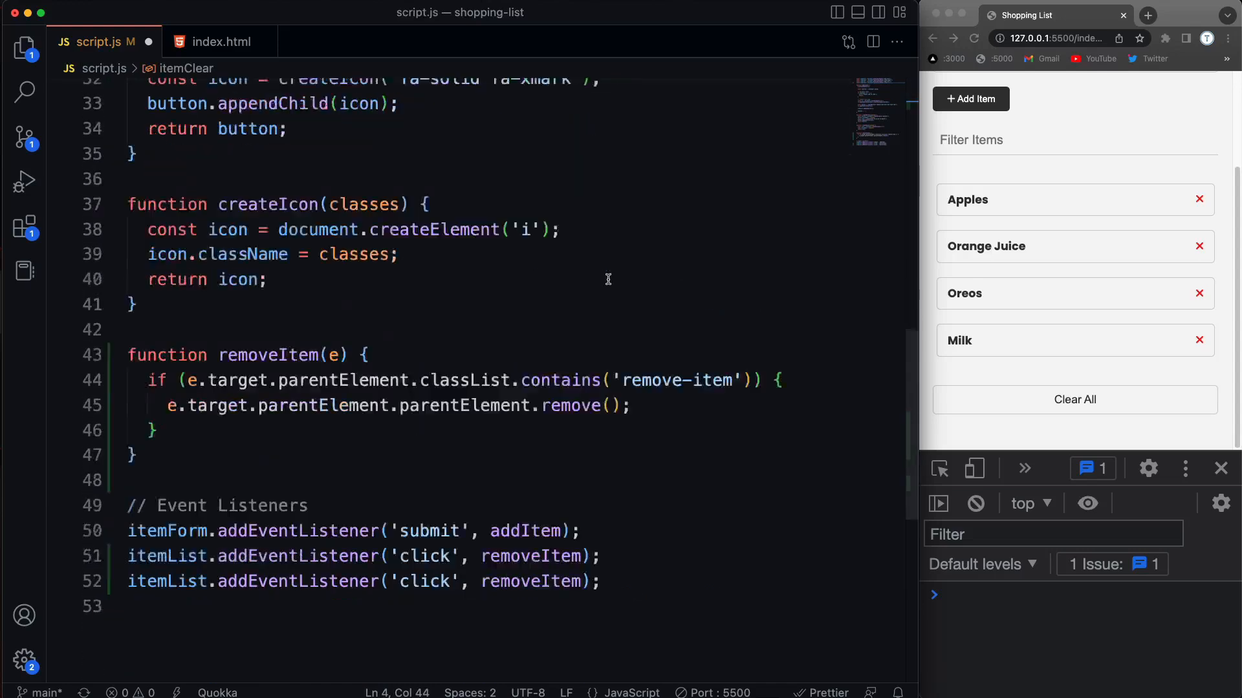
{"action": "scroll", "scroll_direction": "down", "scroll_amount": 3}
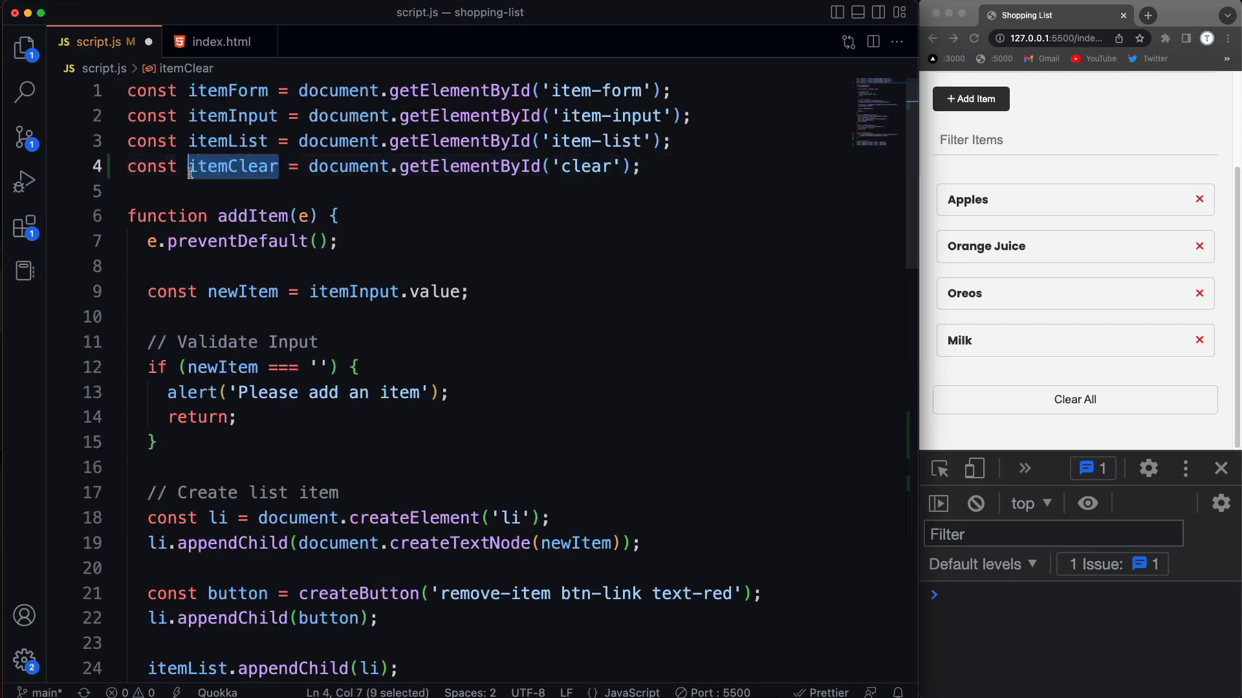
{"action": "type", "text": "clear"}
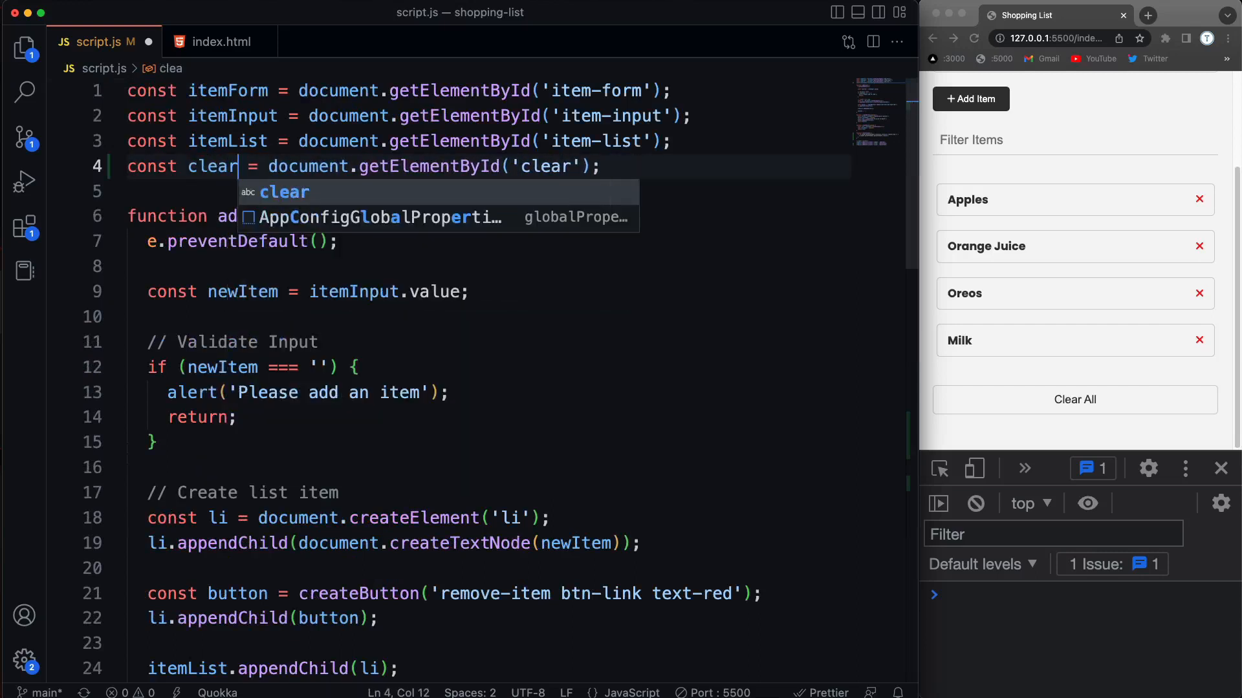
{"action": "type", "text": "Btn"}
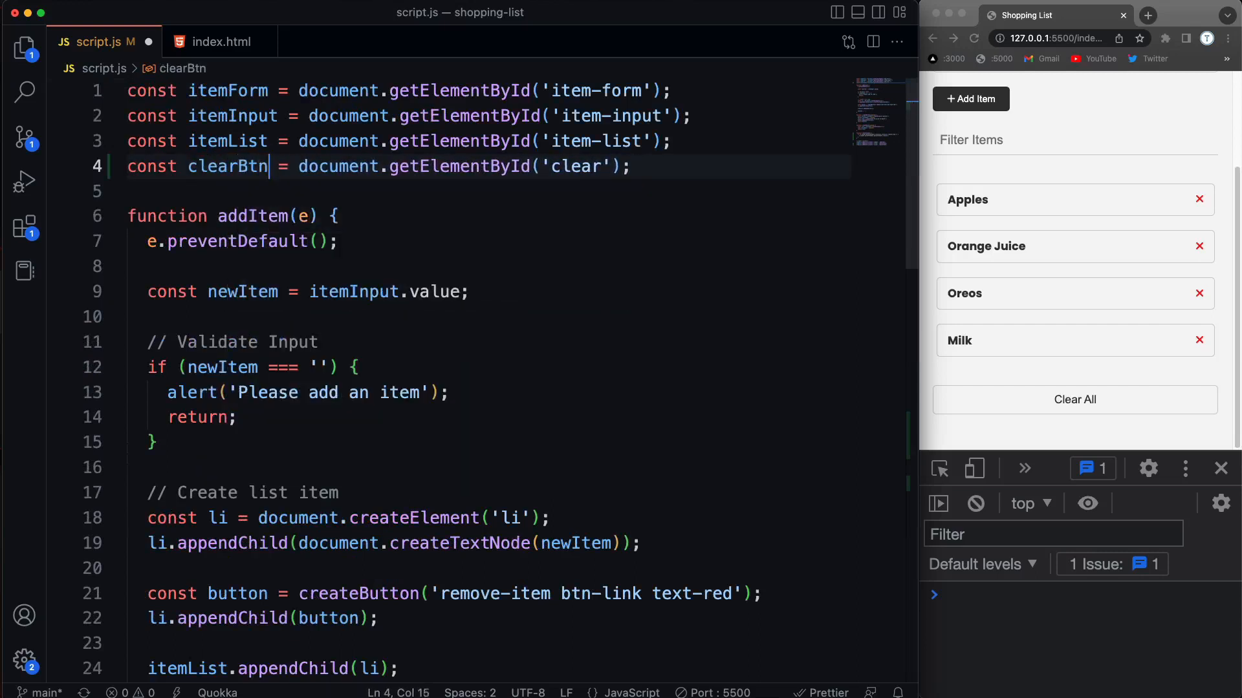
Add clearBtn.addEventListener('click', clearItems) from a copy of the itemList listener
{"action": "scroll", "scroll_direction": "down", "scroll_amount": 3}
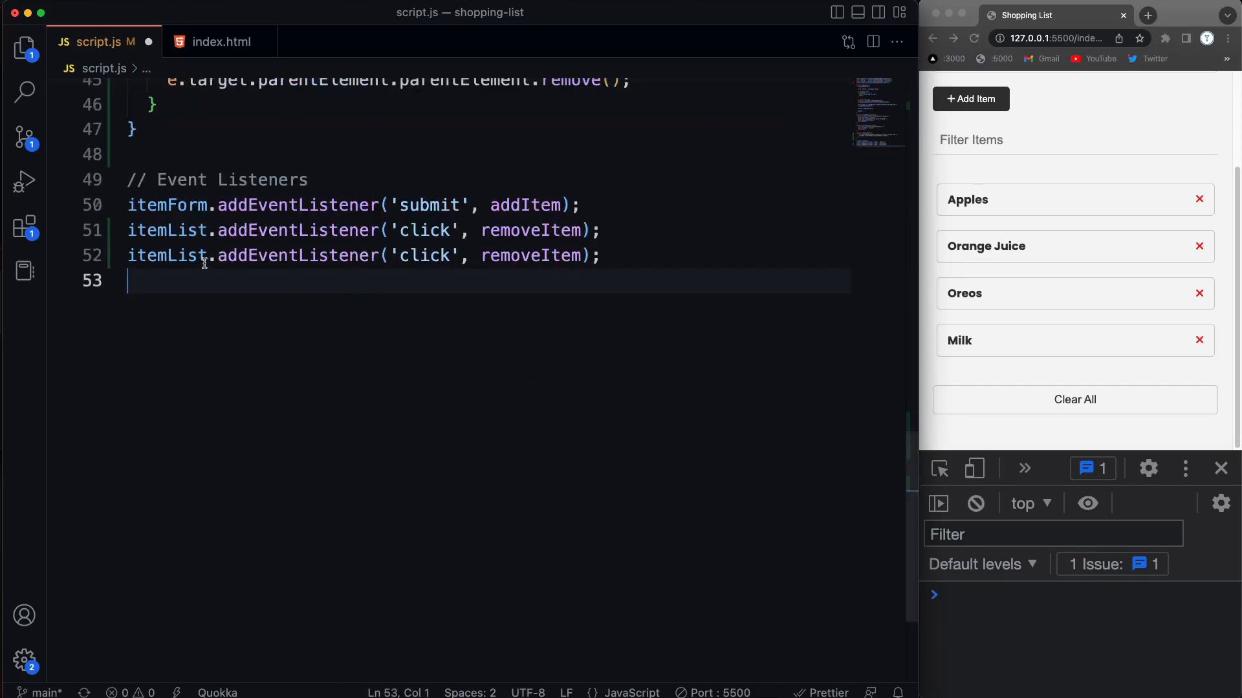
{"action": "type", "text": "clearBtn"}
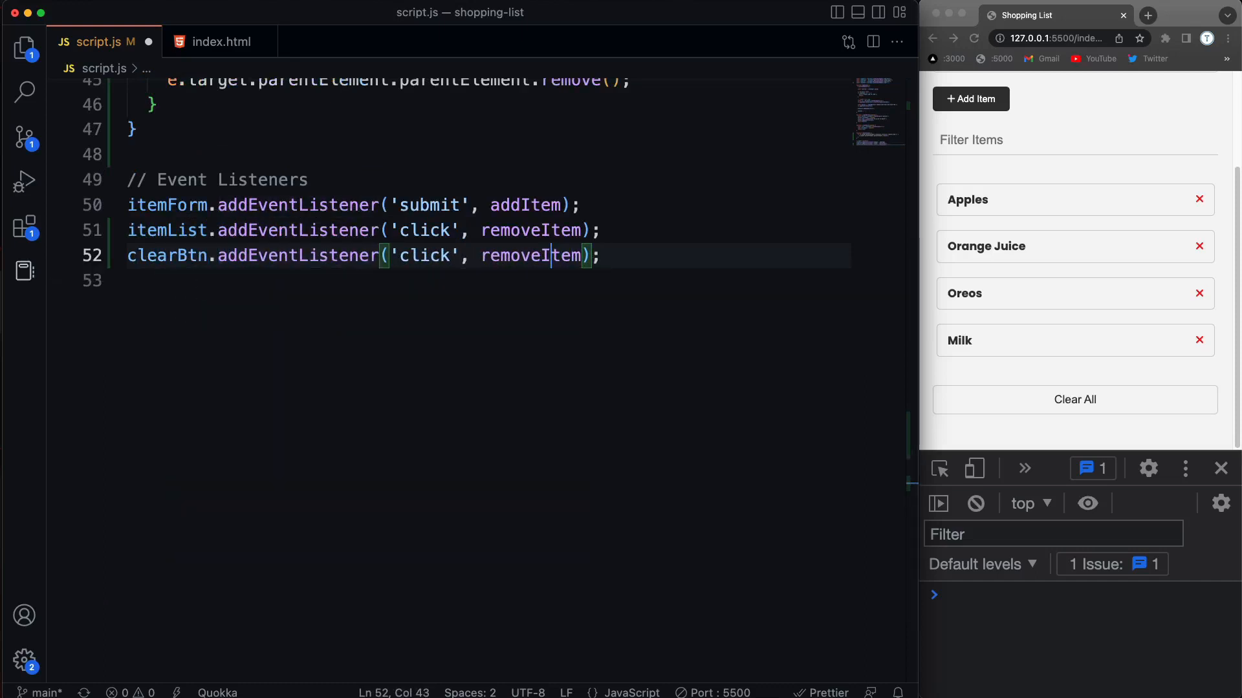
{"action": "key", "text": "Backspace"}
{"action": "type", "text": "clea"}
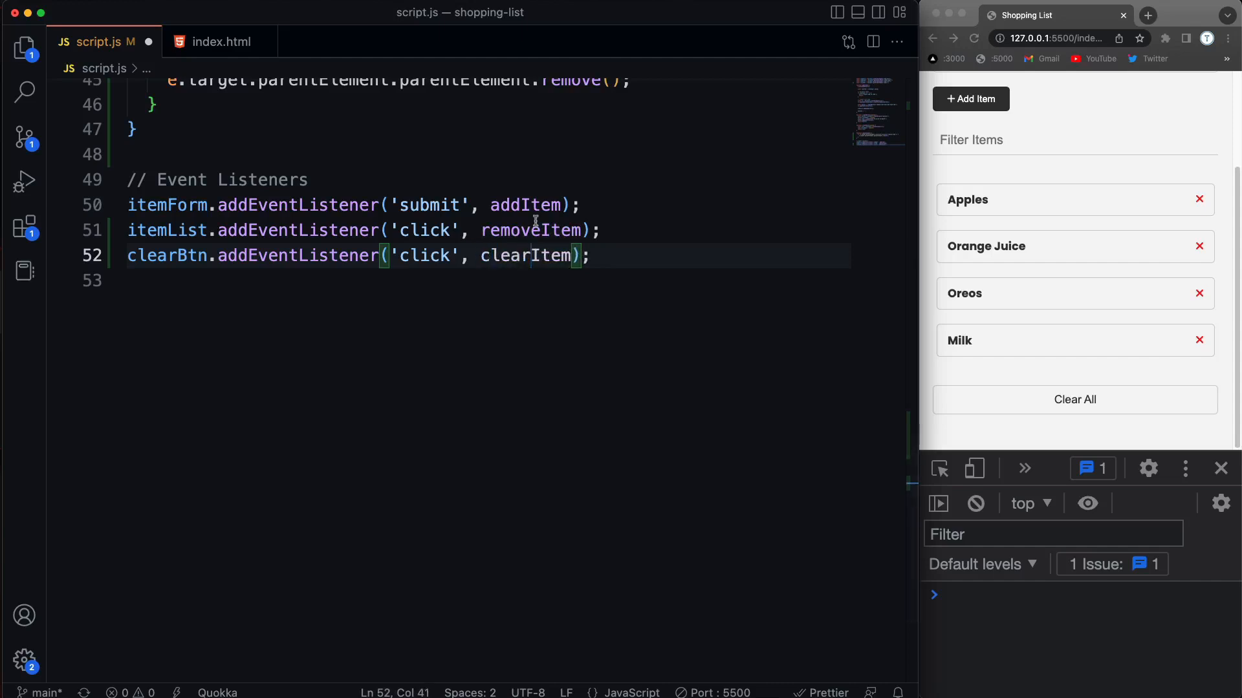
{"action": "type", "text": "s"}
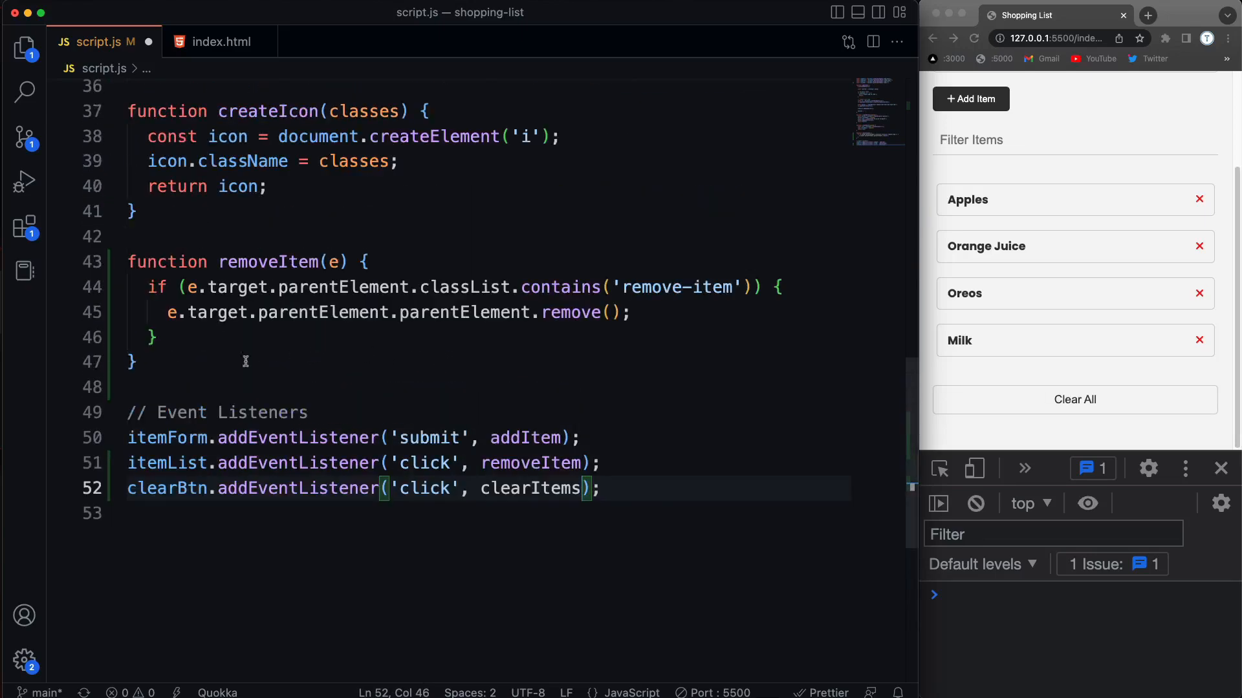
Define function clearItems() with a trial console.log('works')
{"action": "type", "text": "functi"}
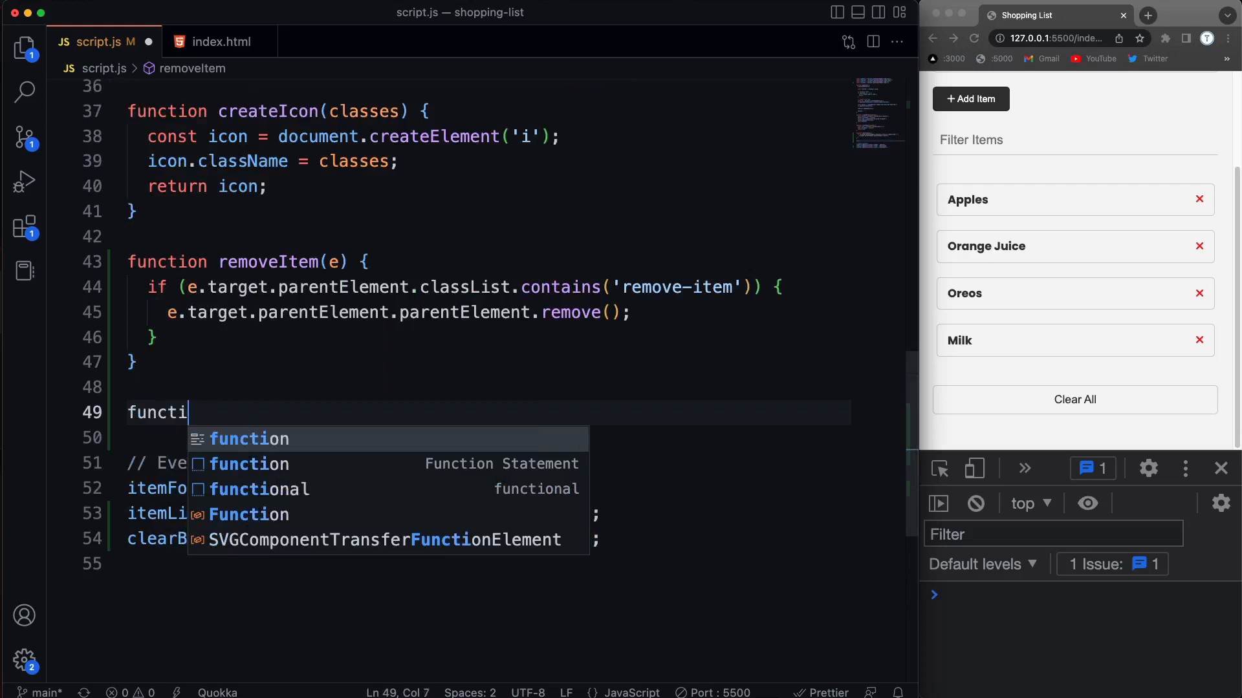
{"action": "type", "text": "on clear"}
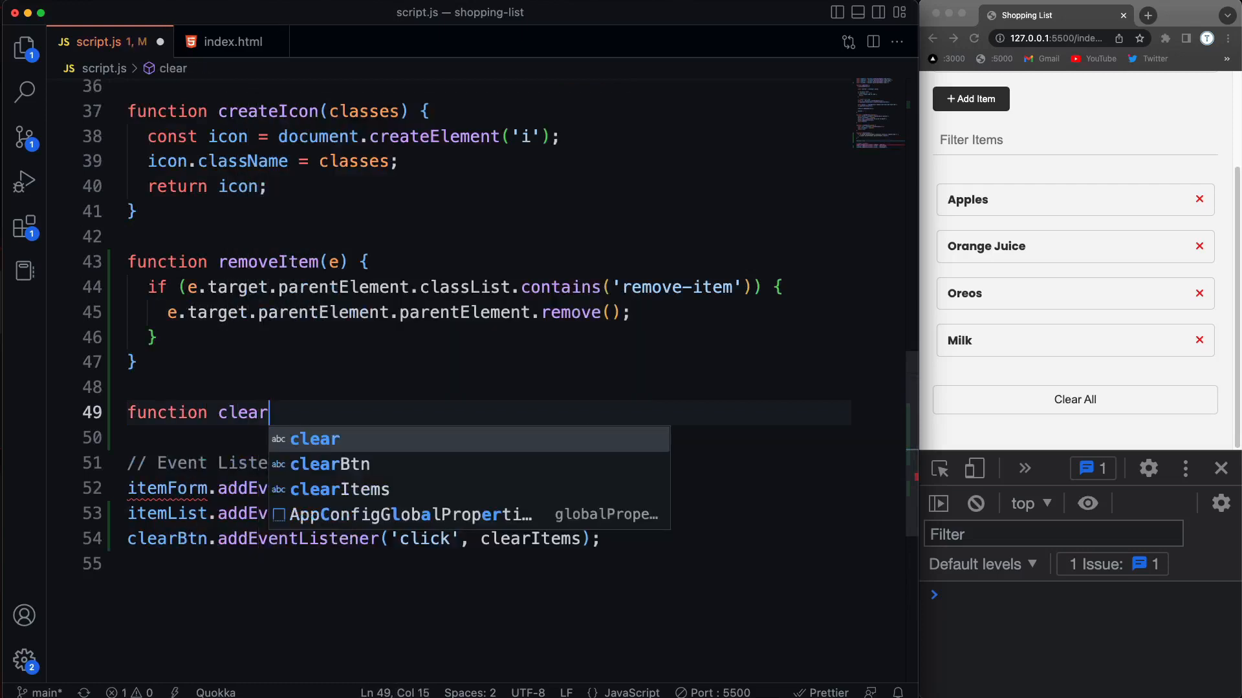
{"action": "type", "text": "Items()"}
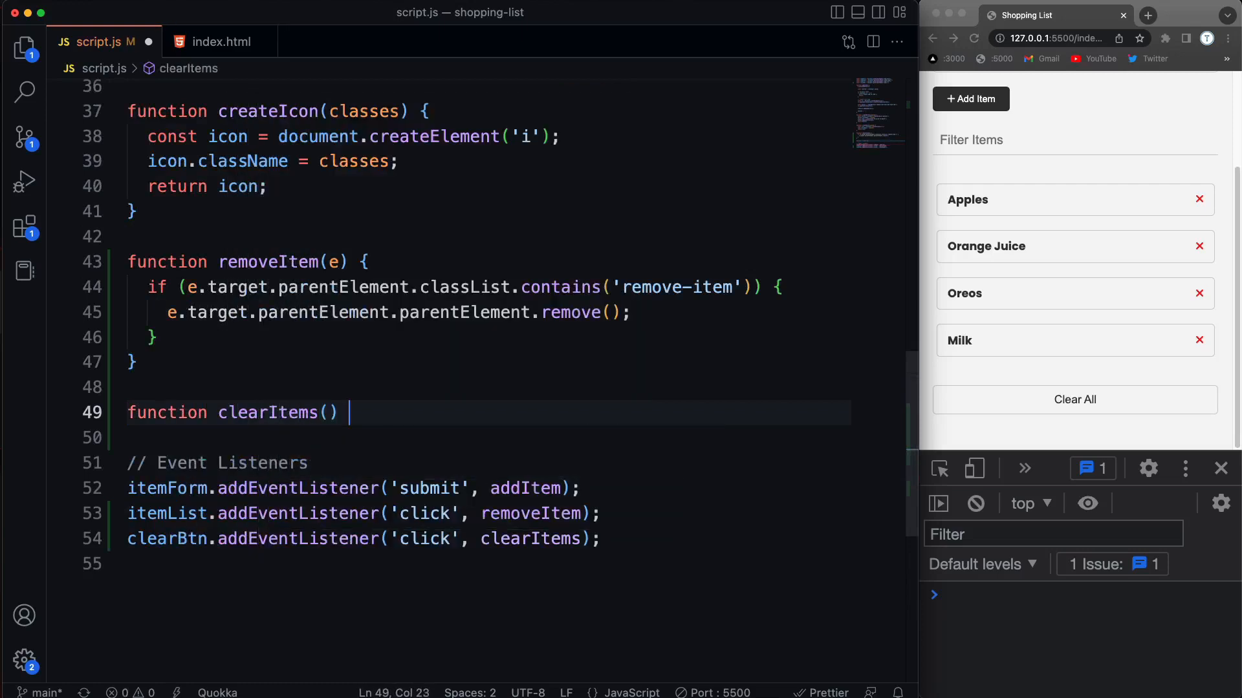
{"action": "type", "text": "{"}
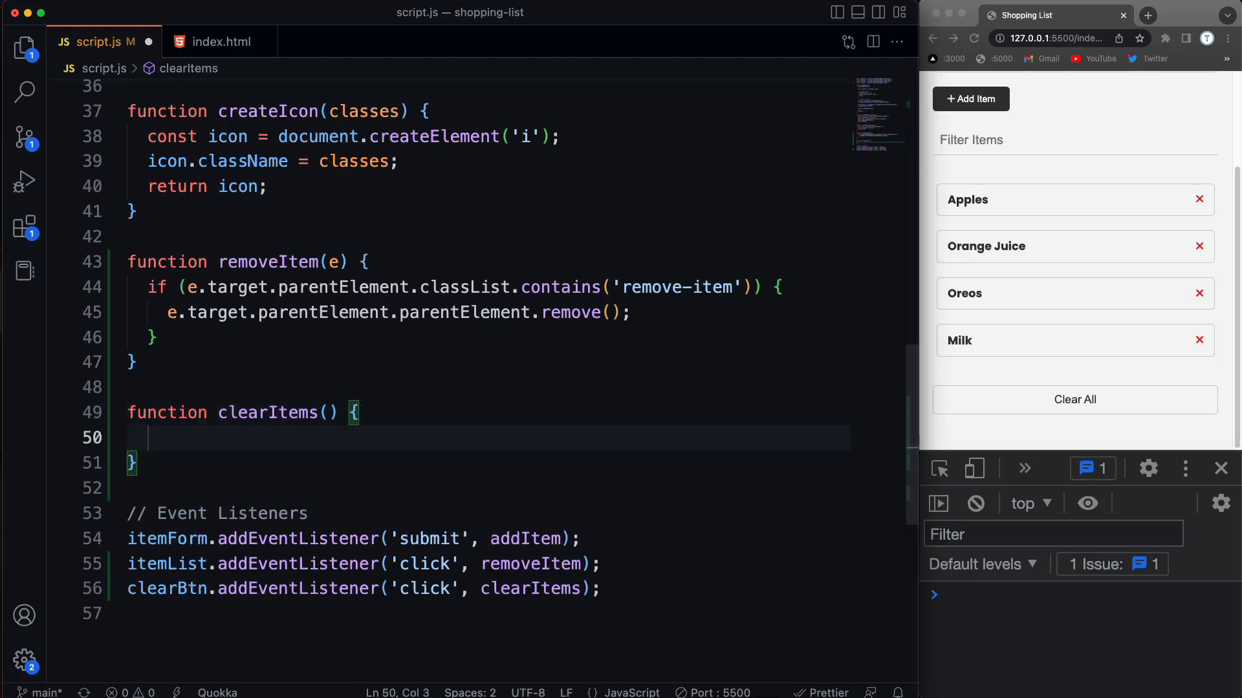
{"action": "type", "text": "console.log('first"}
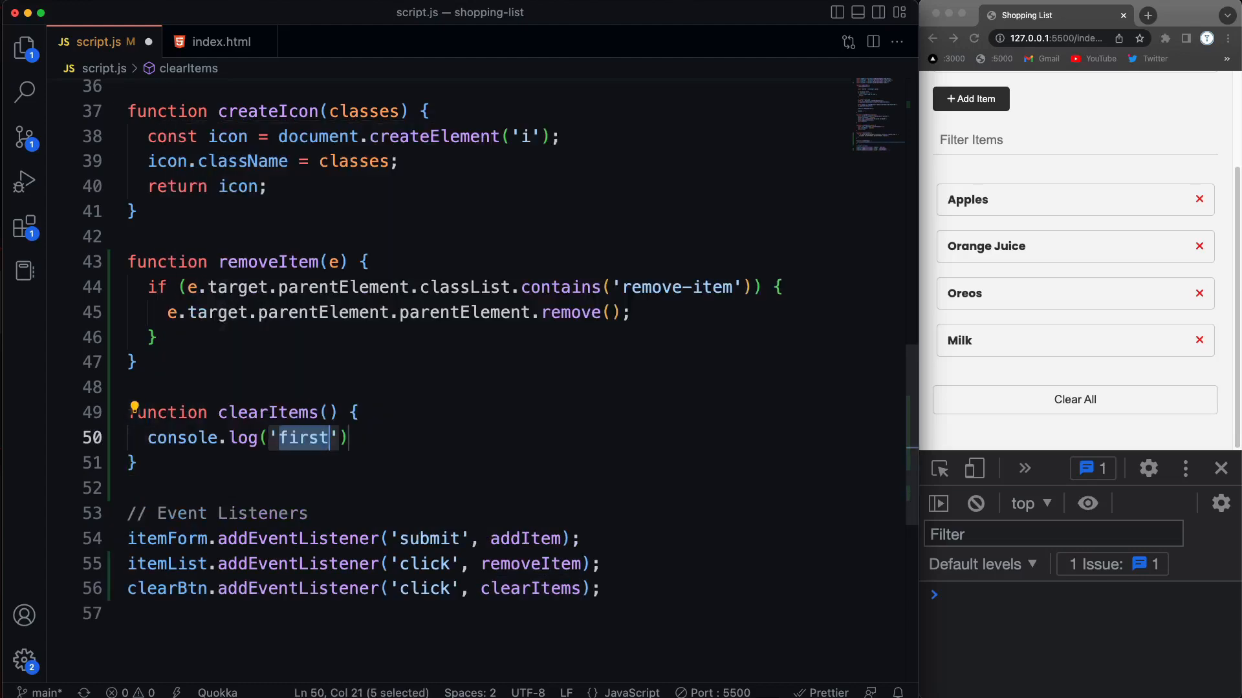
{"action": "type", "text": "works"}
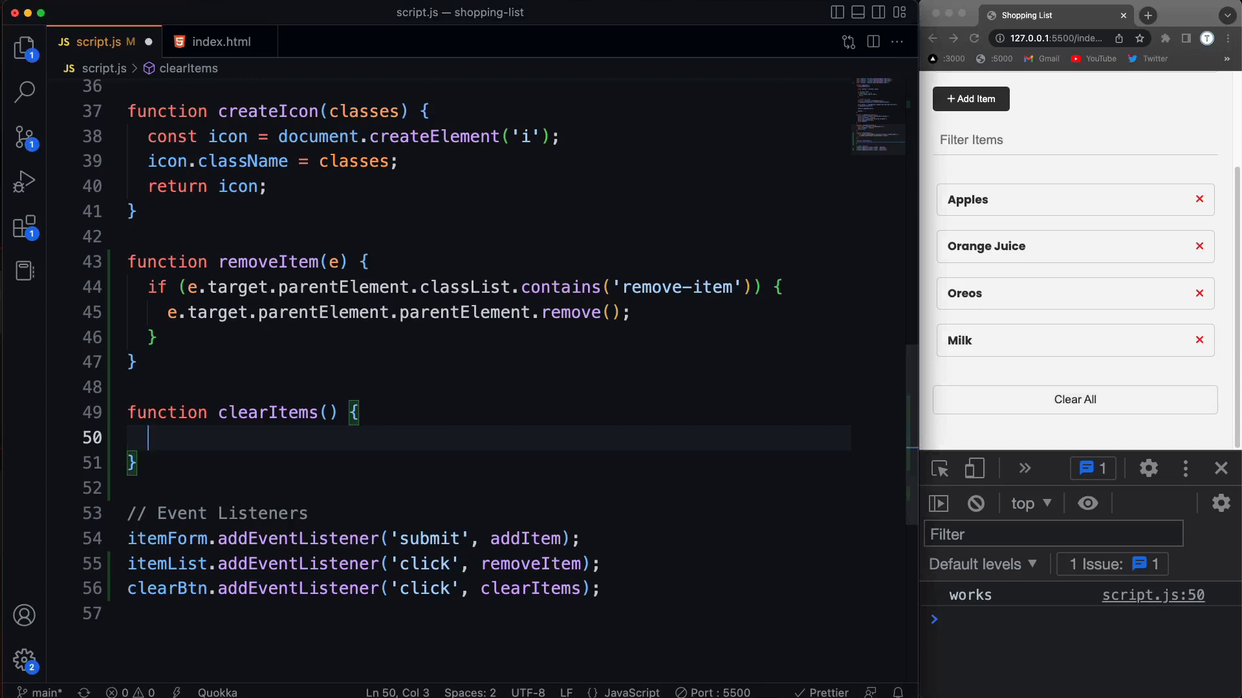
Have clearItems set itemList.innerHTML = '' to empty the list
{"action": "type", "text": "itemList."}
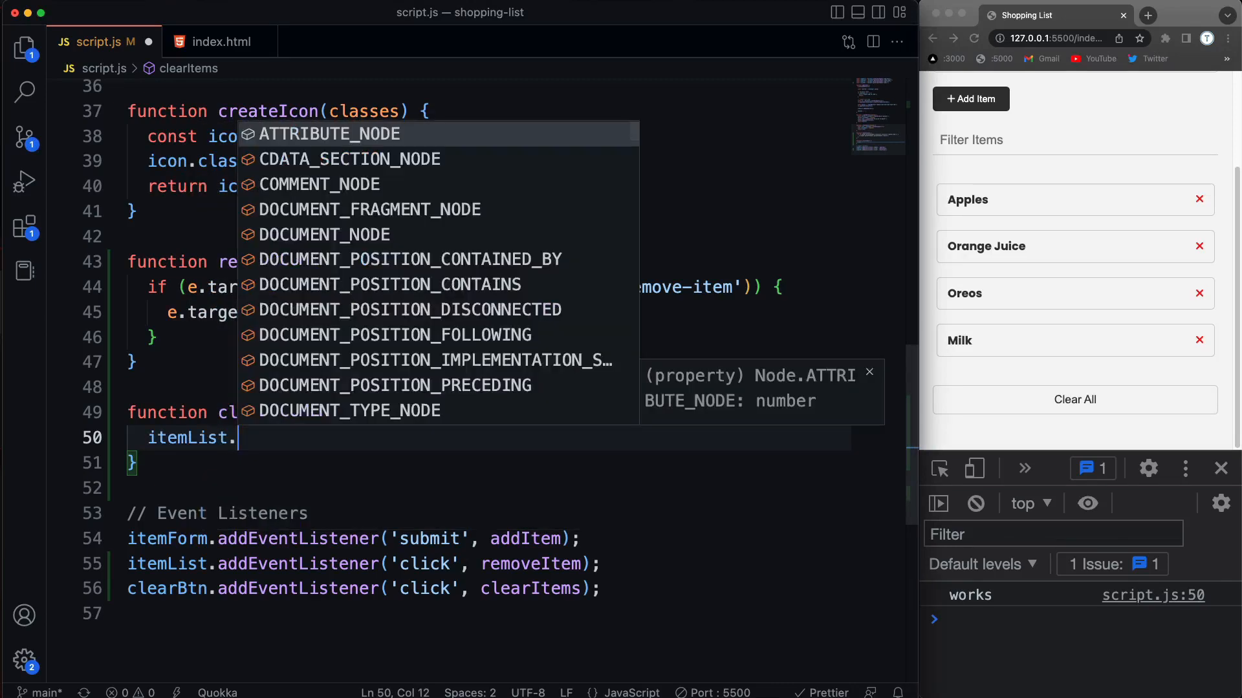
{"action": "type", "text": "innerHTML ="}
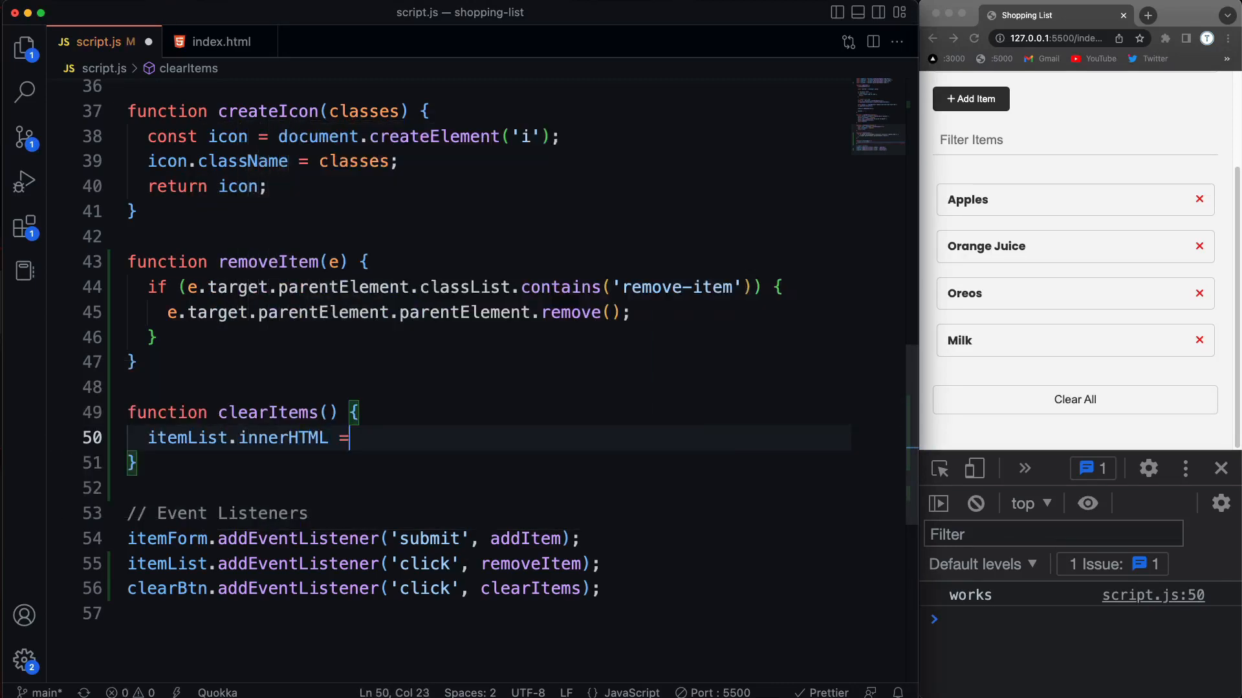
{"action": "type", "text": "'';"}
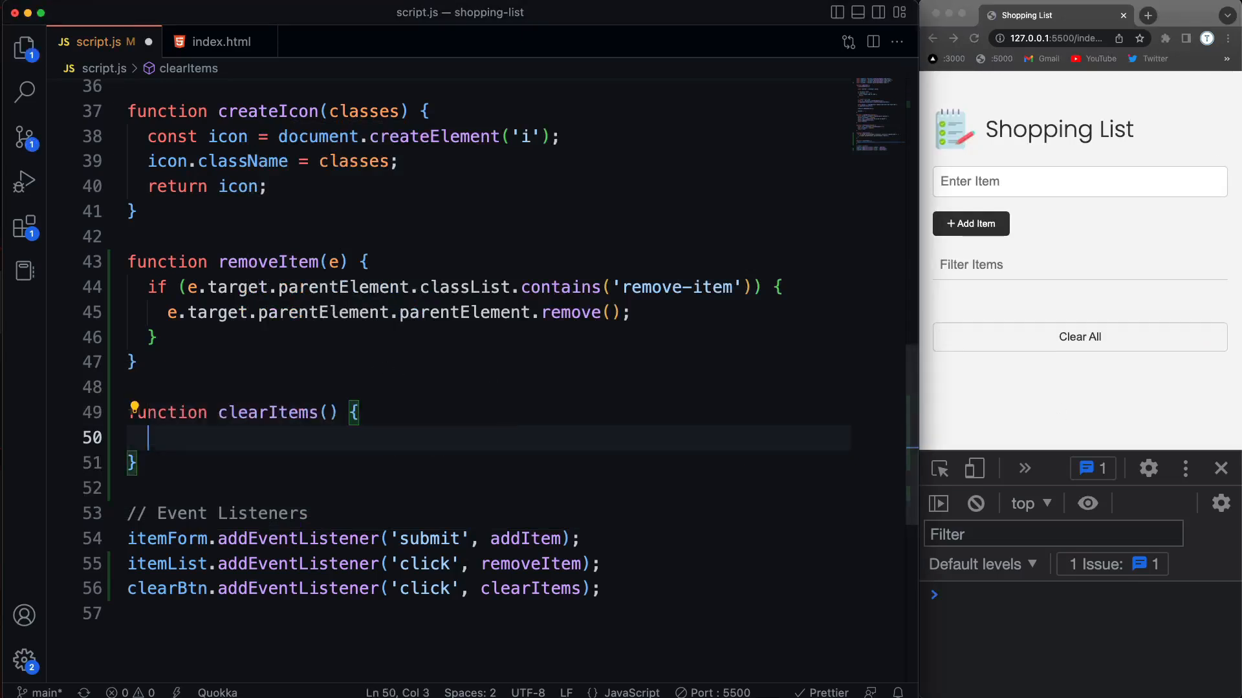
Write while (itemList.firstChild) { itemList.removeChild(itemList.firstChild); } in clearItems
{"action": "type", "text": "while () {"}
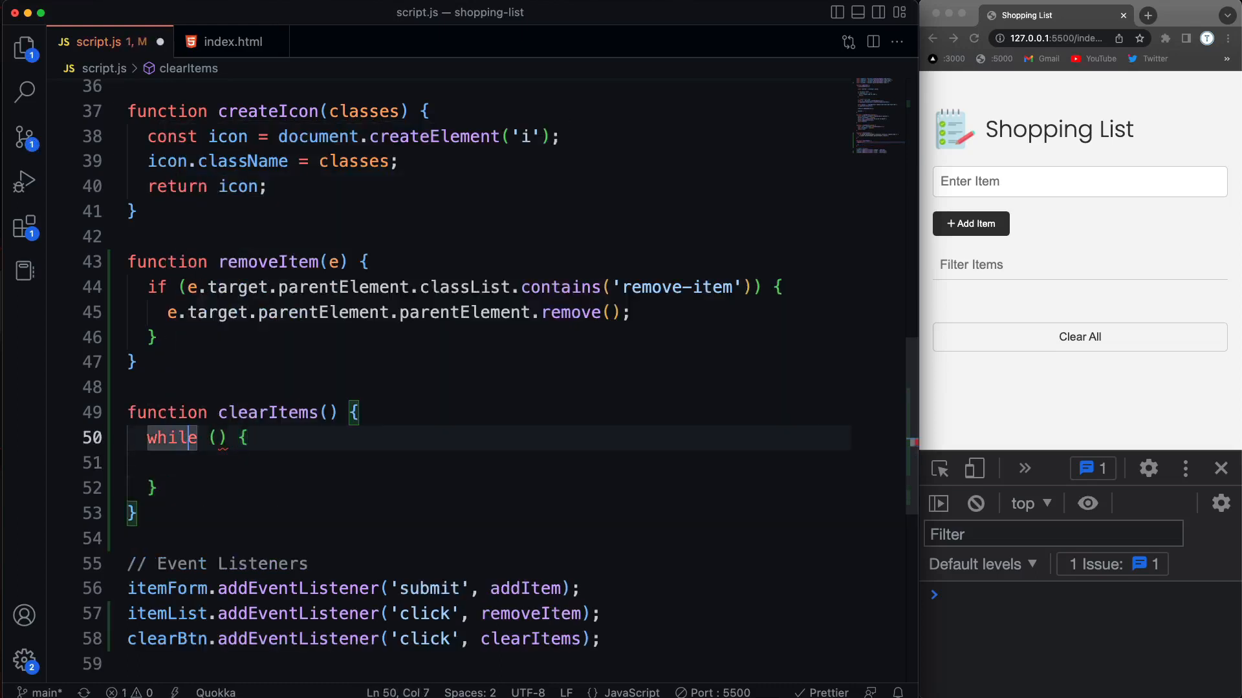
{"action": "type", "text": "i"}
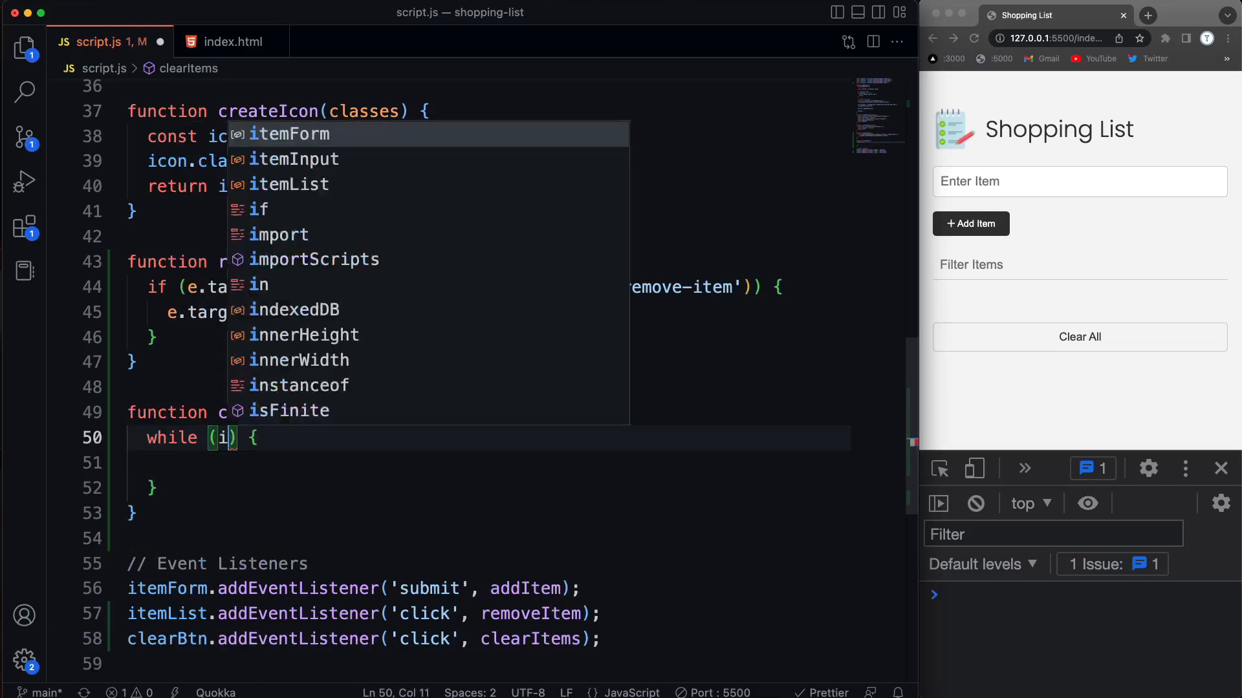
{"action": "type", "text": "itemList."}
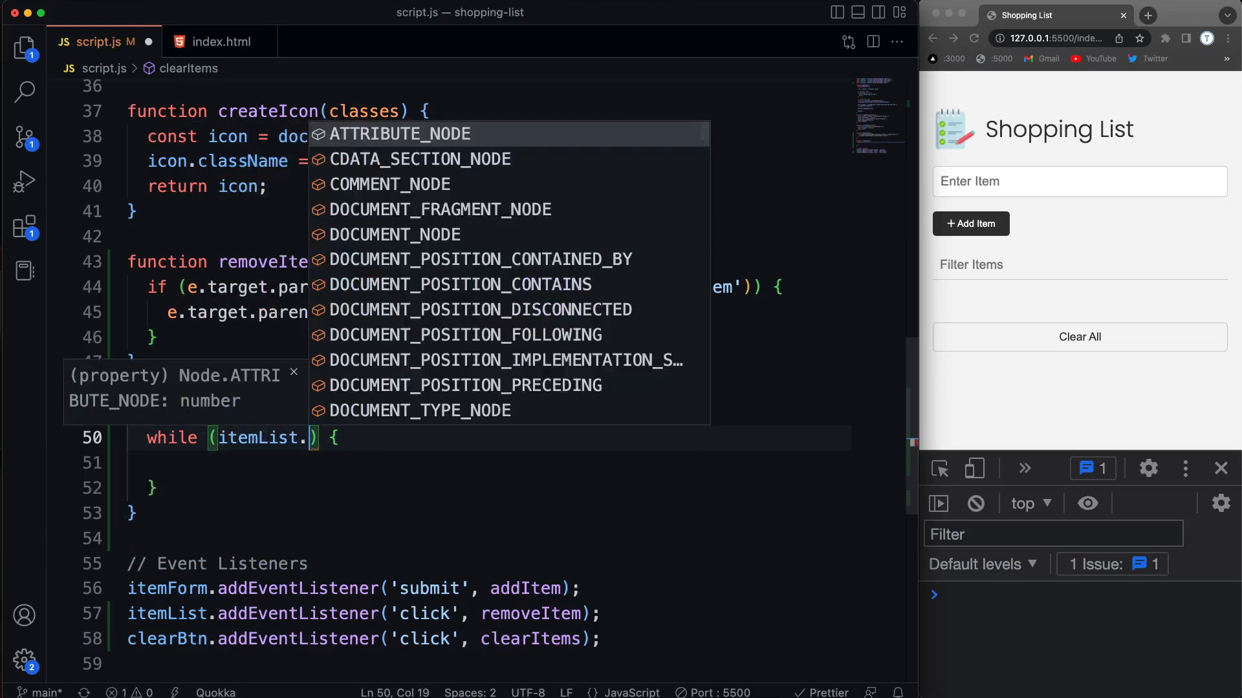
{"action": "type", "text": "firstChild"}
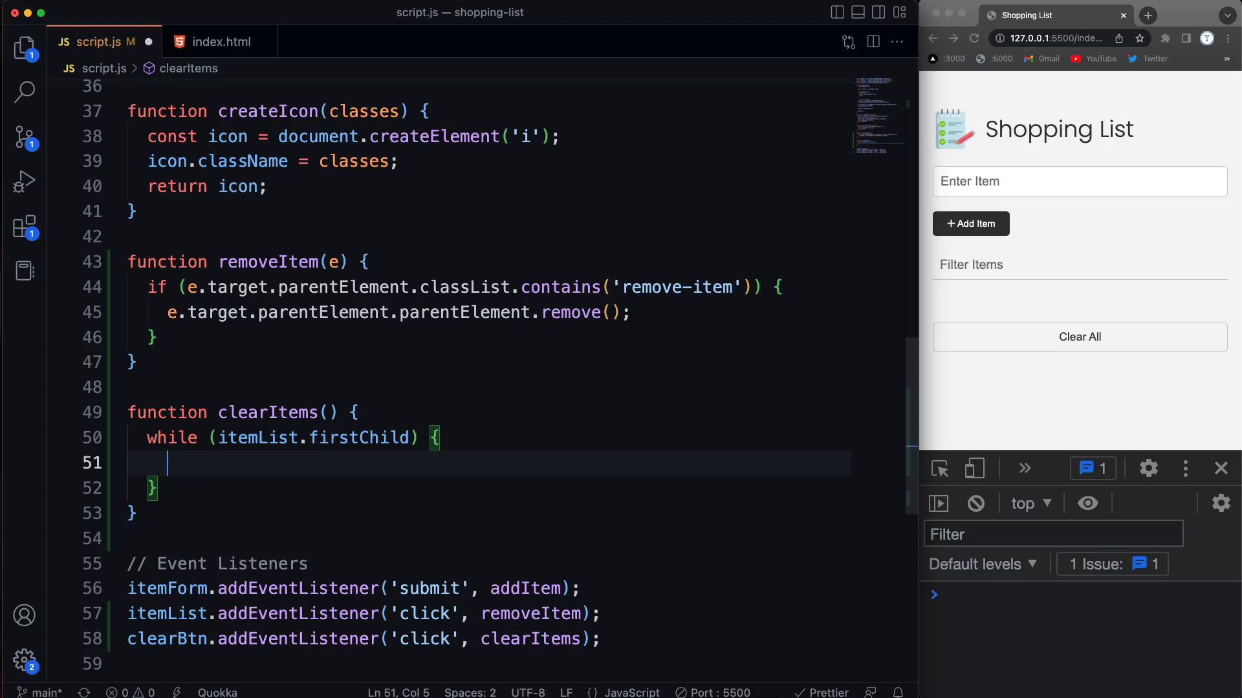
{"action": "type", "text": "itemList."}
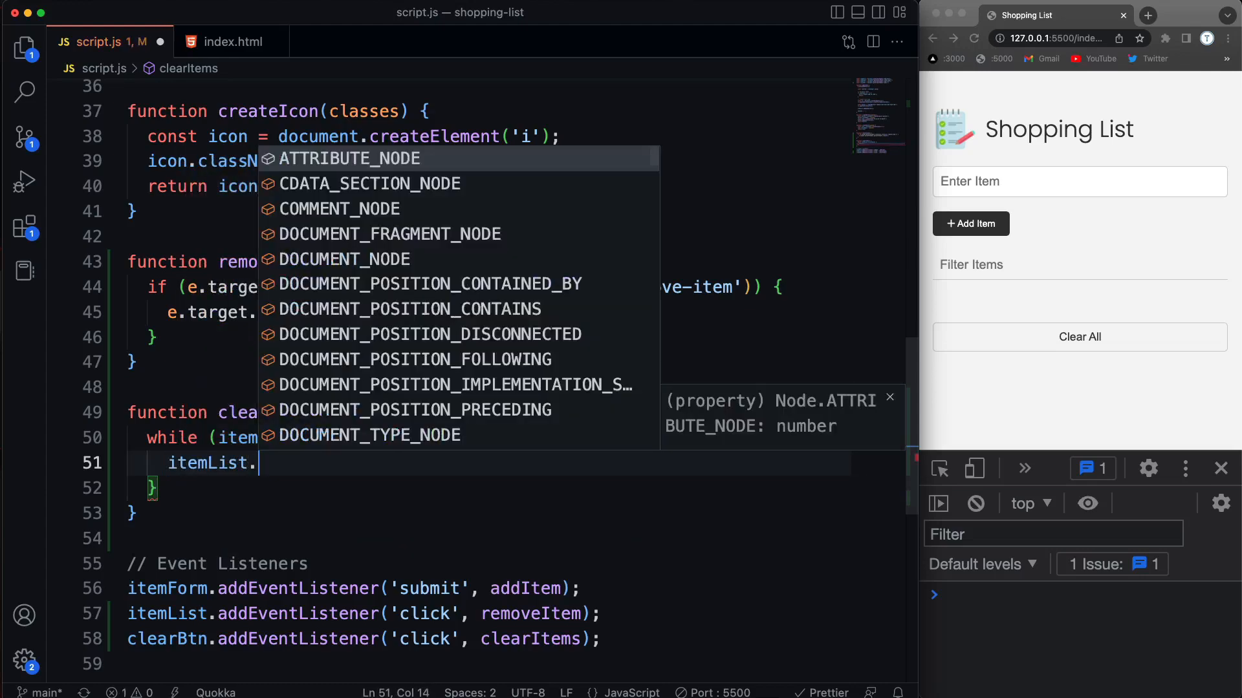
{"action": "type", "text": "removeChild();"}
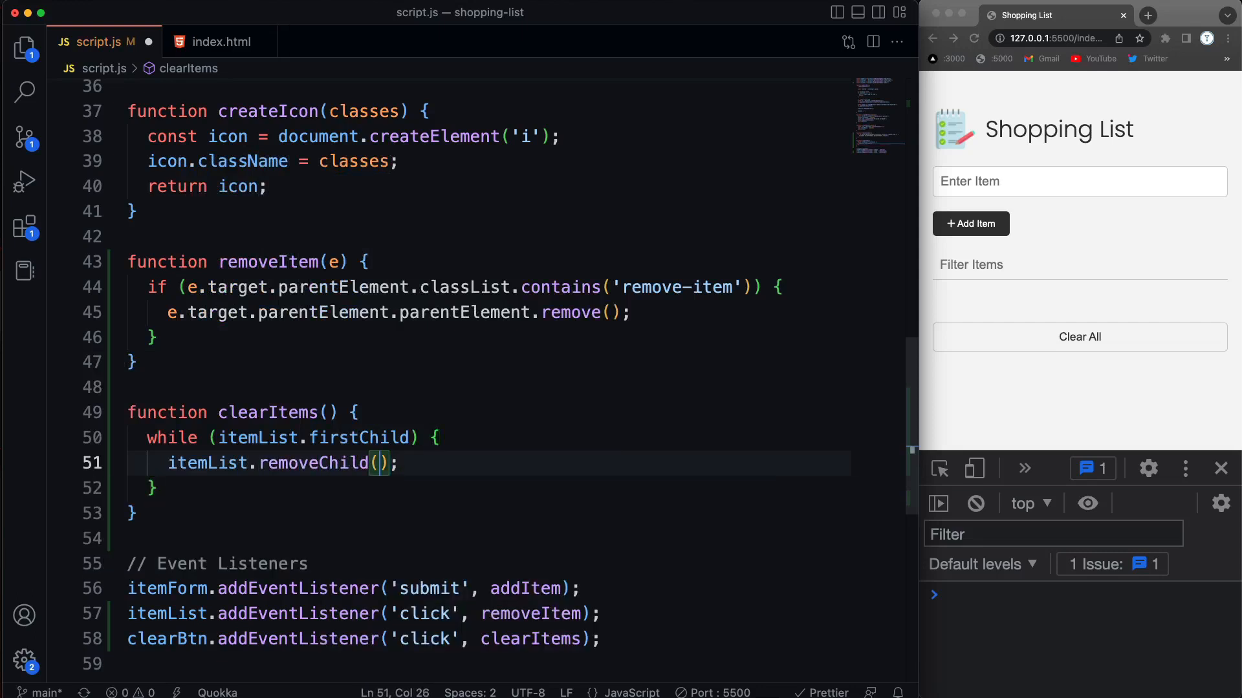
{"action": "type", "text": "itemList."}
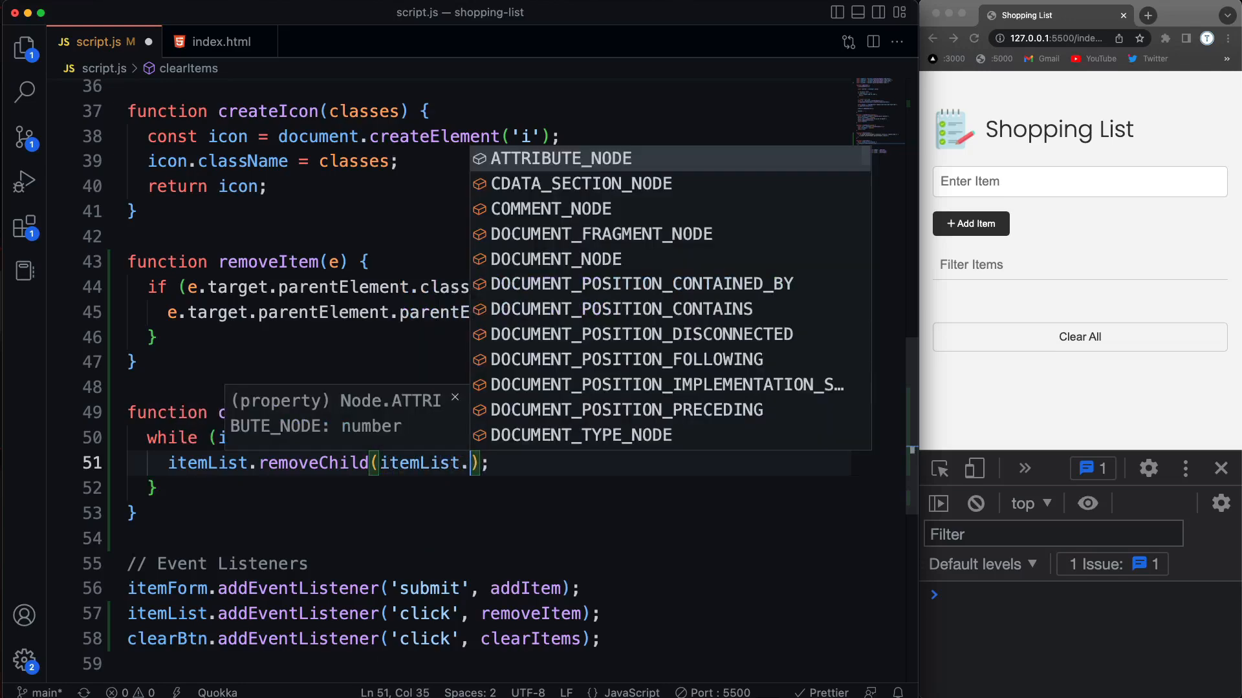
{"action": "type", "text": "firstChild"}
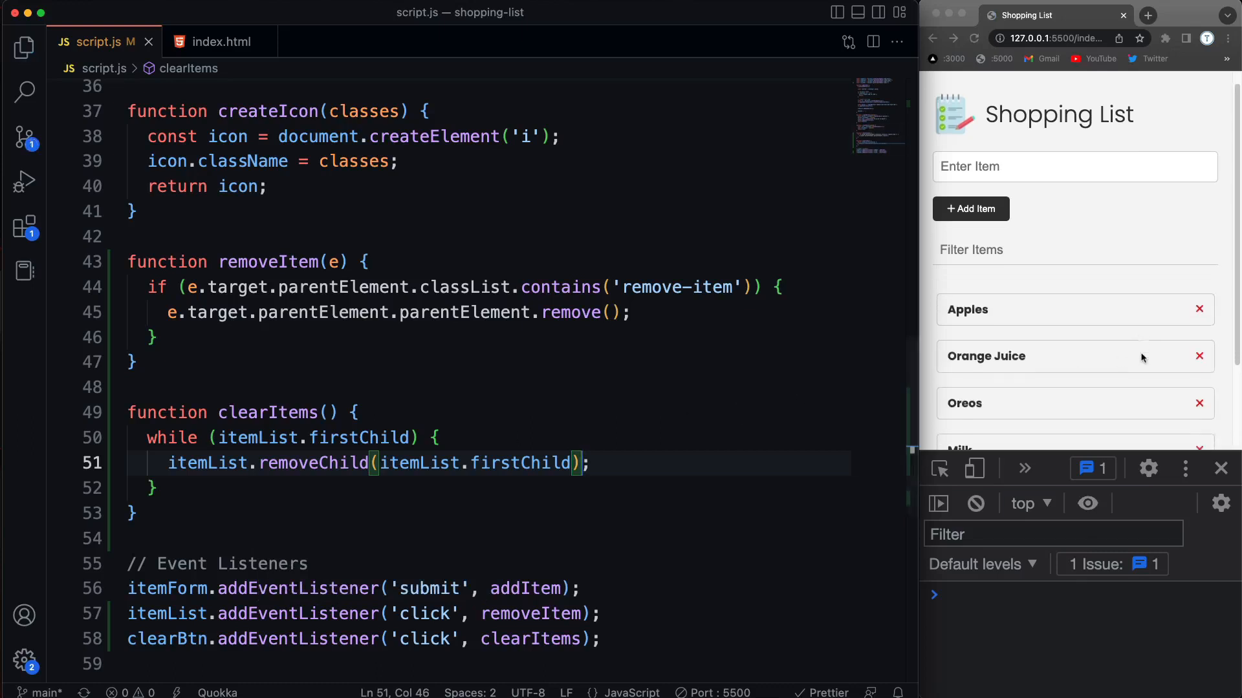
Clear All in the preview, leaving the shopping list empty
{"action": "left_click", "coordinate": [1079, 336]}
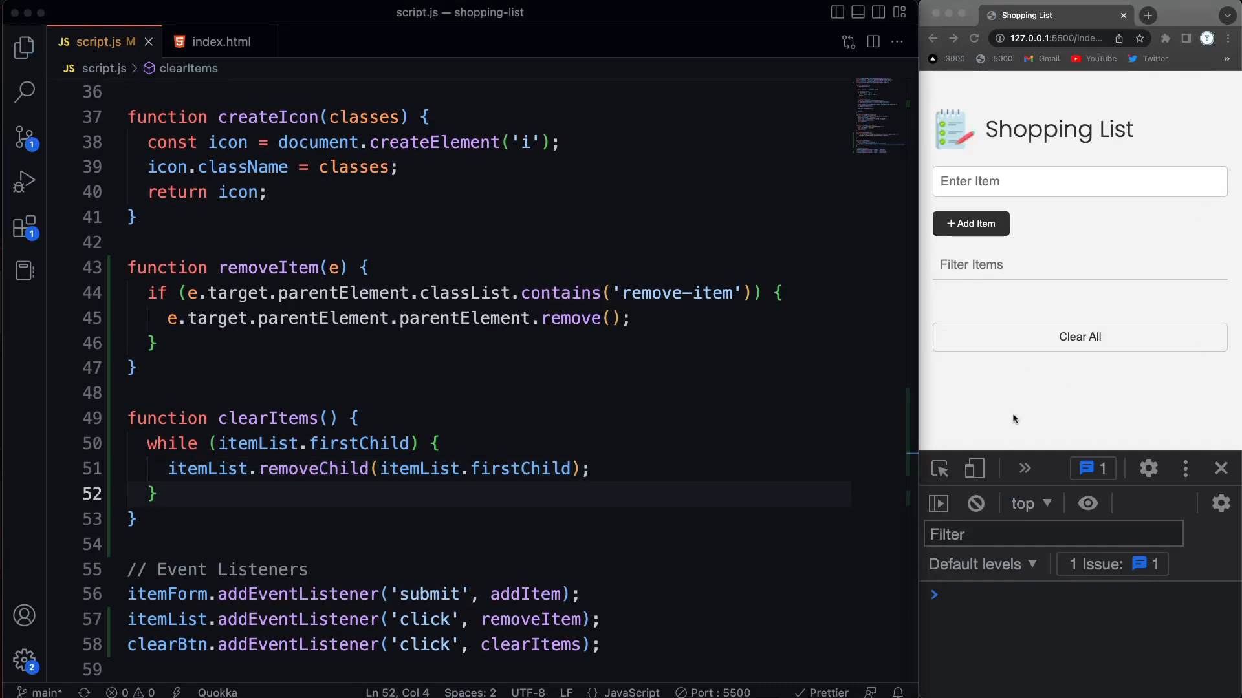
{"action": "mouse_move", "coordinate": [987, 399]}
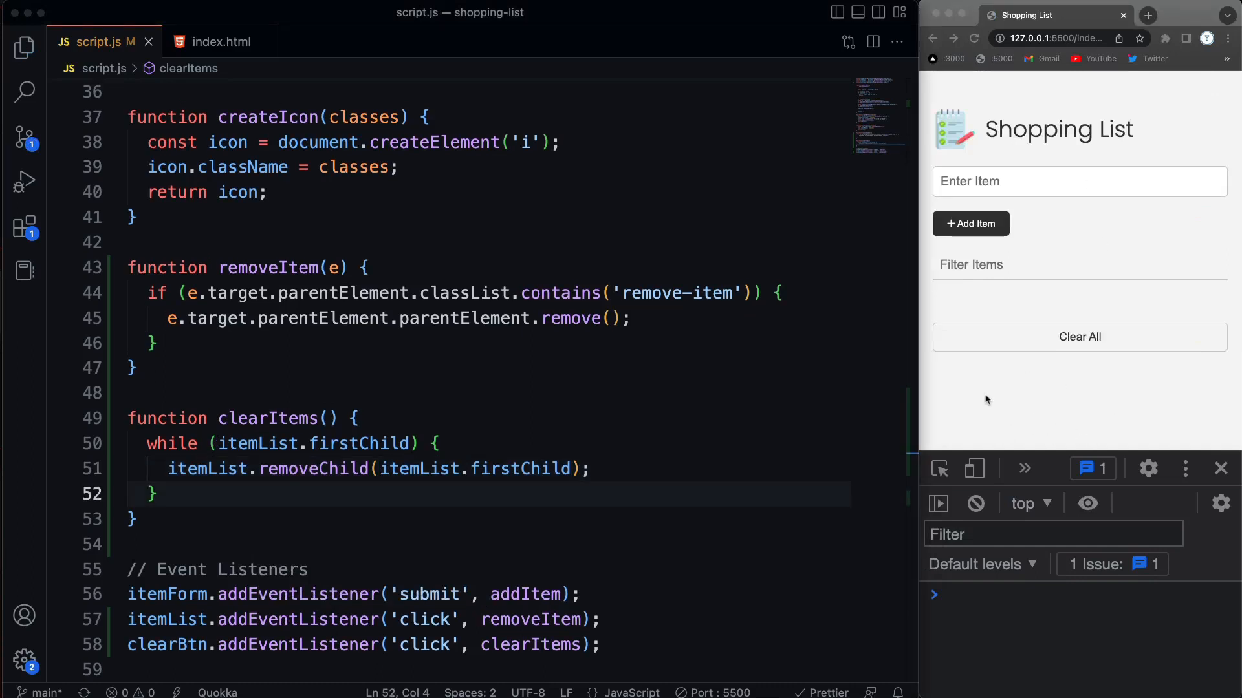
{"action": "mouse_move", "coordinate": [1028, 406]}
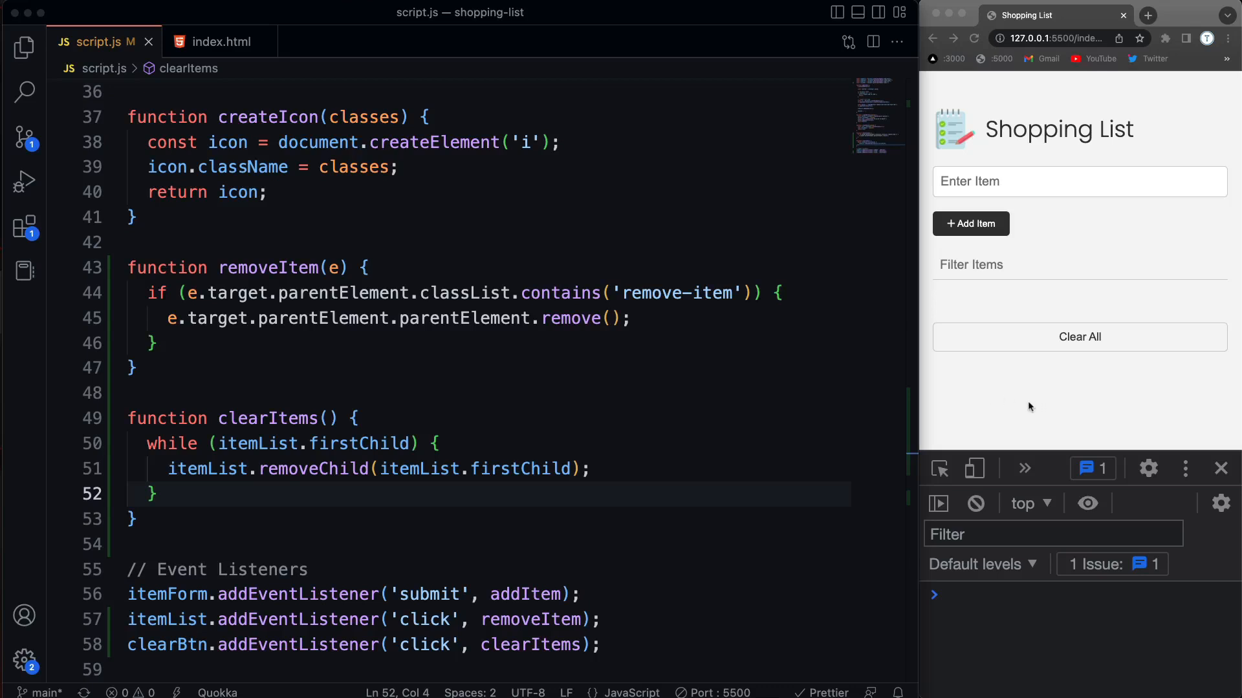
{"action": "mouse_move", "coordinate": [1057, 294]}
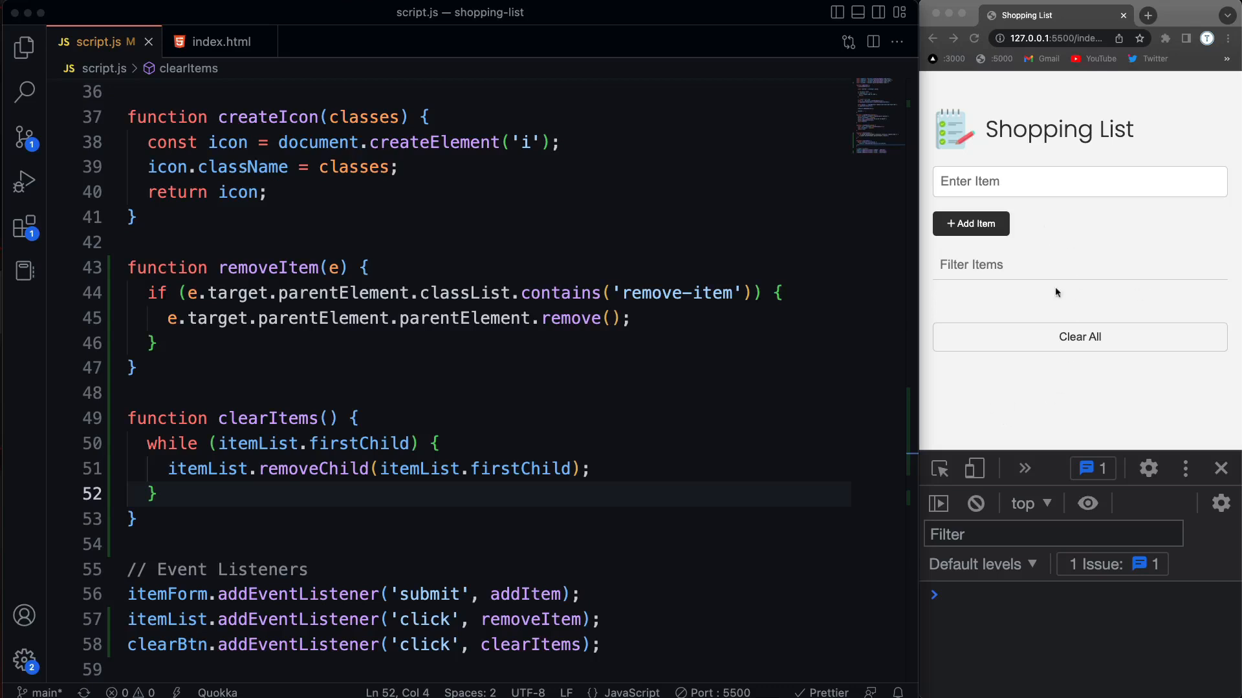
{"action": "mouse_move", "coordinate": [947, 304]}
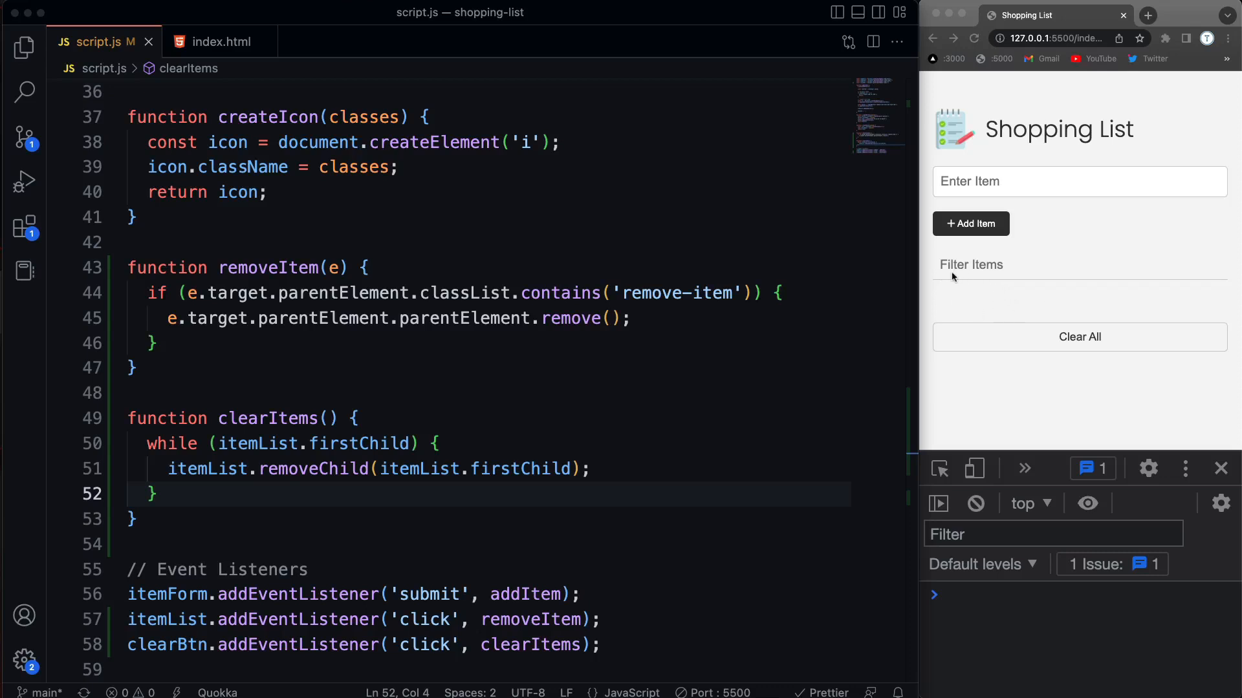
{"action": "mouse_move", "coordinate": [1071, 343]}
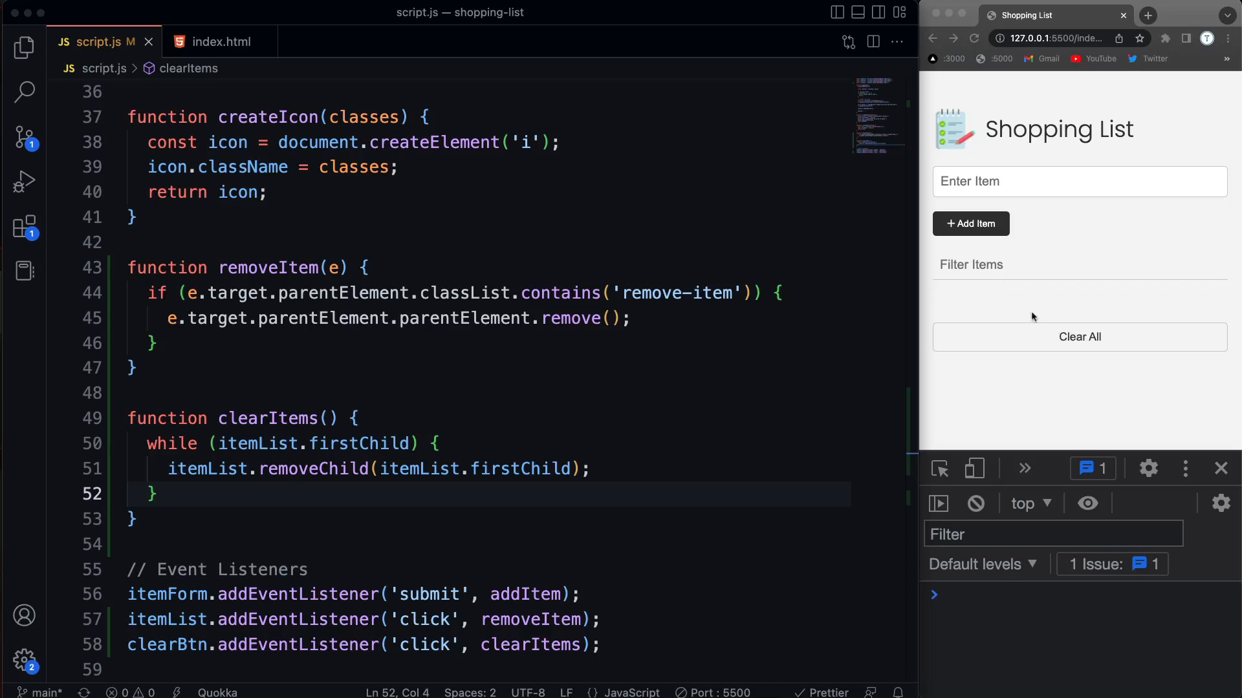
{"action": "mouse_move", "coordinate": [1057, 385]}
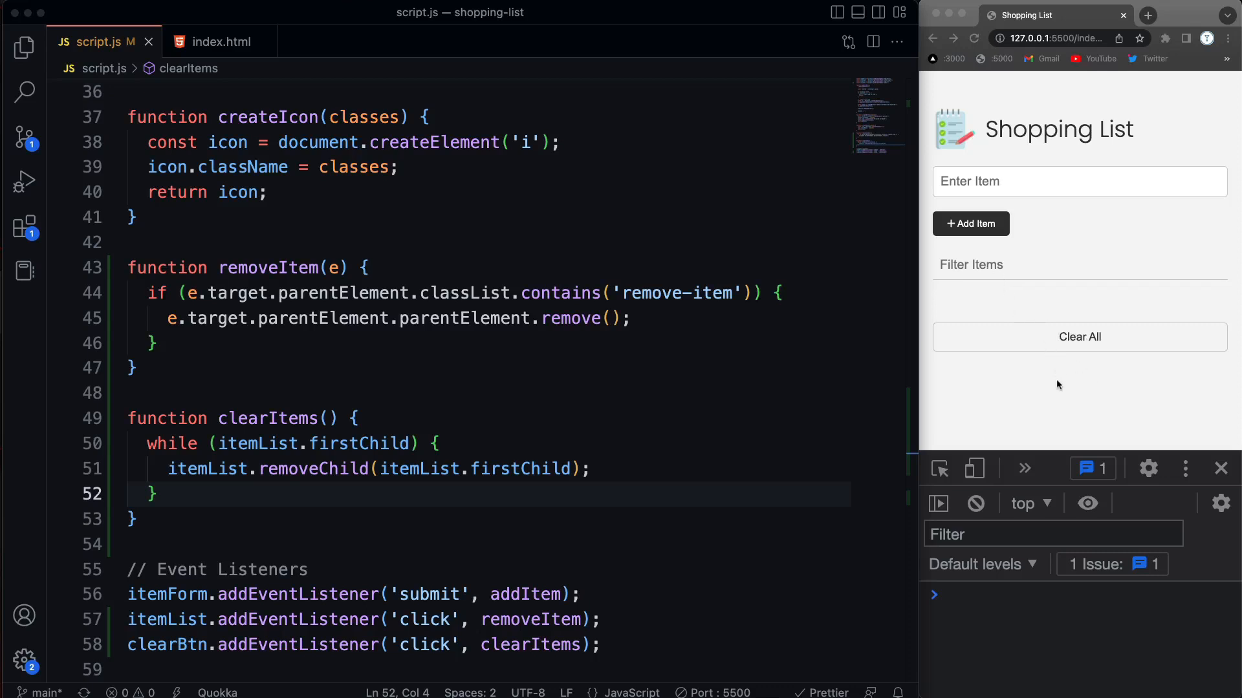
{"action": "mouse_move", "coordinate": [1207, 326]}
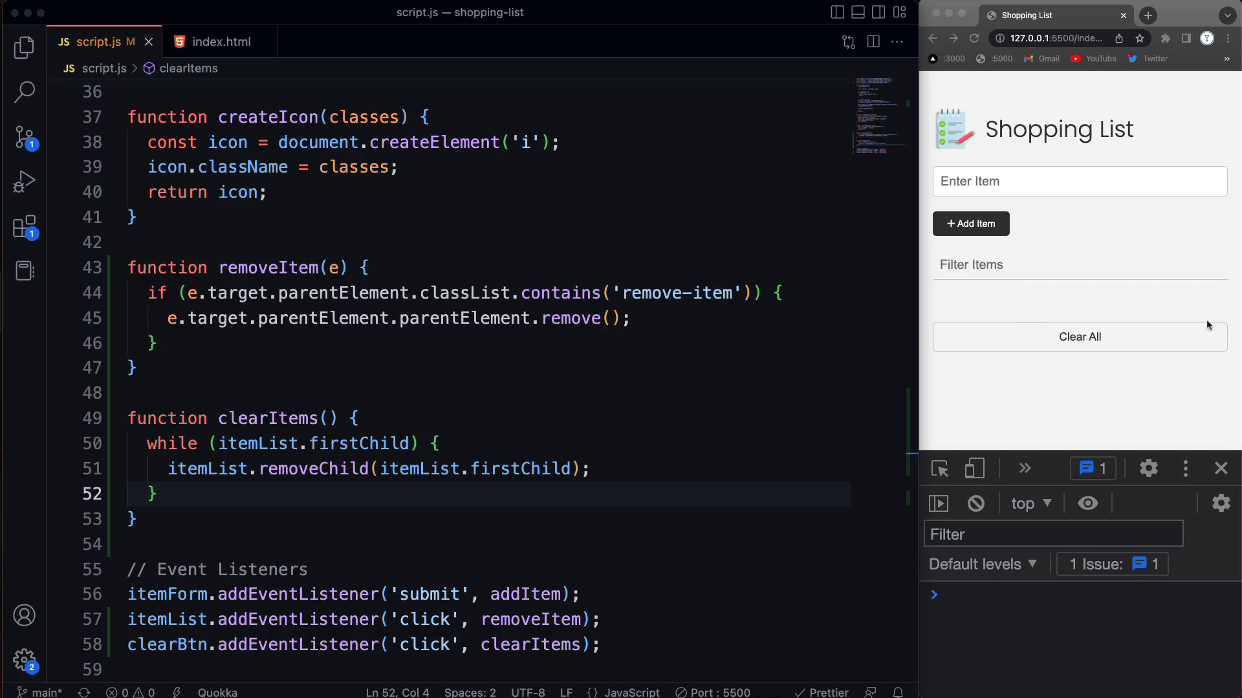